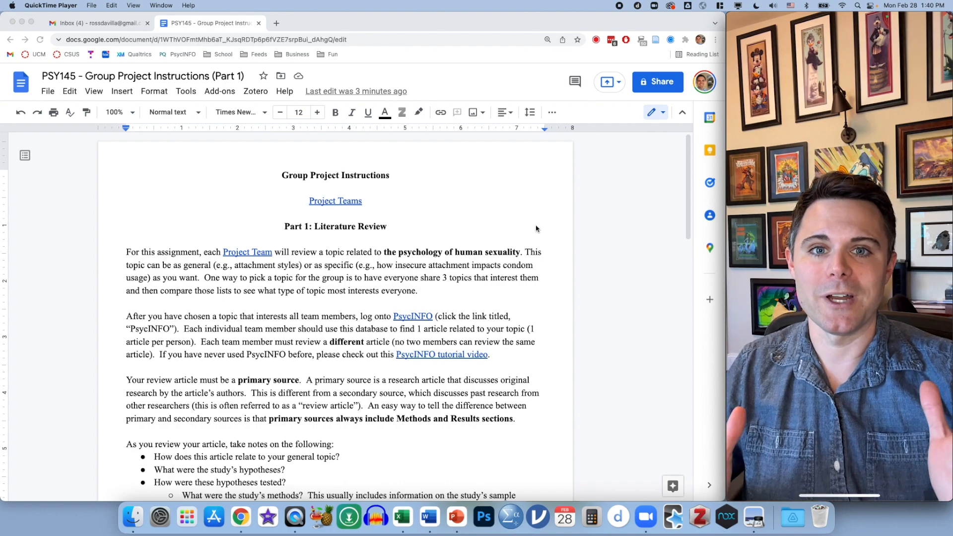
pyautogui.moveTo(469, 213)
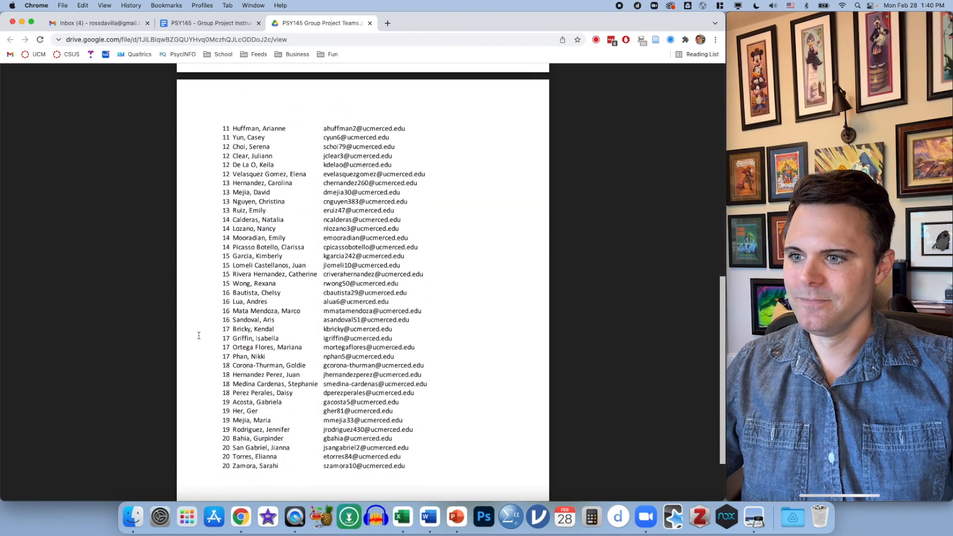
# Look through the team member list in the PSY145 Project Teams roster PDF.
pyautogui.moveTo(232, 328); pyautogui.dragTo(396, 357)
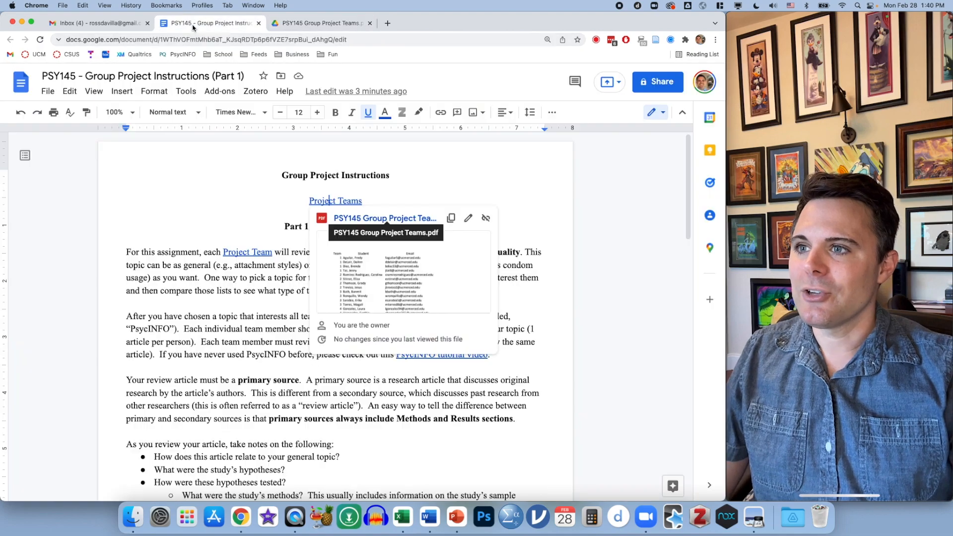
# Scroll the instructions down to the PsycINFO article search and note-taking questions.
pyautogui.scroll(-3)
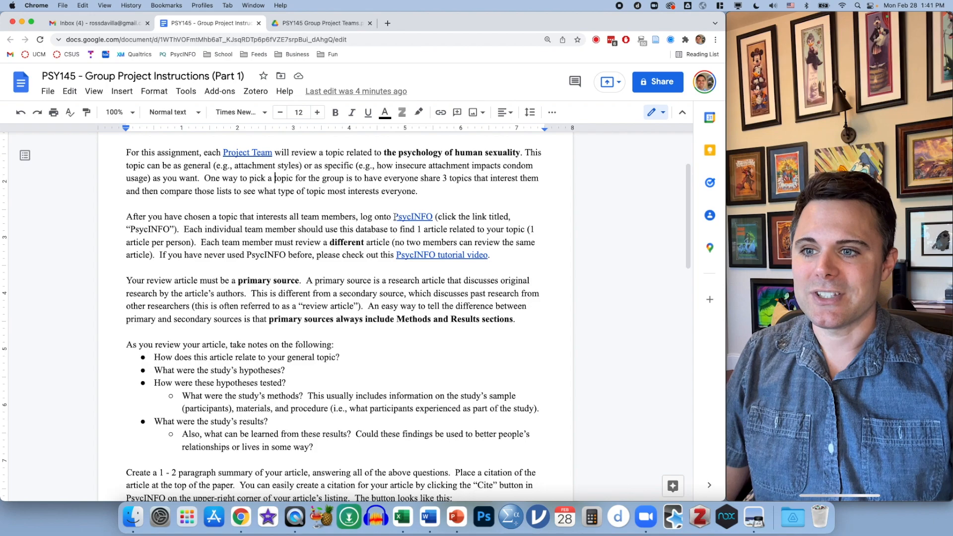
pyautogui.doubleClick(414, 217)
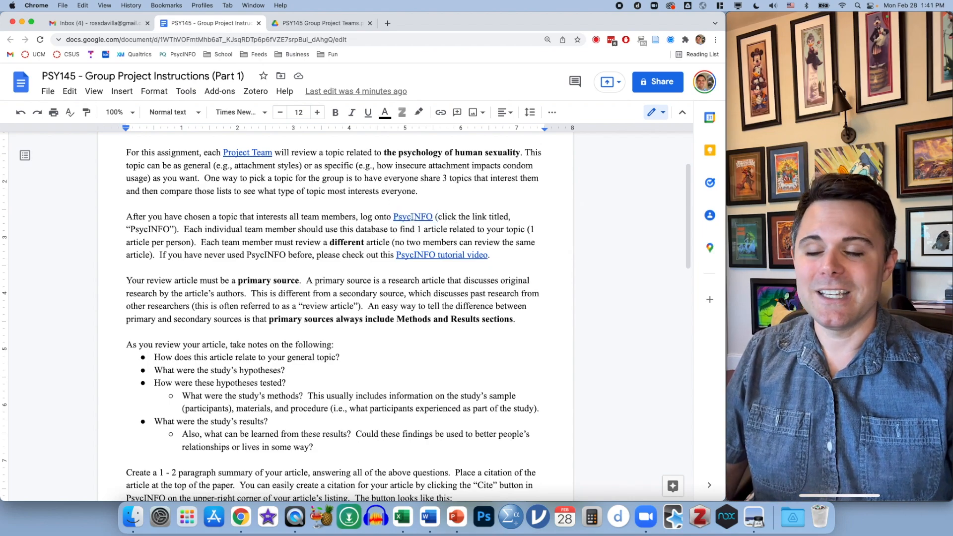
pyautogui.moveTo(413, 216)
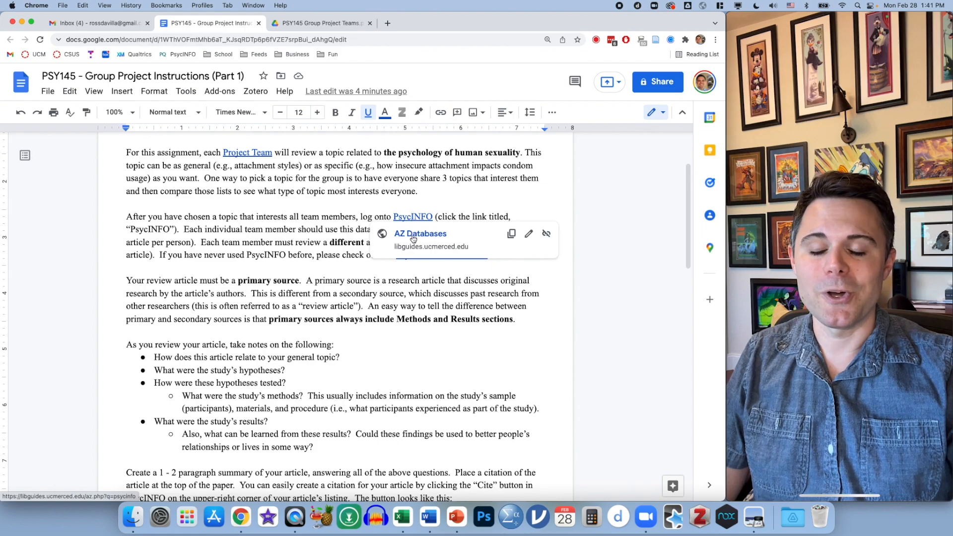
# Follow the PsycINFO link to the library listing and select its Off-Campus Access heading.
pyautogui.click(420, 233)
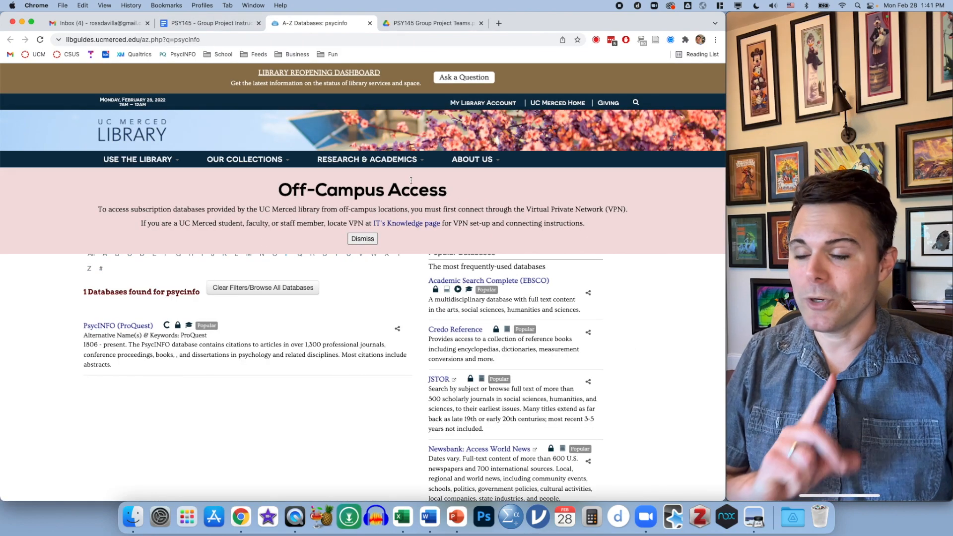
pyautogui.tripleClick(362, 189)
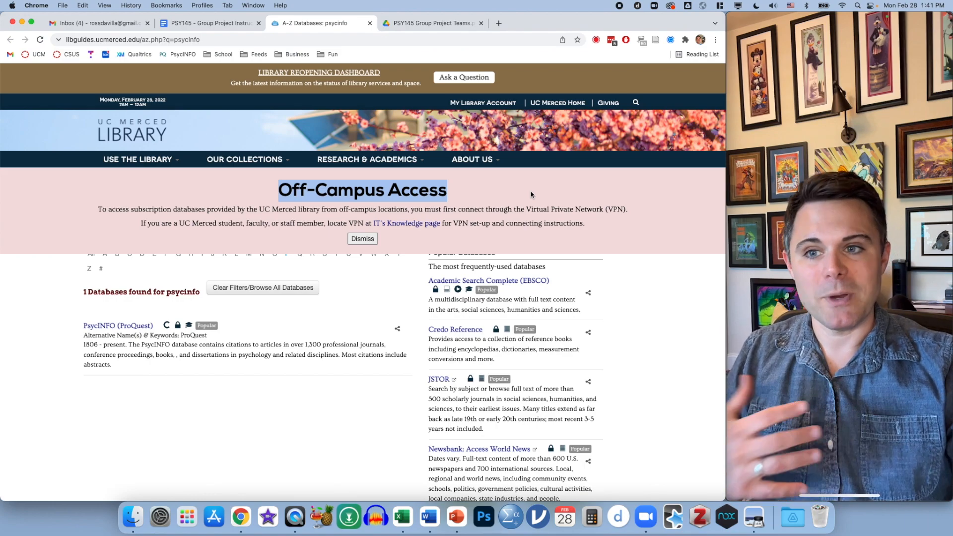
pyautogui.moveTo(406, 223)
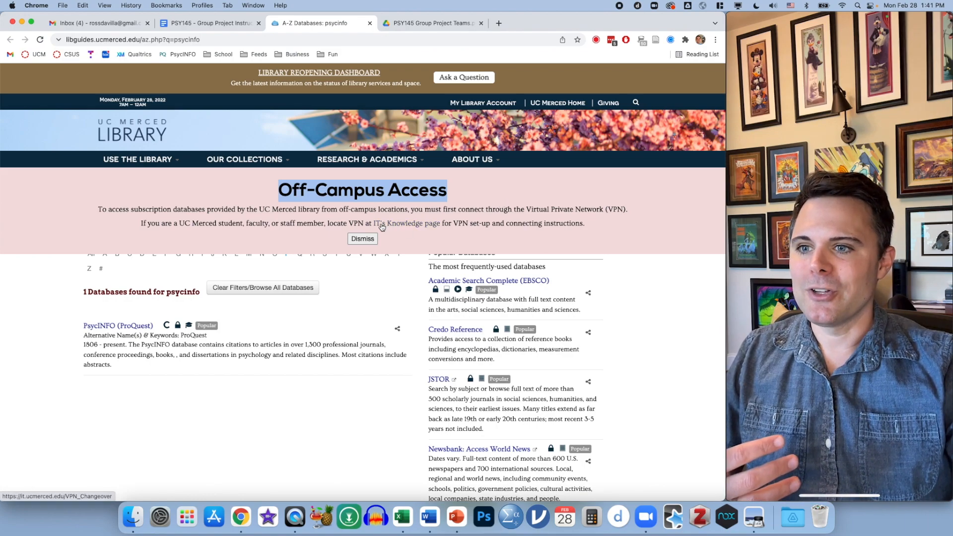
pyautogui.moveTo(607, 227)
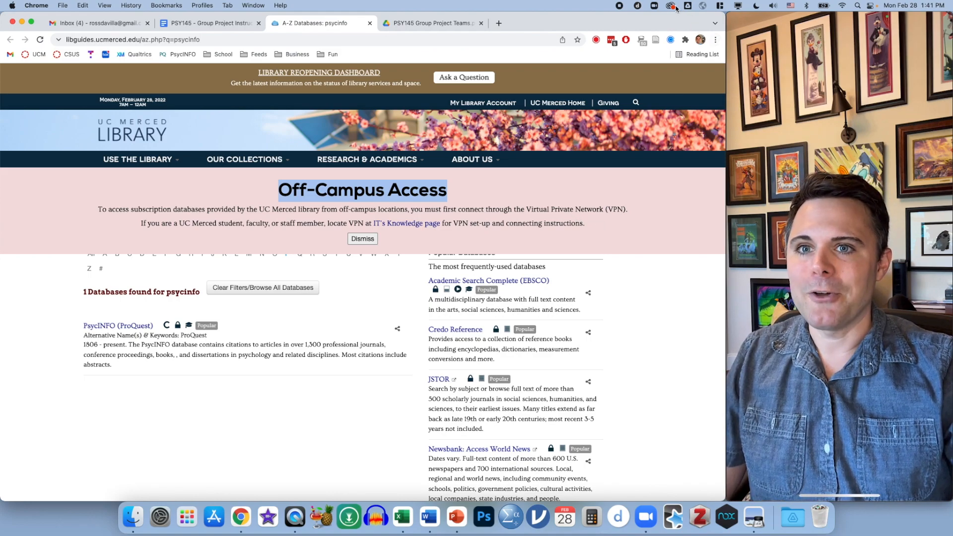
# Search the LastPass vault for the campus login, then connect GlobalProtect to the VPN.
pyautogui.click(610, 40)
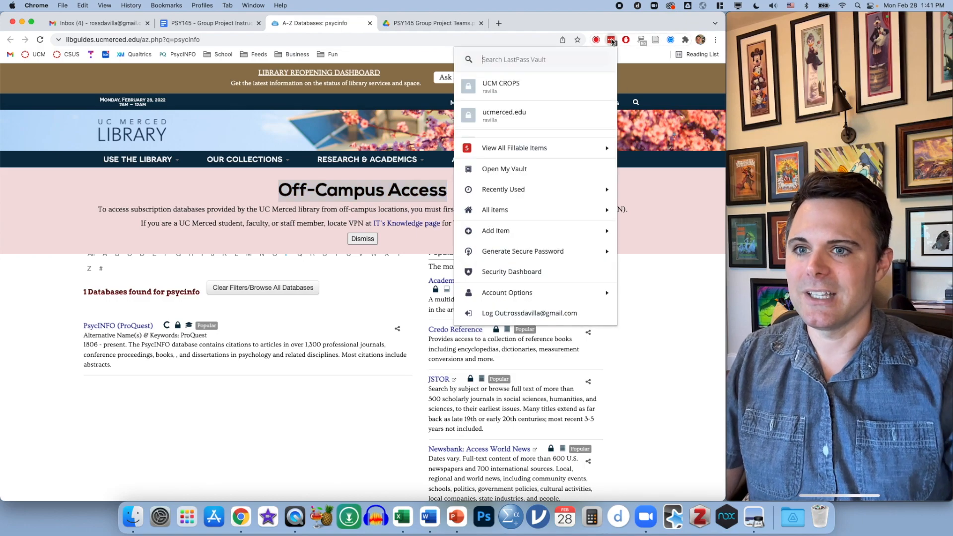
pyautogui.write('ravi')
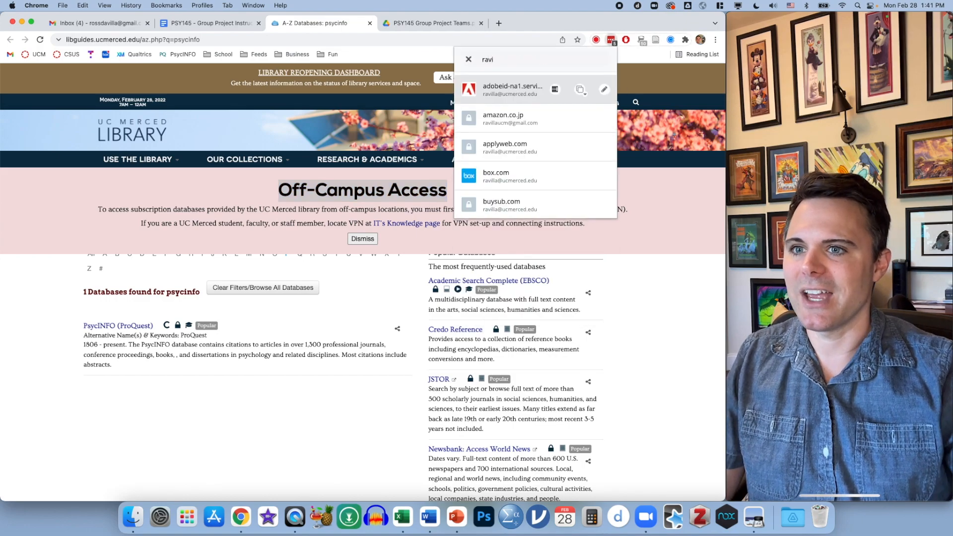
pyautogui.write('crios')
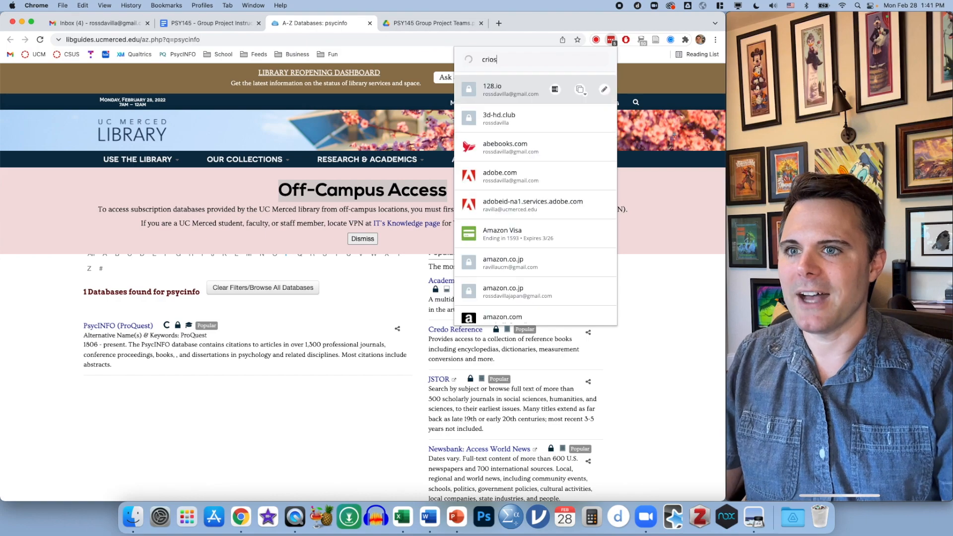
pyautogui.write('crops')
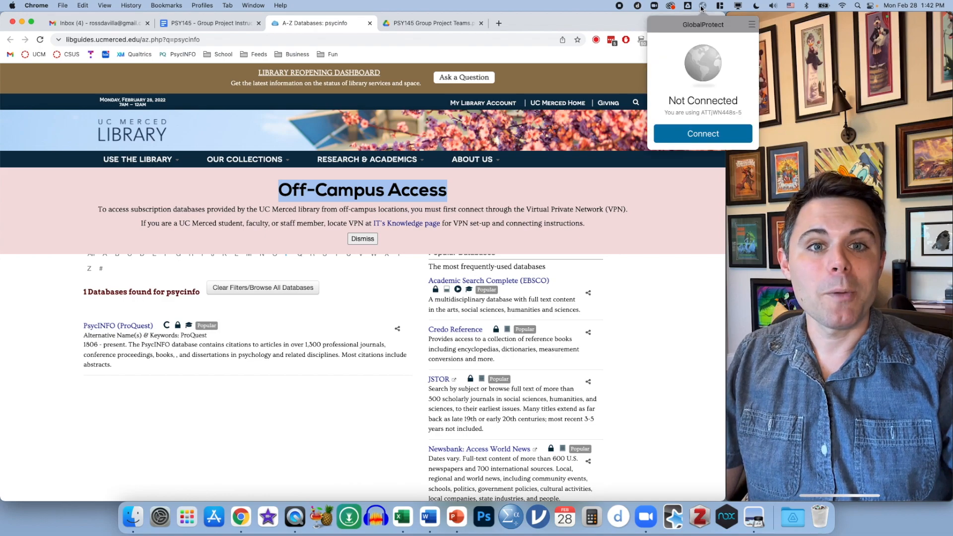
pyautogui.click(703, 133)
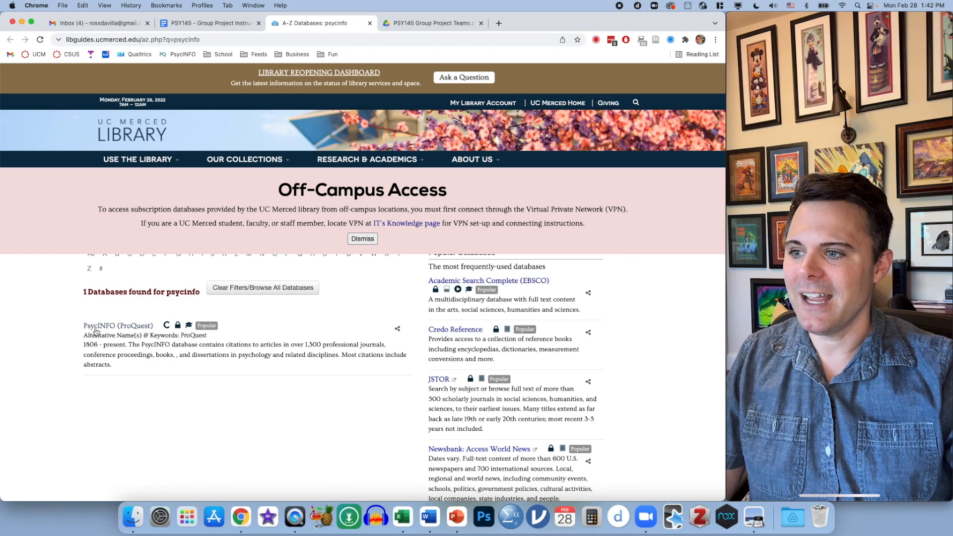
# Open PsycINFO through ProQuest and place the cursor in the first Advanced Search box.
pyautogui.click(100, 325)
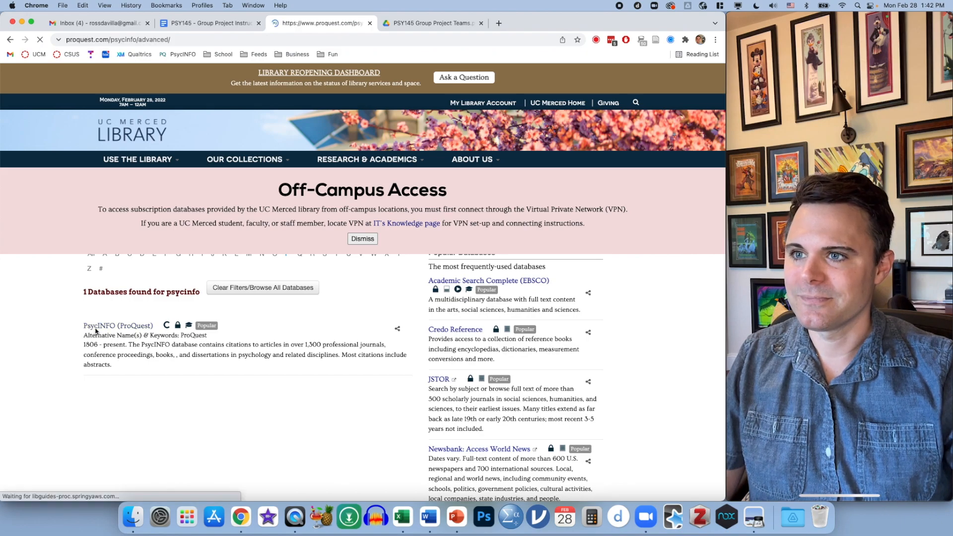
pyautogui.click(119, 326)
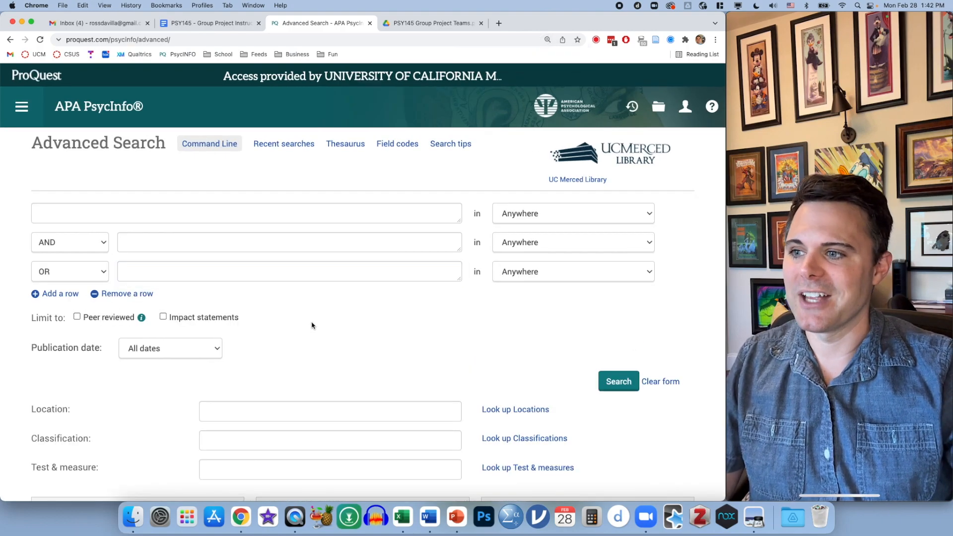
pyautogui.click(246, 213)
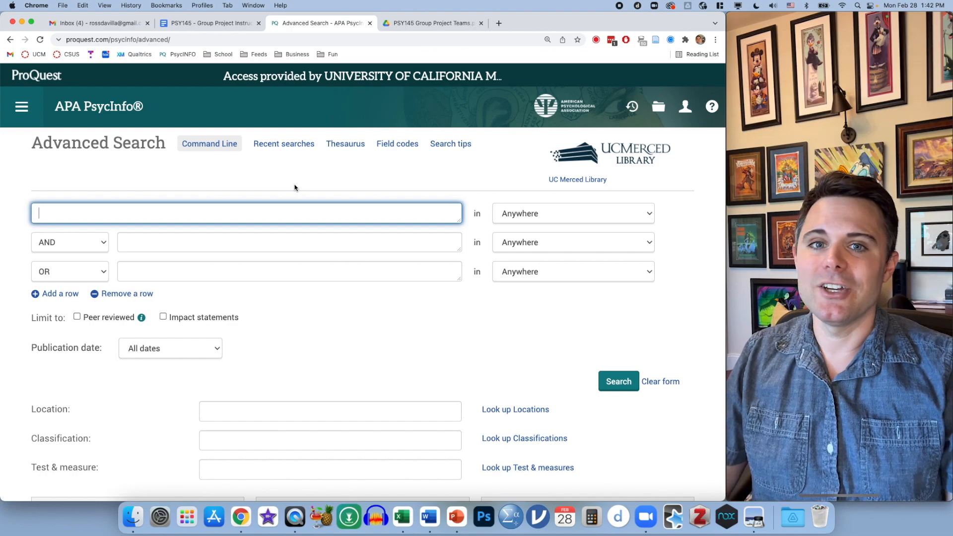
# Enter 'relationships' and 'happiness' as search terms, leaving a third empty row.
pyautogui.write('r')
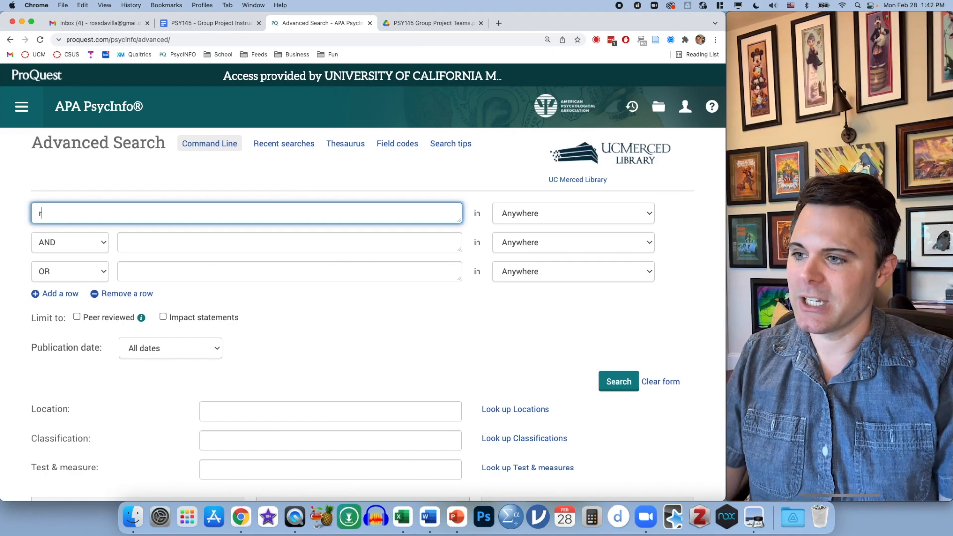
pyautogui.write('relationships')
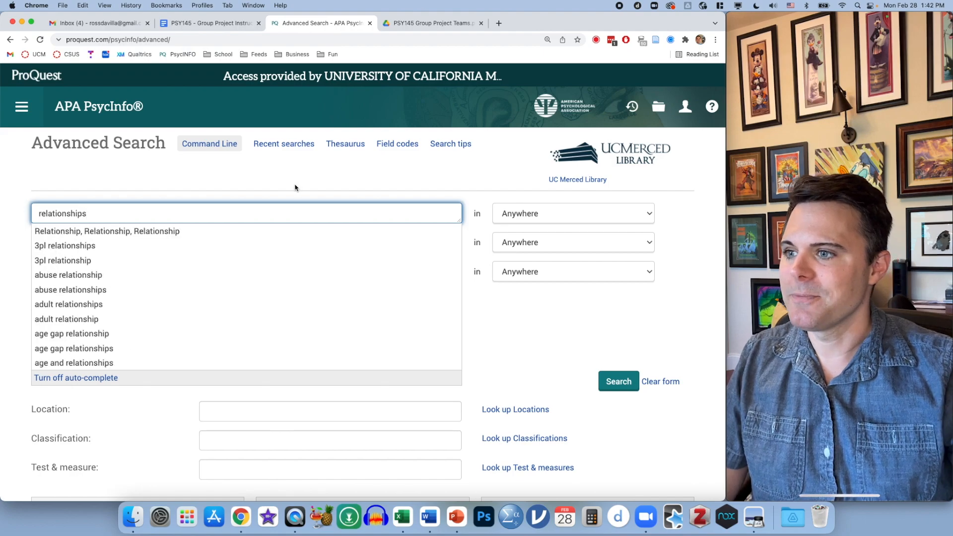
pyautogui.moveTo(79, 363)
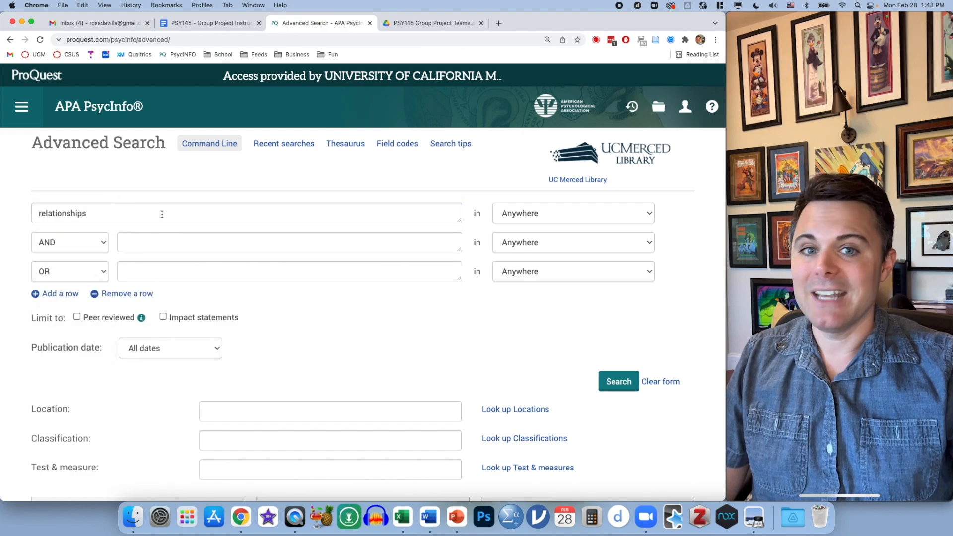
pyautogui.click(289, 242)
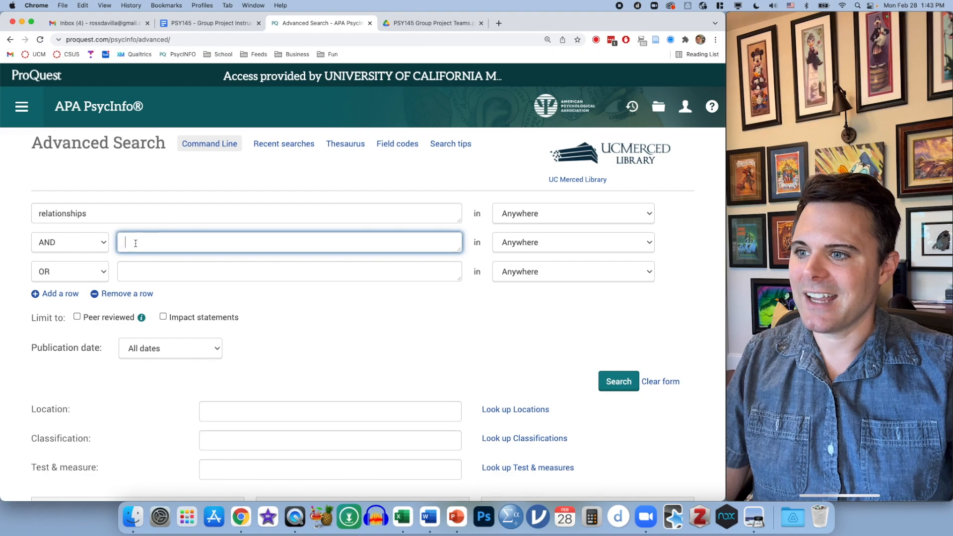
pyautogui.write('happiness')
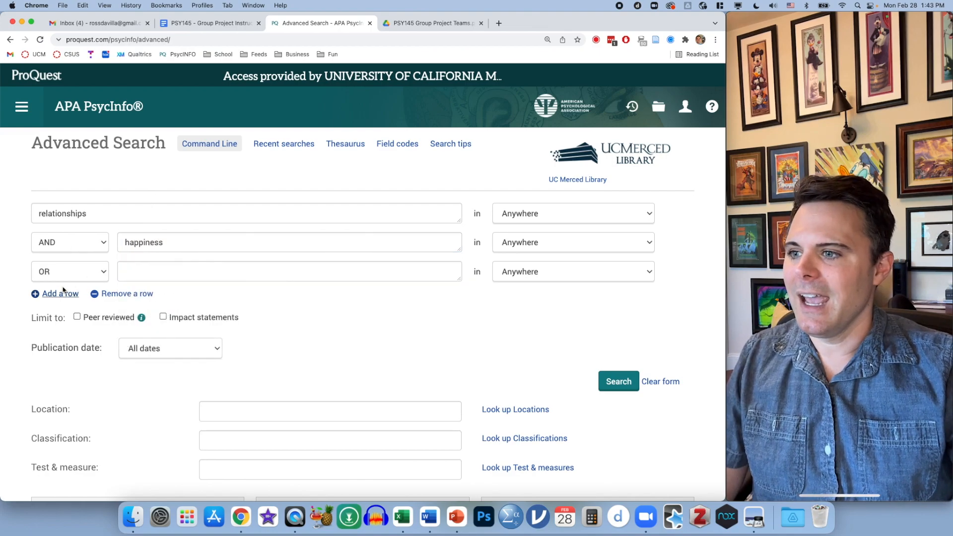
pyautogui.click(54, 294)
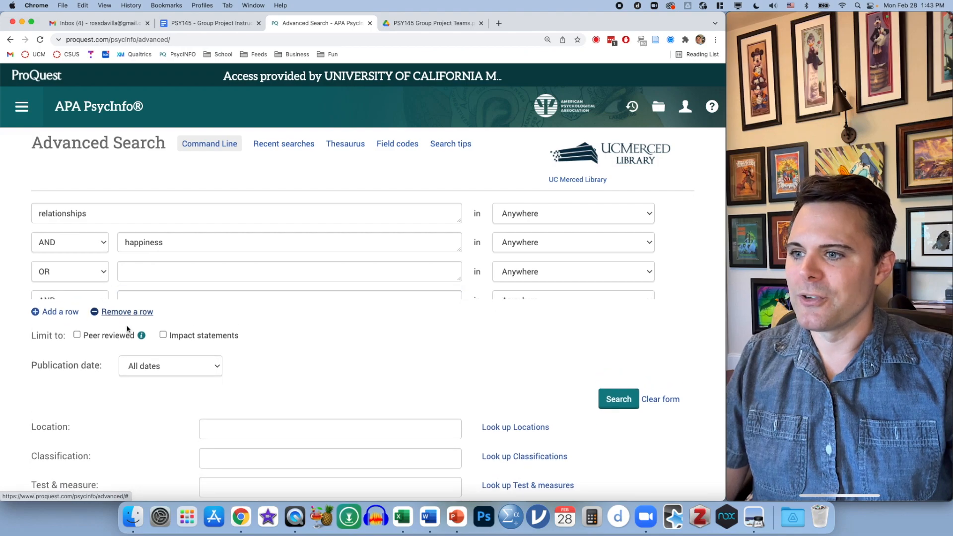
pyautogui.click(127, 312)
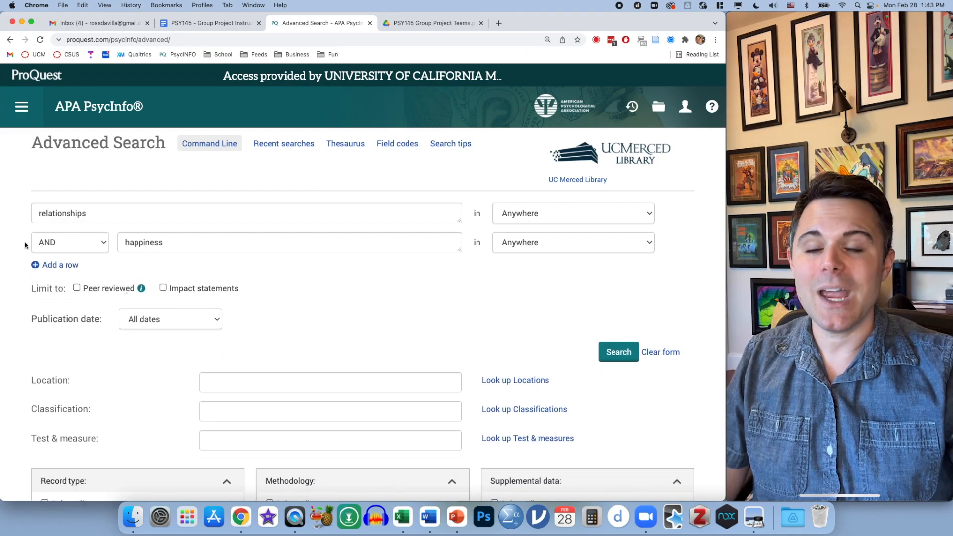
pyautogui.moveTo(59, 265)
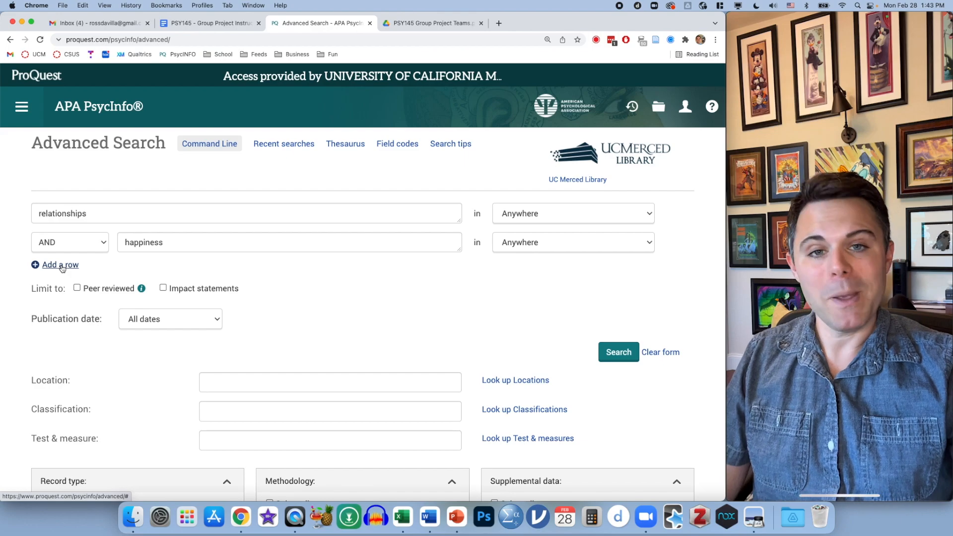
pyautogui.click(55, 265)
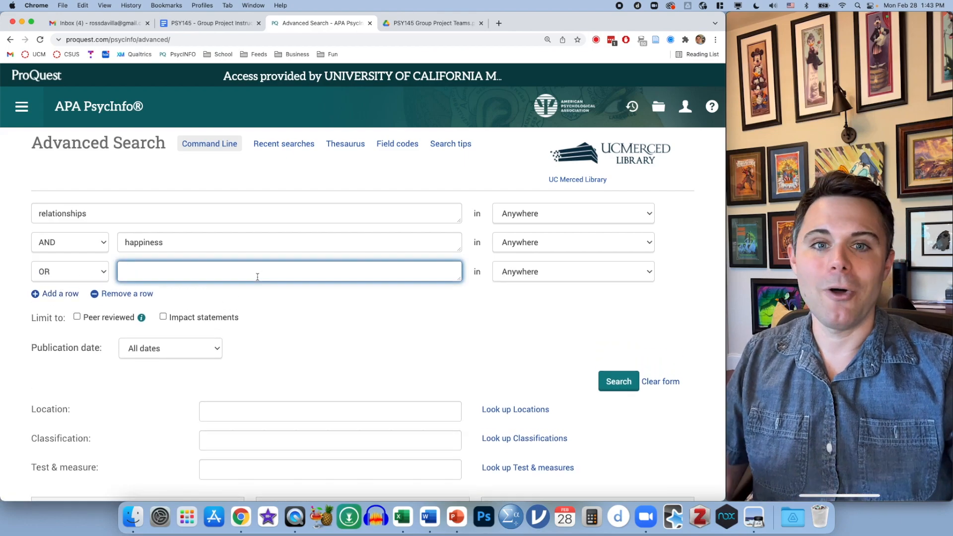
# Enter 'life satisfaction' in the third row, briefly trying the OR operator.
pyautogui.click(70, 271)
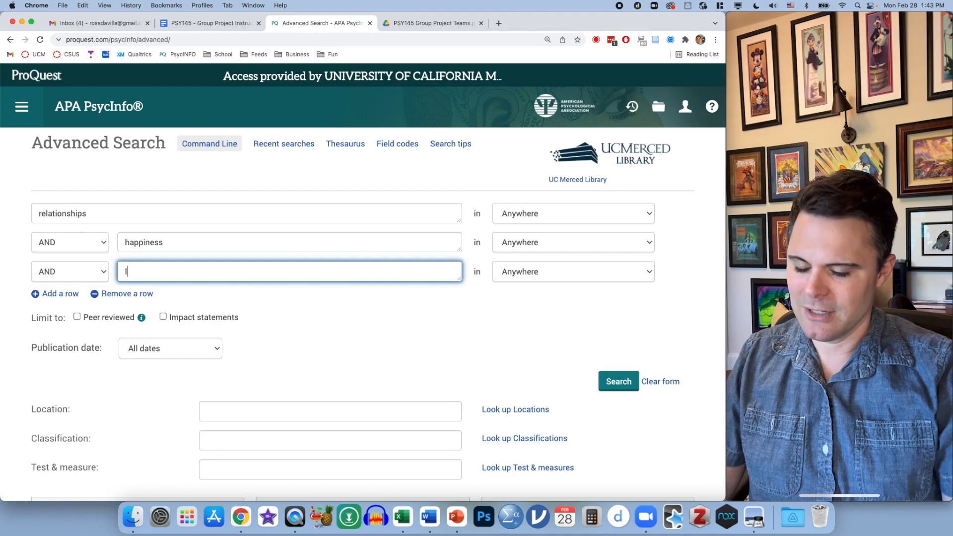
pyautogui.write('life satisfaction')
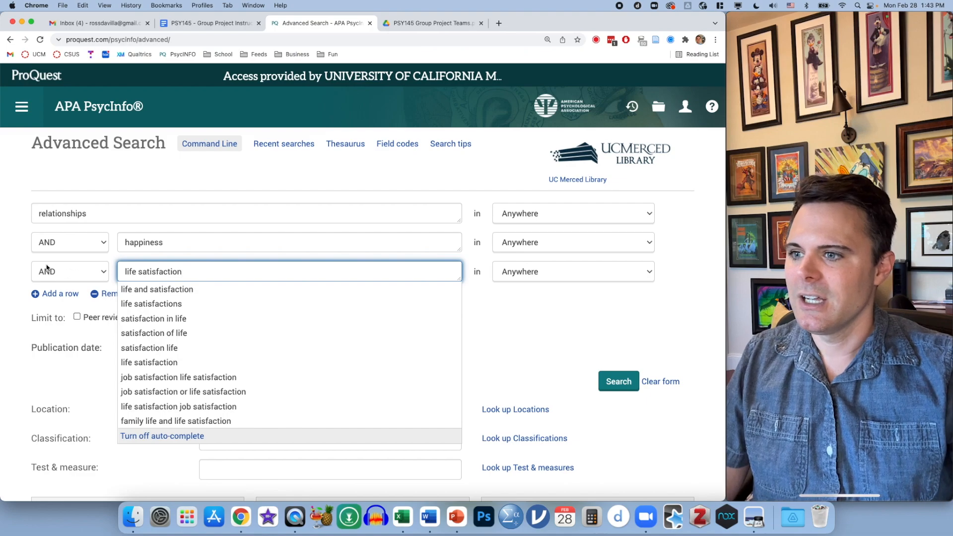
pyautogui.click(69, 271)
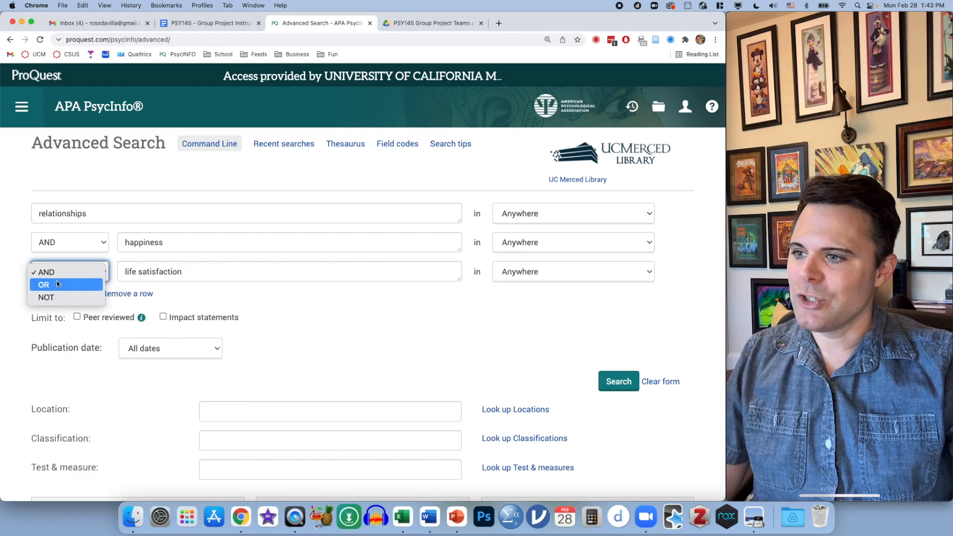
pyautogui.click(44, 284)
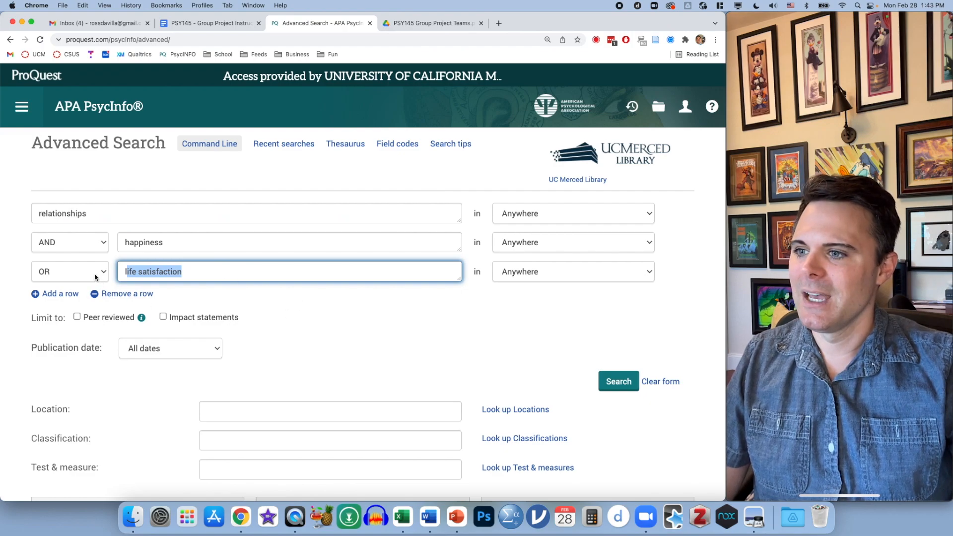
pyautogui.click(70, 271)
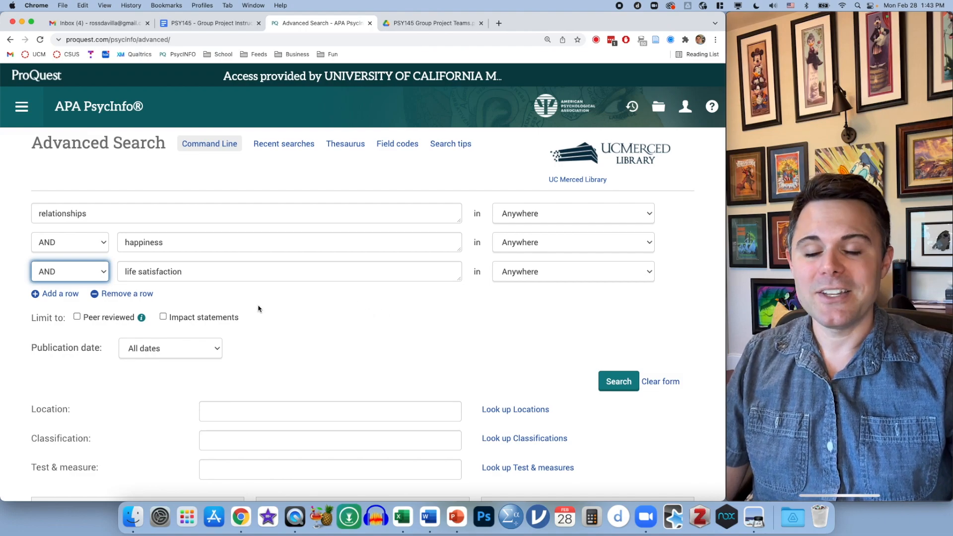
# Put 'life satisfaction' in quotes and run the search, returning 1,015 results.
pyautogui.doubleClick(152, 271)
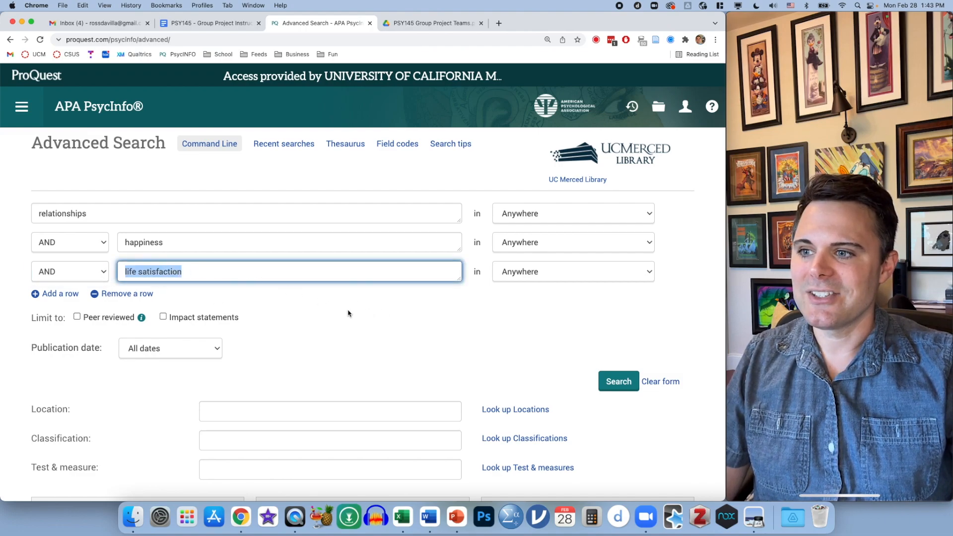
pyautogui.moveTo(303, 298)
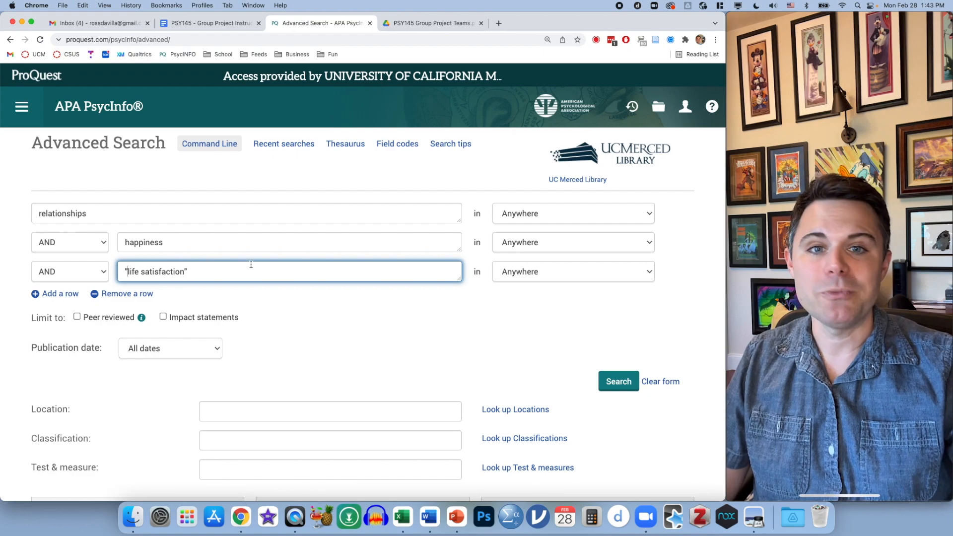
pyautogui.doubleClick(155, 271)
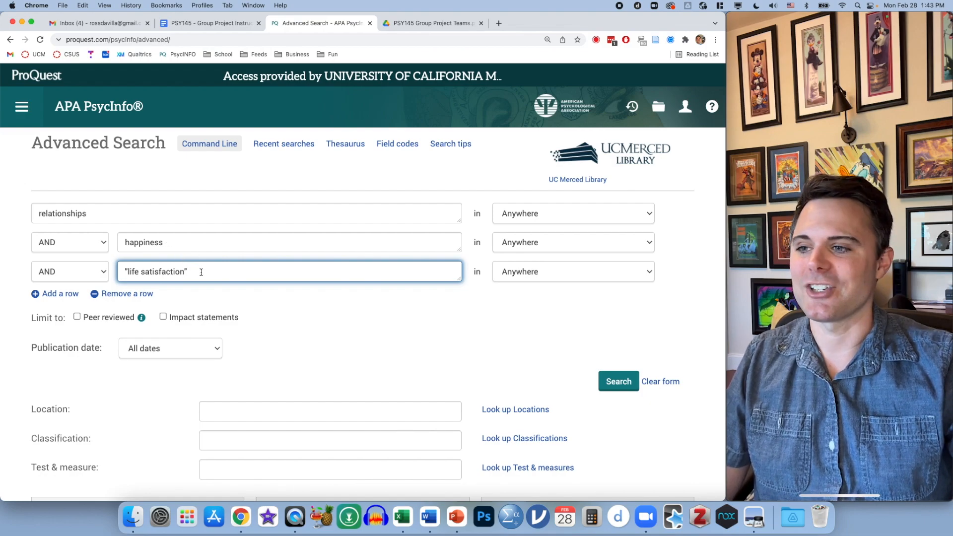
pyautogui.doubleClick(155, 271)
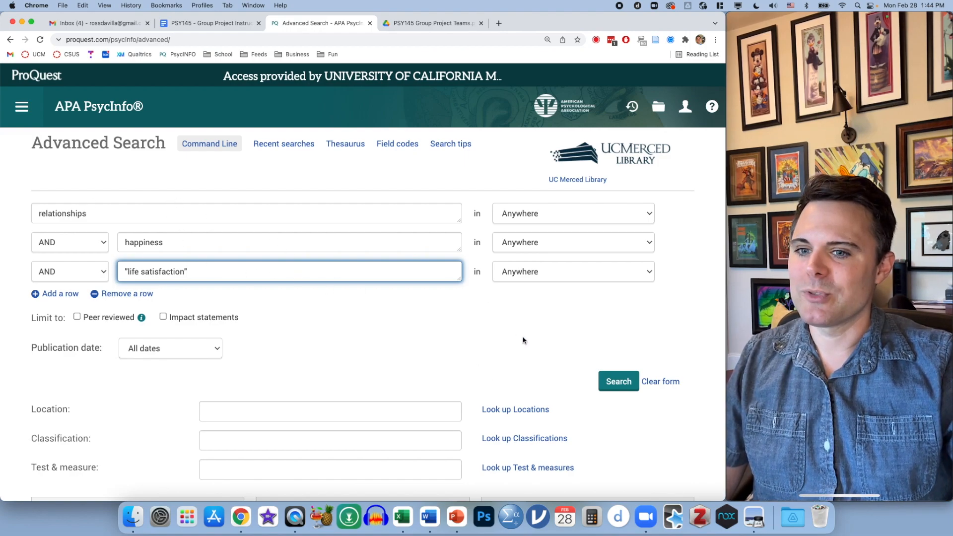
pyautogui.click(619, 381)
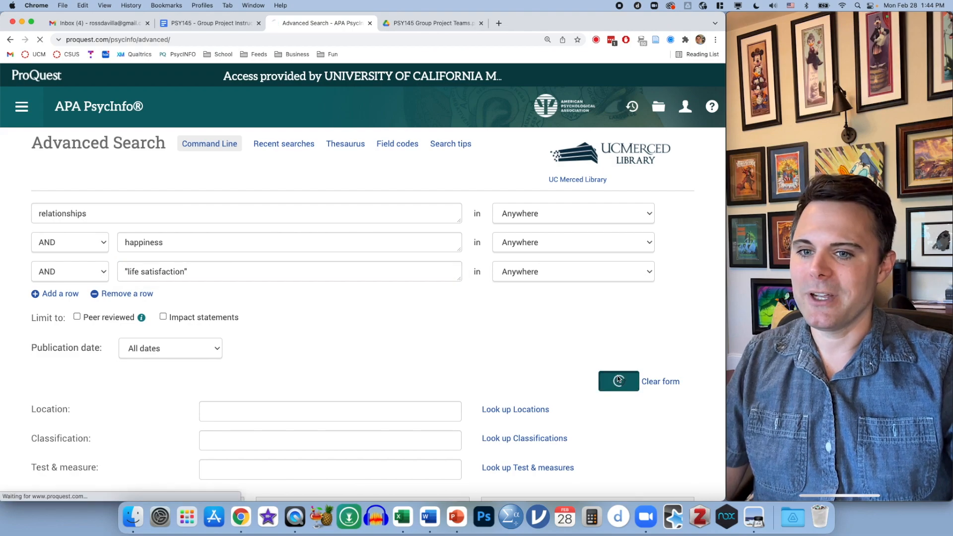
pyautogui.click(619, 381)
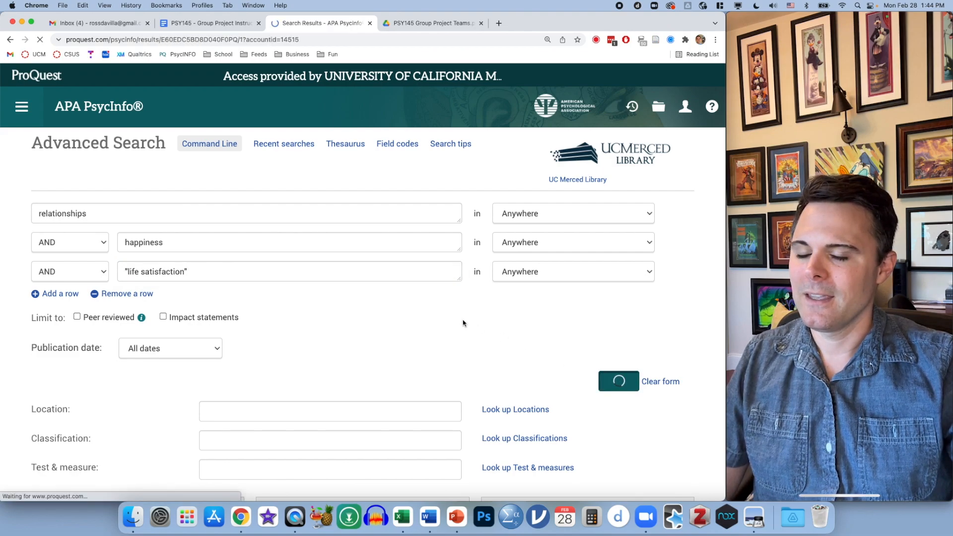
pyautogui.click(618, 381)
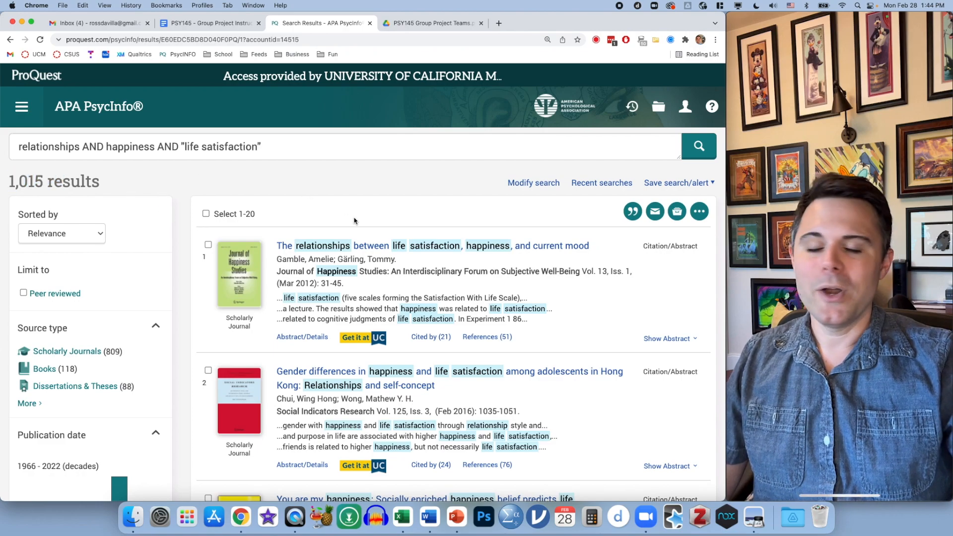
# Apply the Scholarly Journals source-type filter and browse the 809 remaining articles.
pyautogui.scroll(-3)
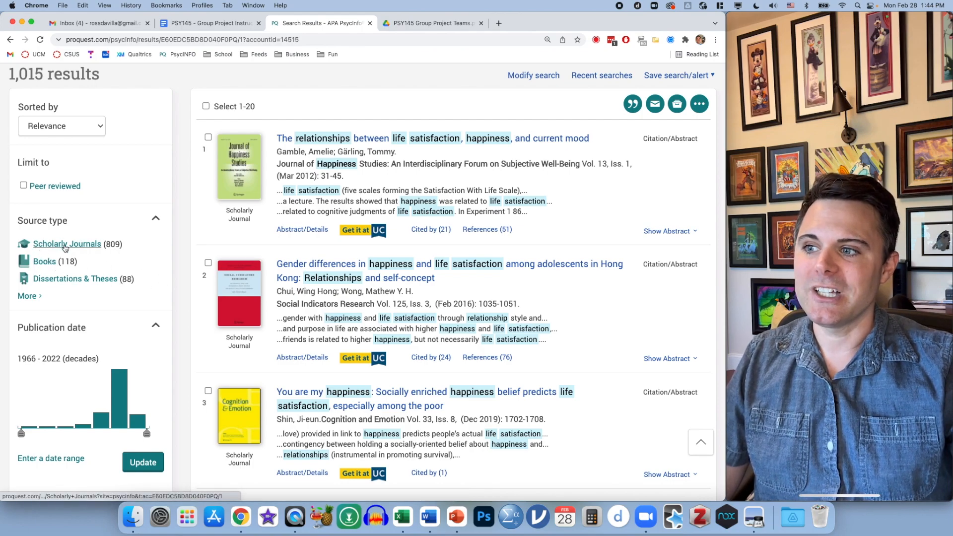
pyautogui.click(66, 244)
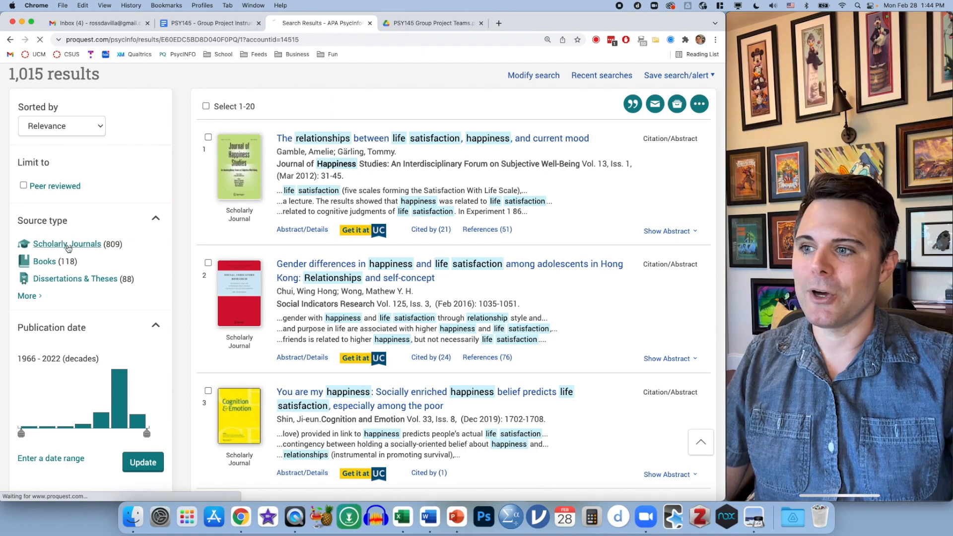
pyautogui.click(66, 244)
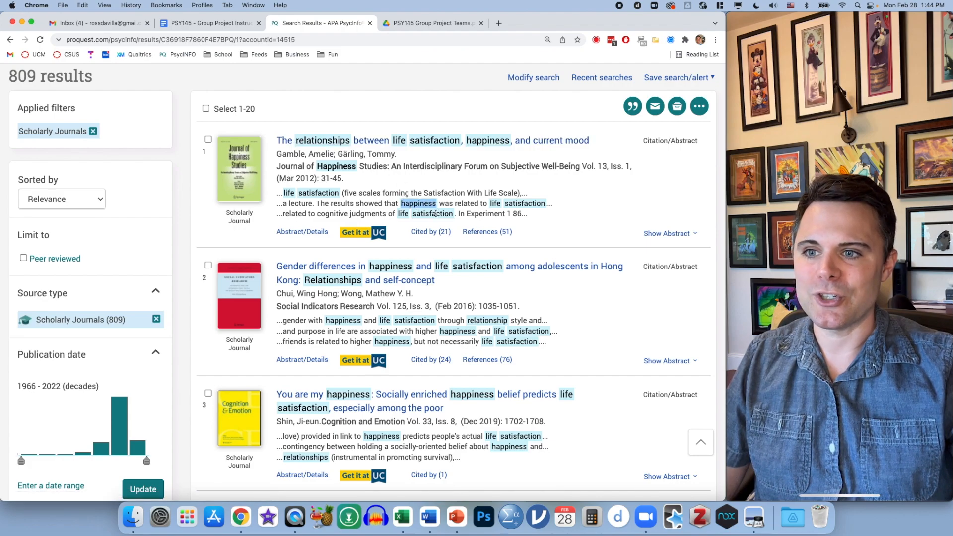
pyautogui.scroll(-3)
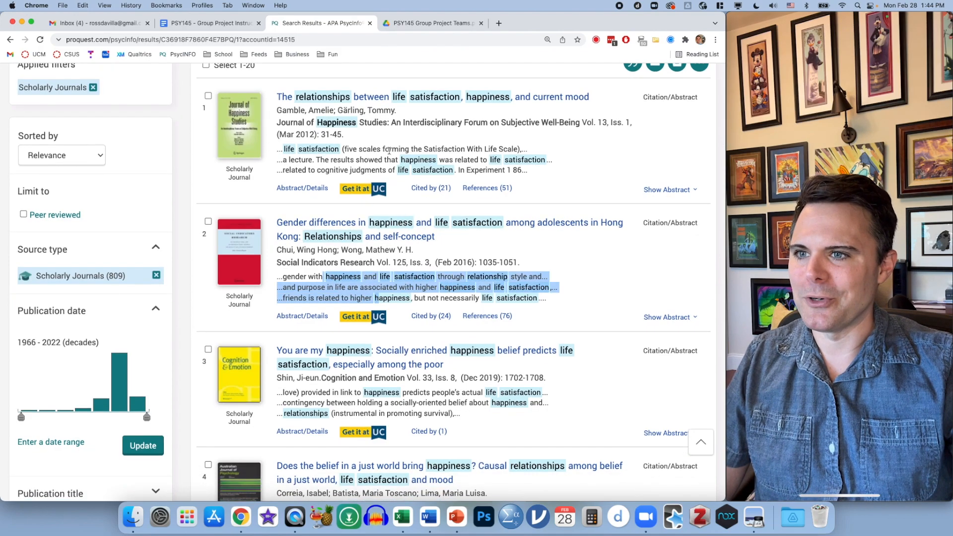
pyautogui.scroll(-3)
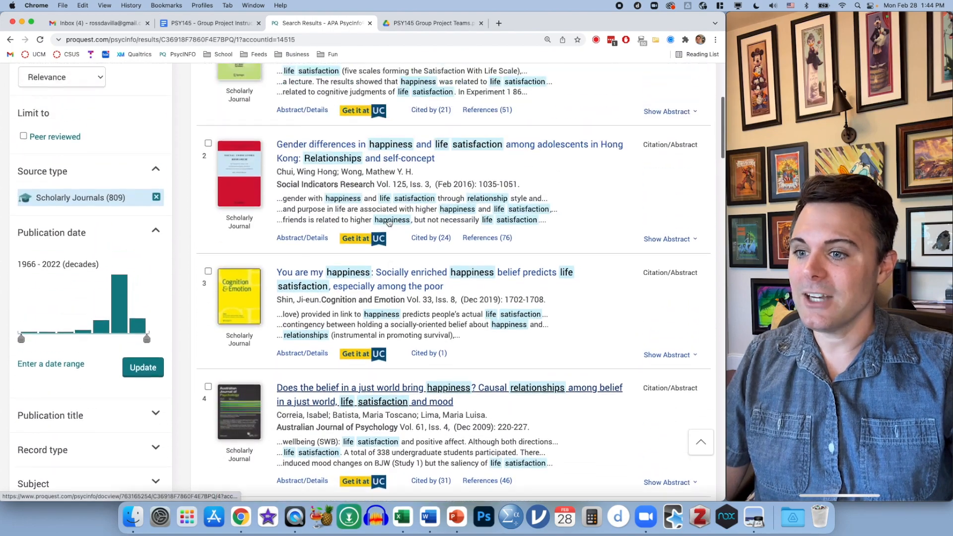
# Open Gamble and Gärling's first result to view its abstract and details.
pyautogui.scroll(3)
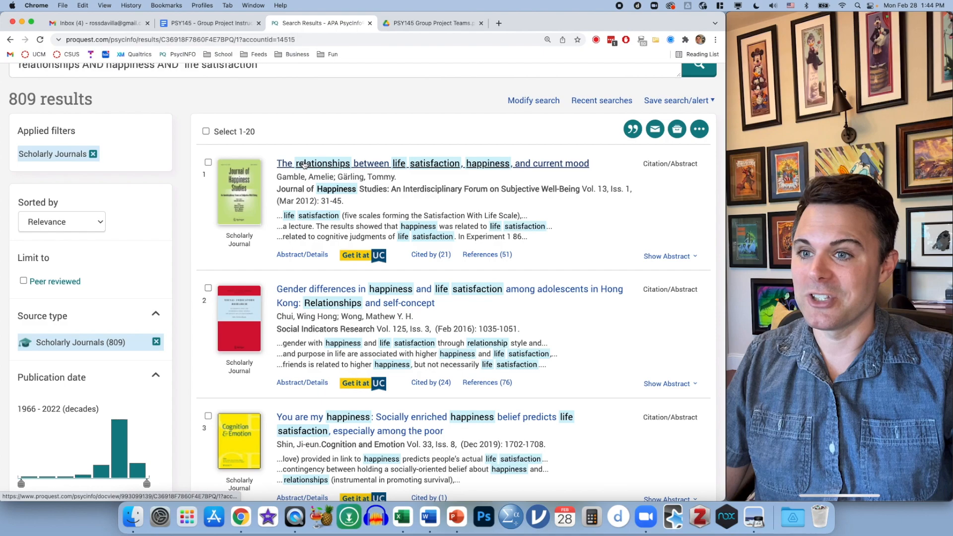
pyautogui.moveTo(331, 168)
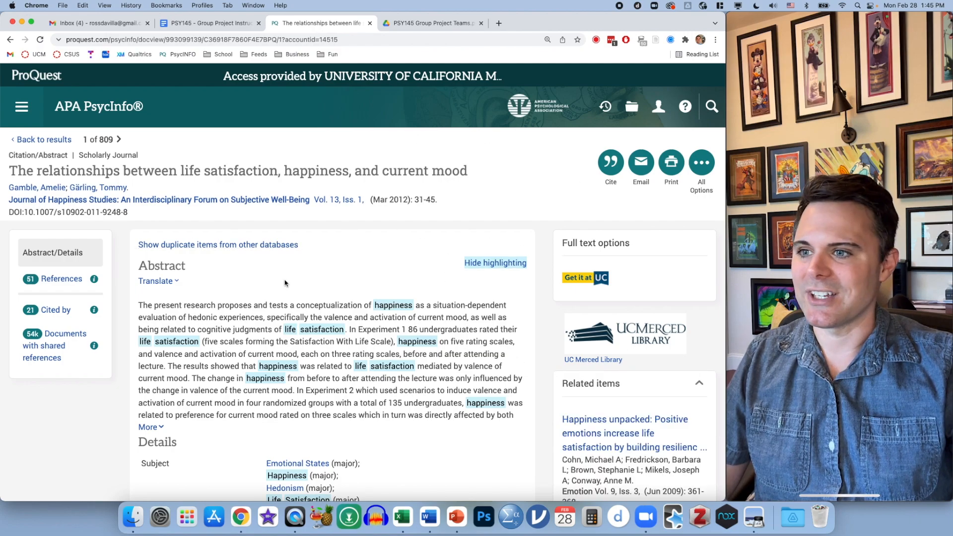
pyautogui.scroll(-3)
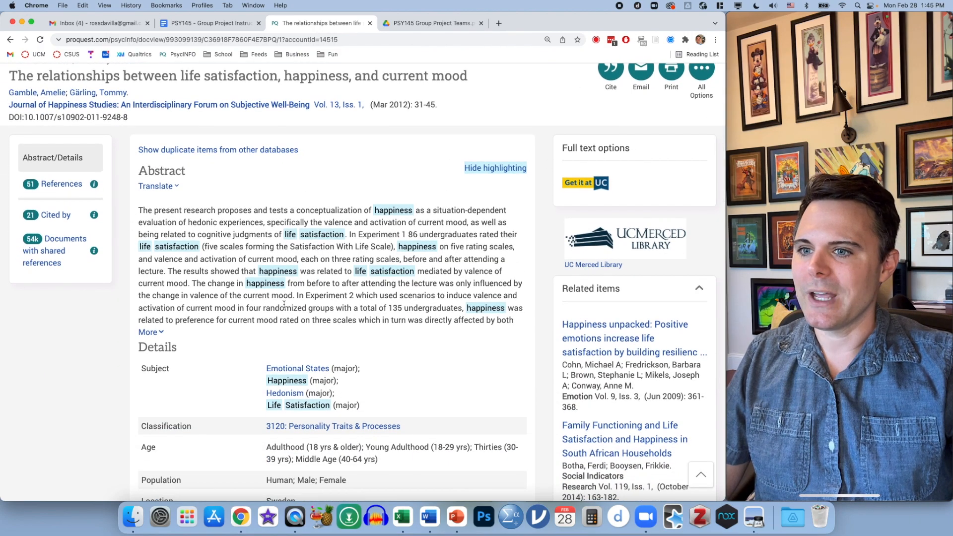
pyautogui.moveTo(139, 209); pyautogui.dragTo(256, 283)
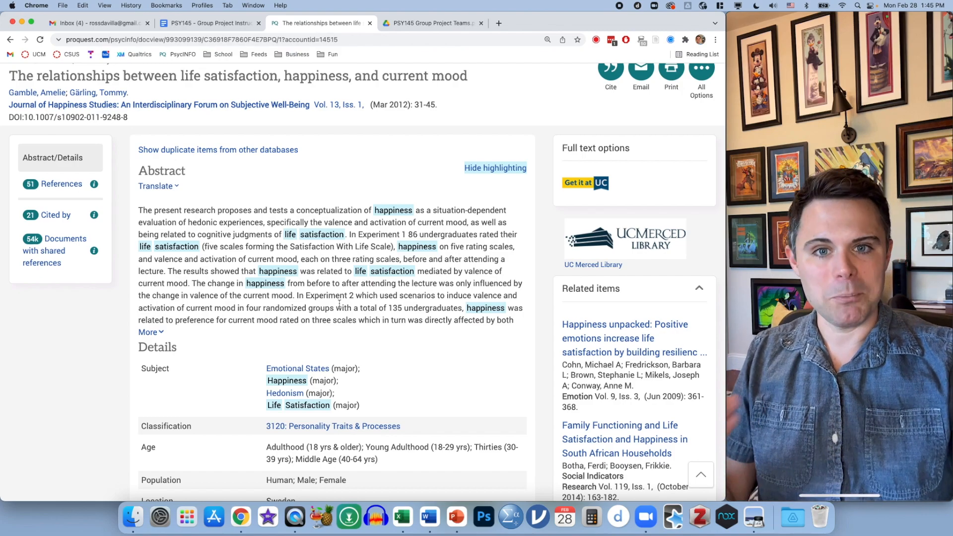
pyautogui.moveTo(446, 246)
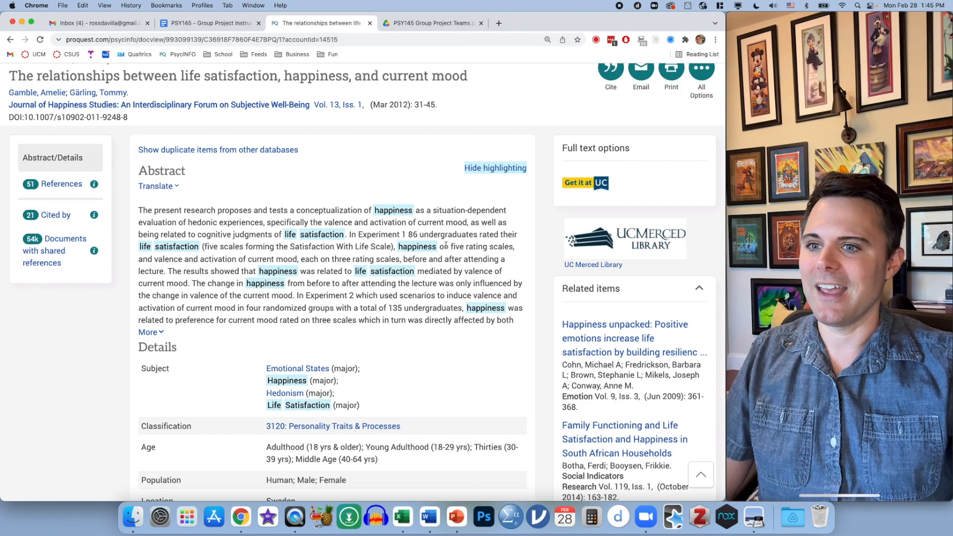
pyautogui.doubleClick(449, 235)
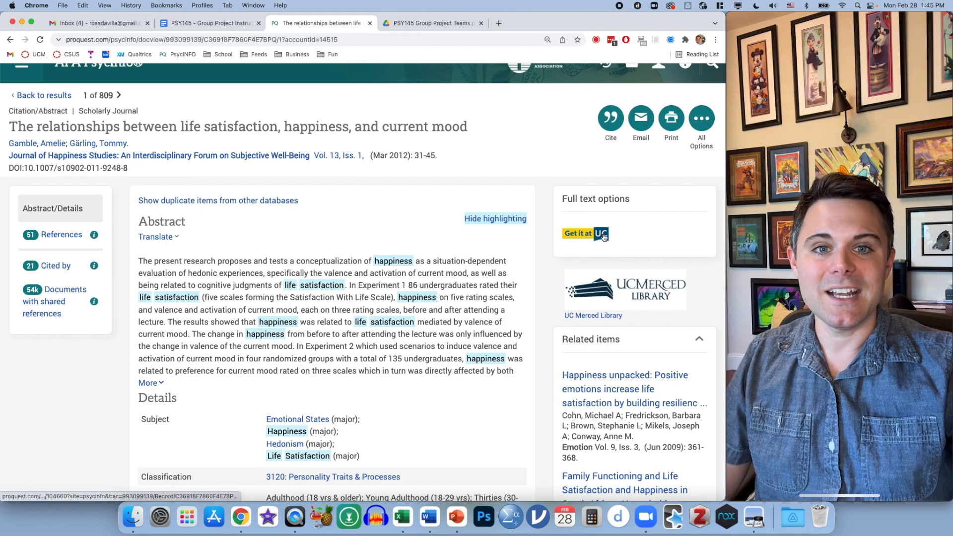
# Open the Gamble and Gärling article's full-text record in the UC Merced Library.
pyautogui.click(584, 234)
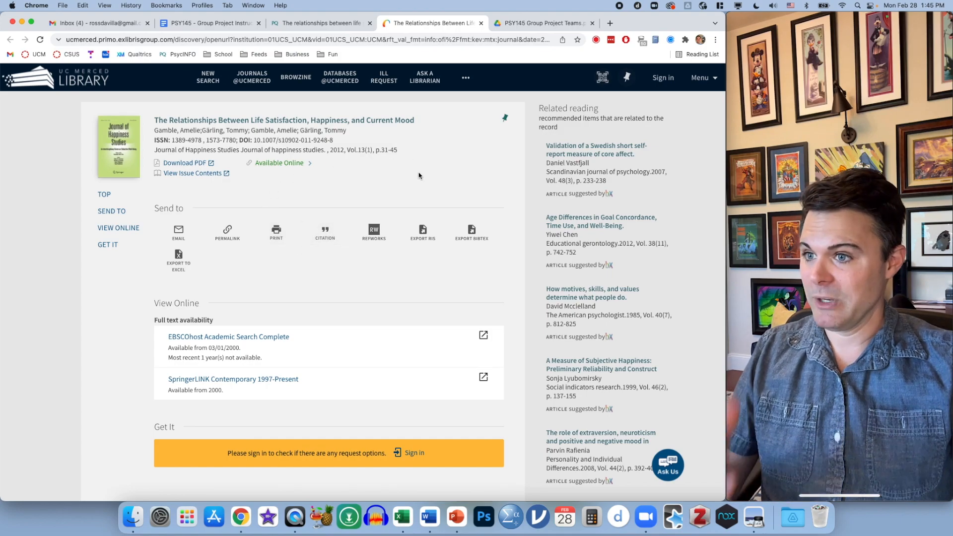
pyautogui.moveTo(184, 165)
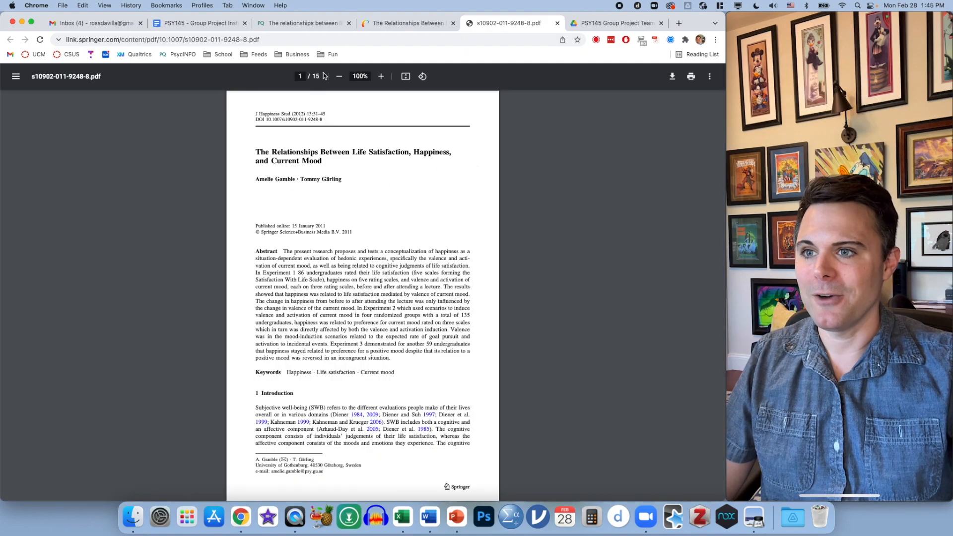
# Save the Gamble and Gärling PDF to the Desktop and read the saved copy at 175%.
pyautogui.click(381, 76)
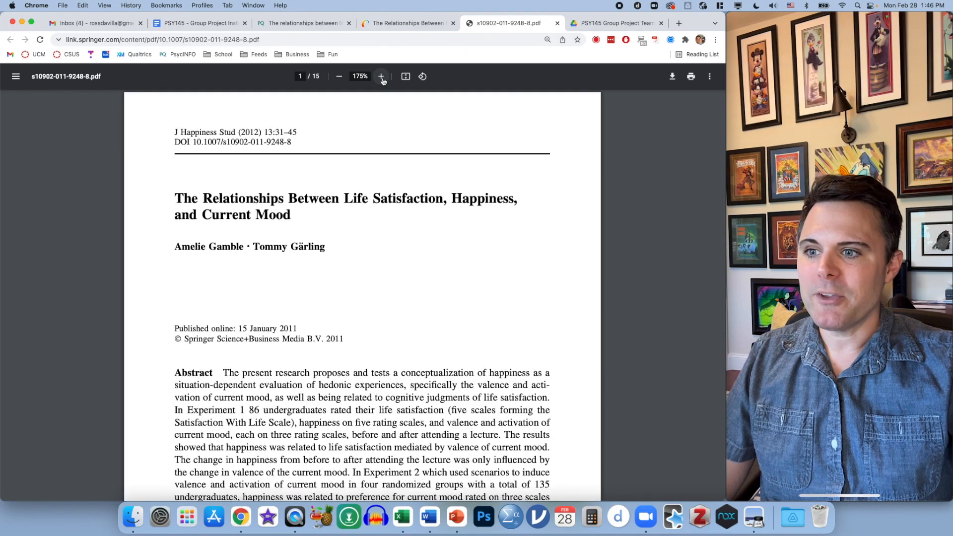
pyautogui.scroll(-3)
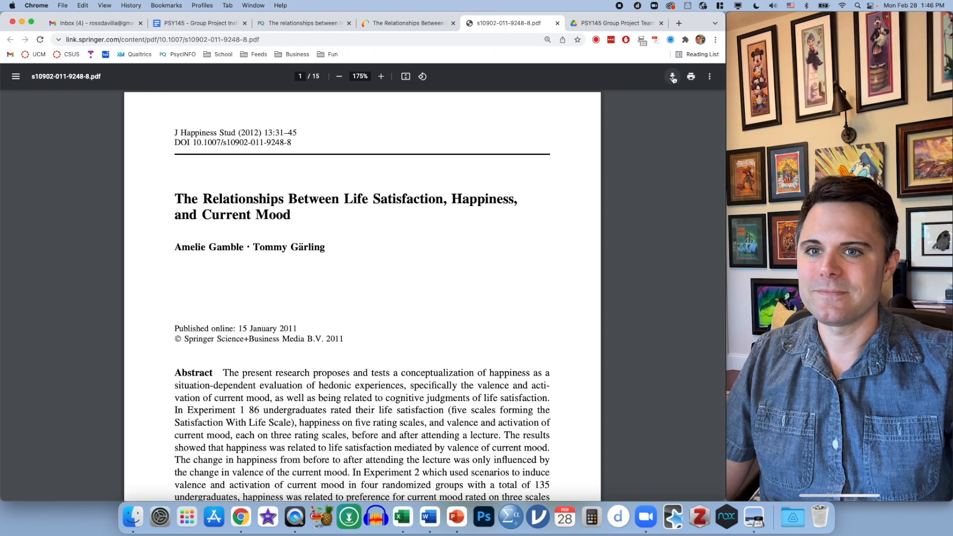
pyautogui.click(672, 76)
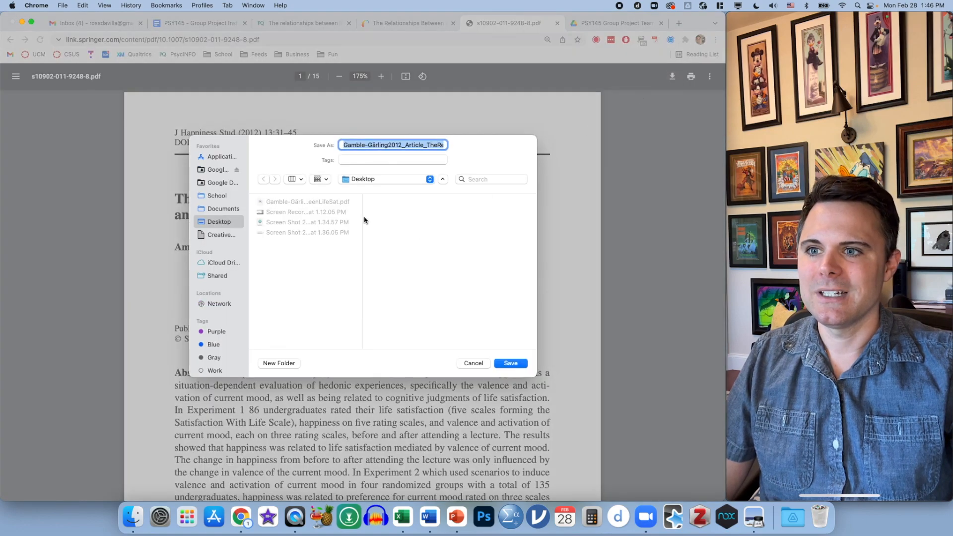
pyautogui.click(511, 363)
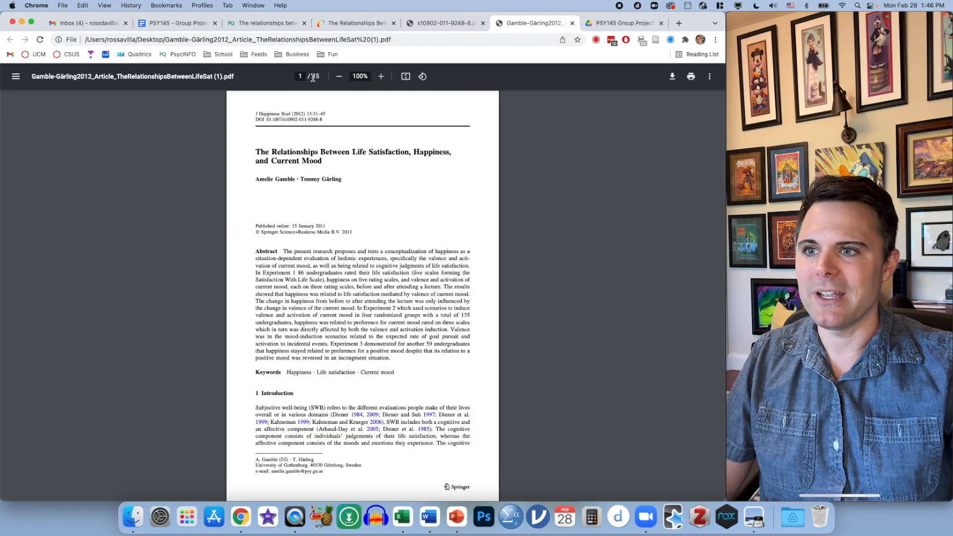
pyautogui.click(381, 76)
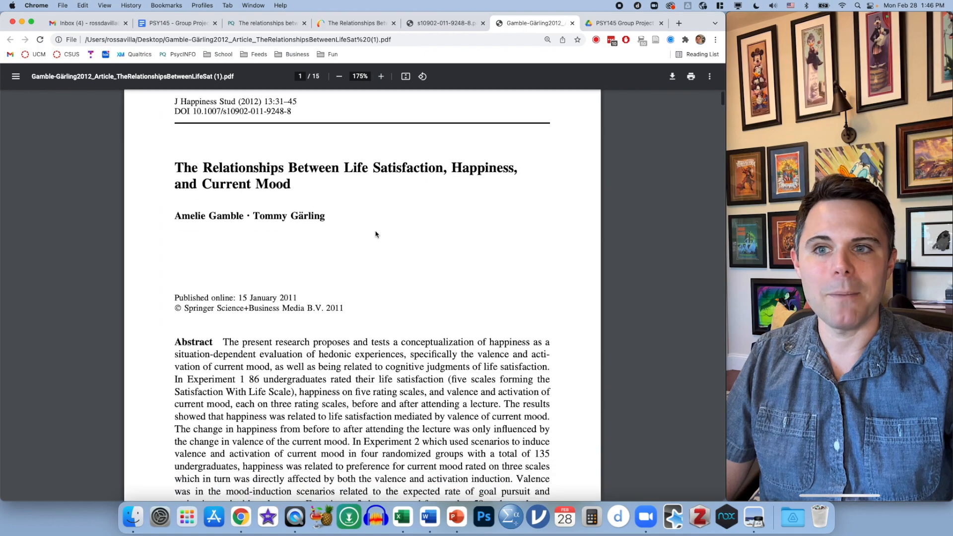
pyautogui.scroll(-3)
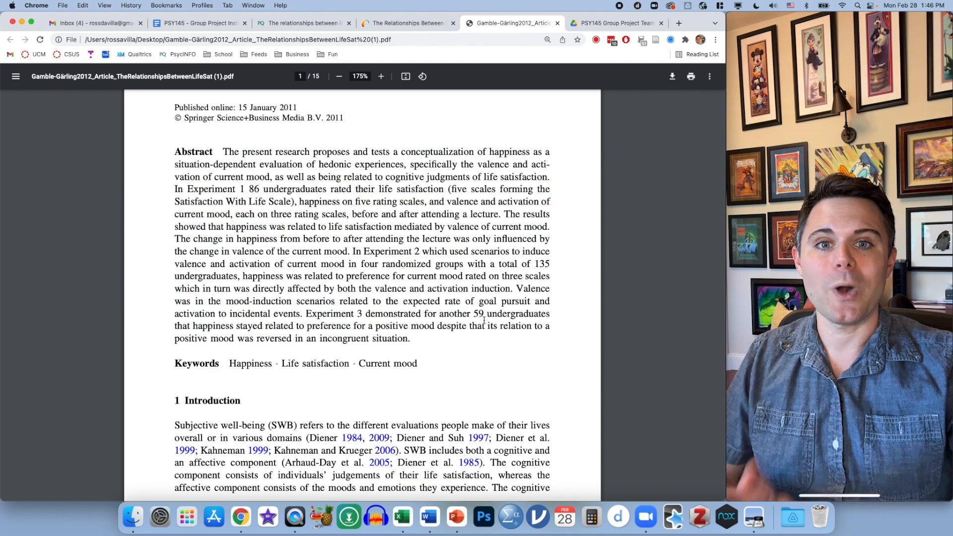
pyautogui.click(198, 24)
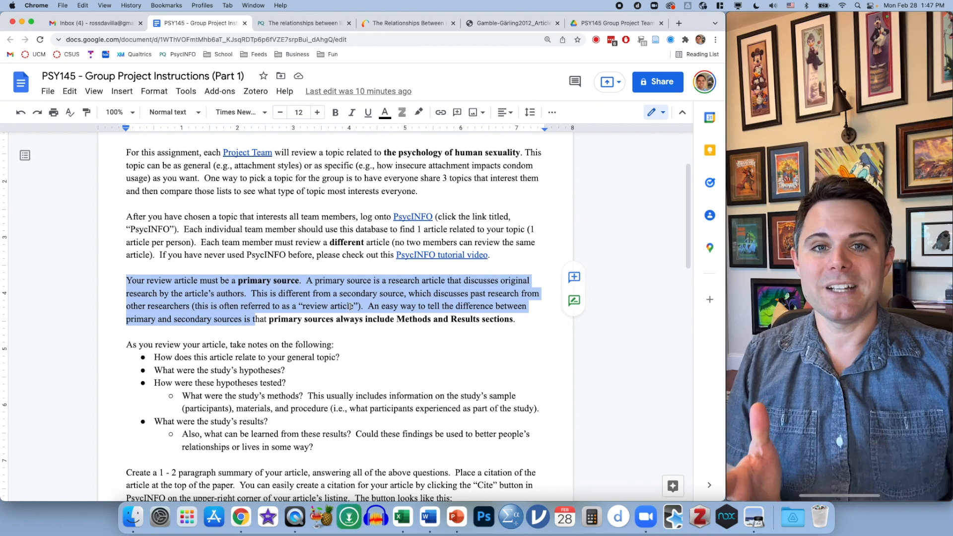
pyautogui.click(511, 24)
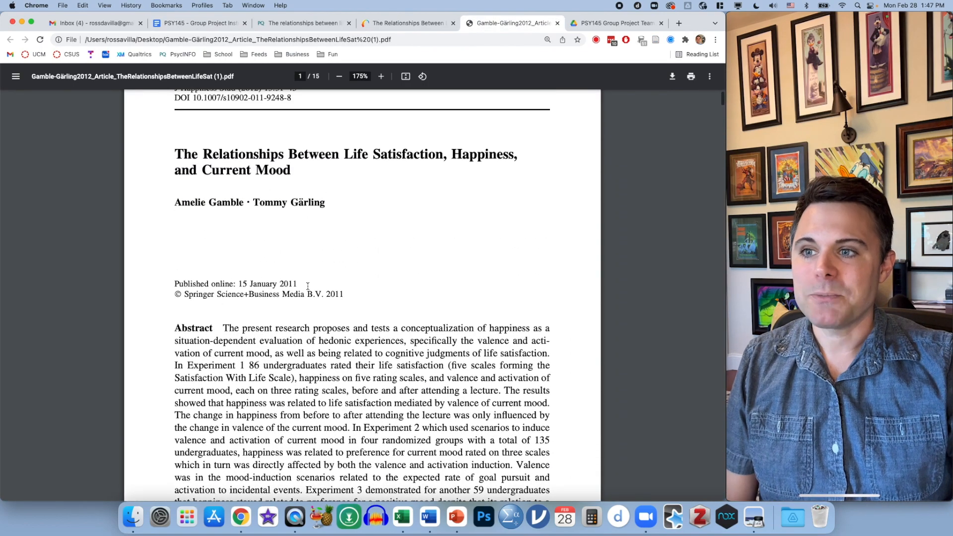
pyautogui.scroll(-3)
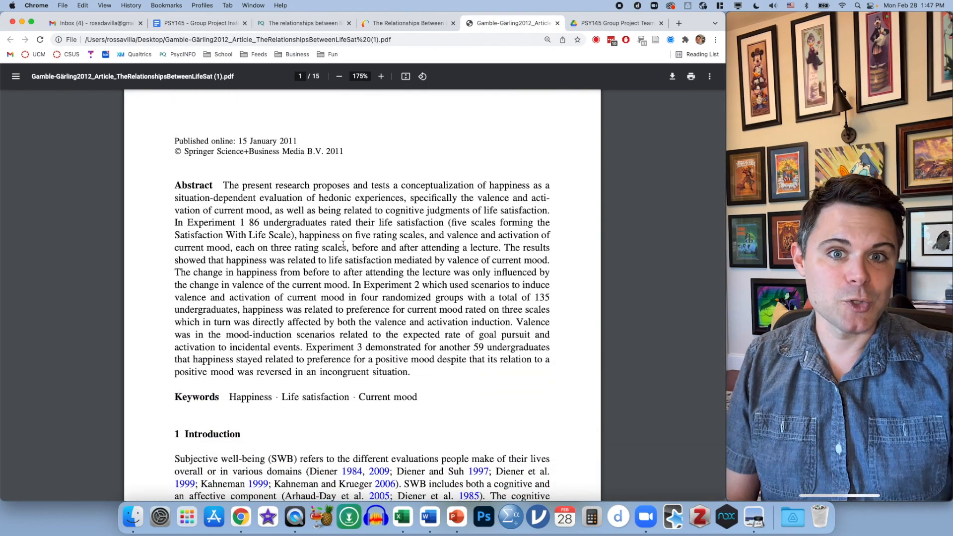
pyautogui.doubleClick(212, 222)
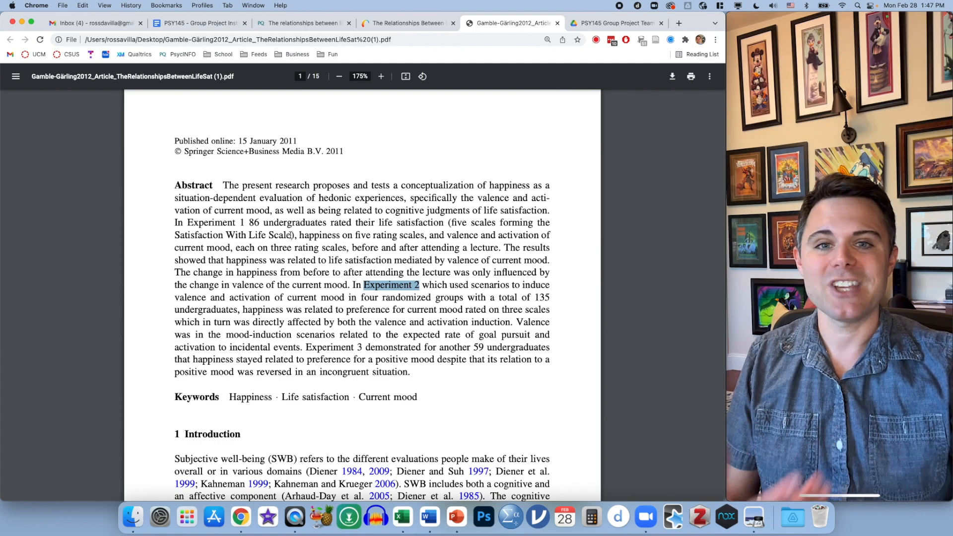
pyautogui.doubleClick(206, 222)
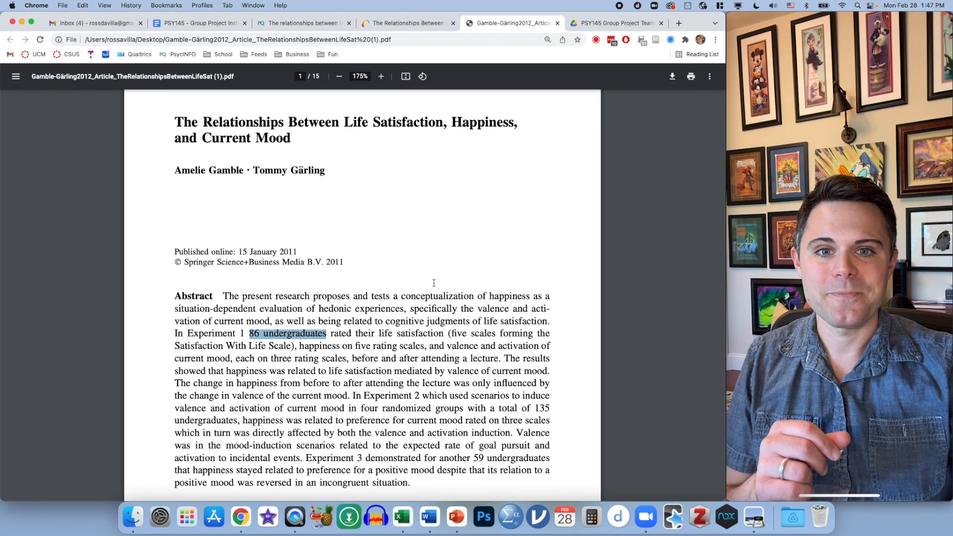
pyautogui.scroll(-3)
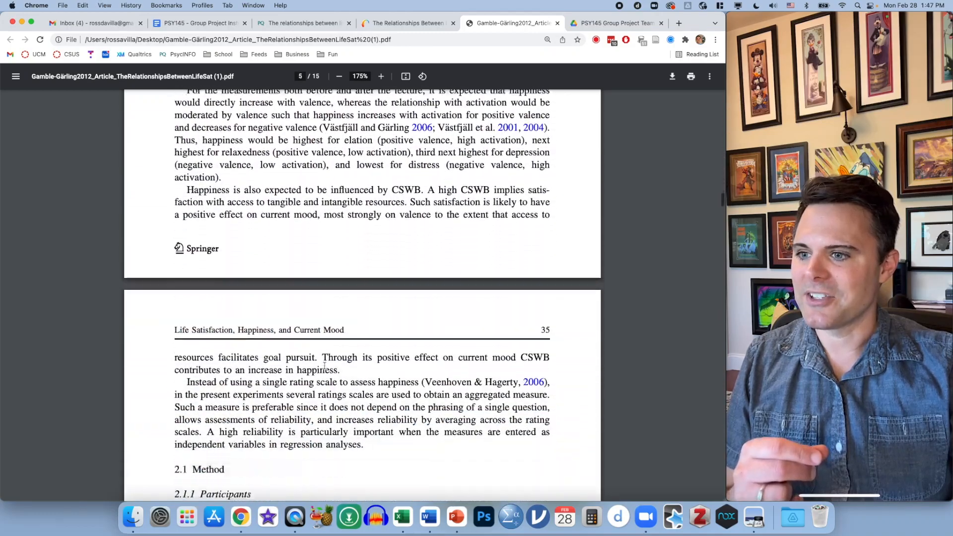
pyautogui.scroll(-3)
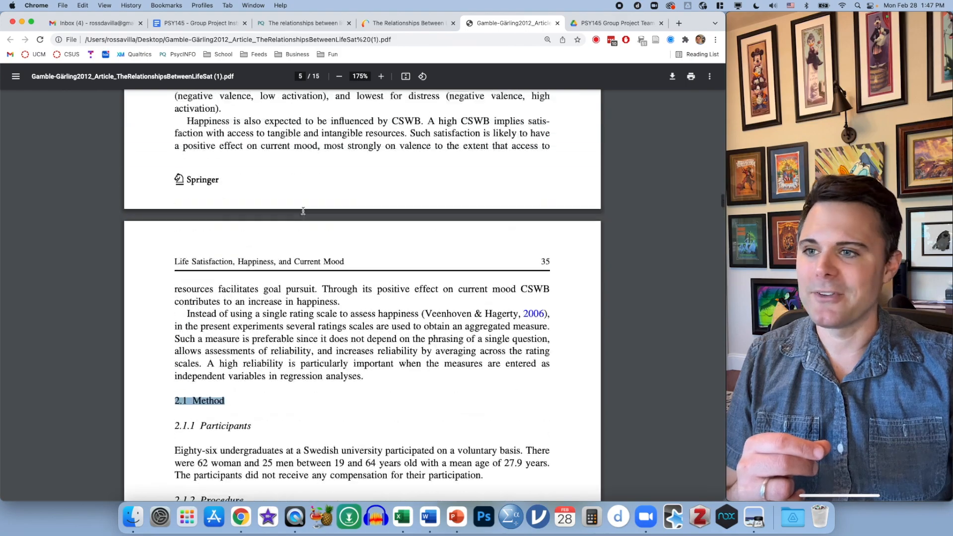
pyautogui.scroll(-3)
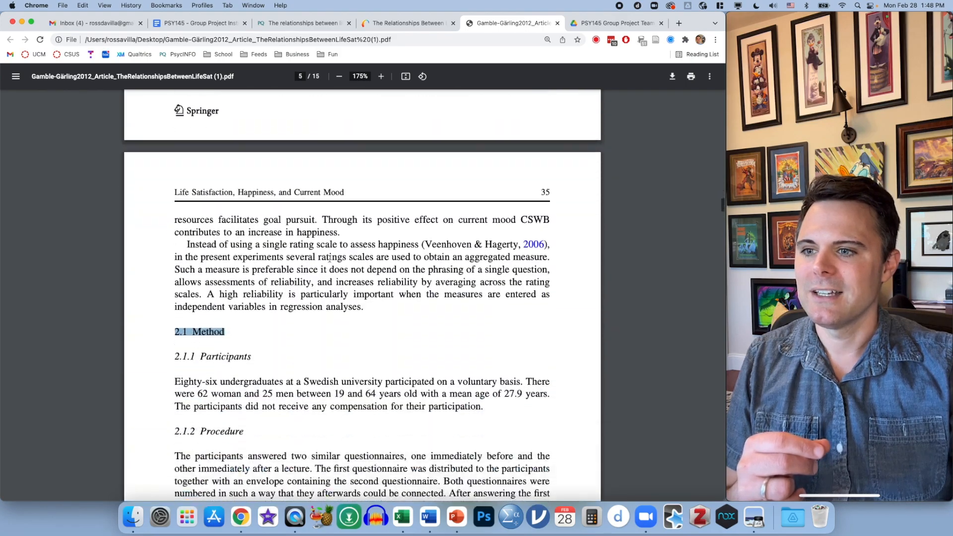
pyautogui.scroll(-3)
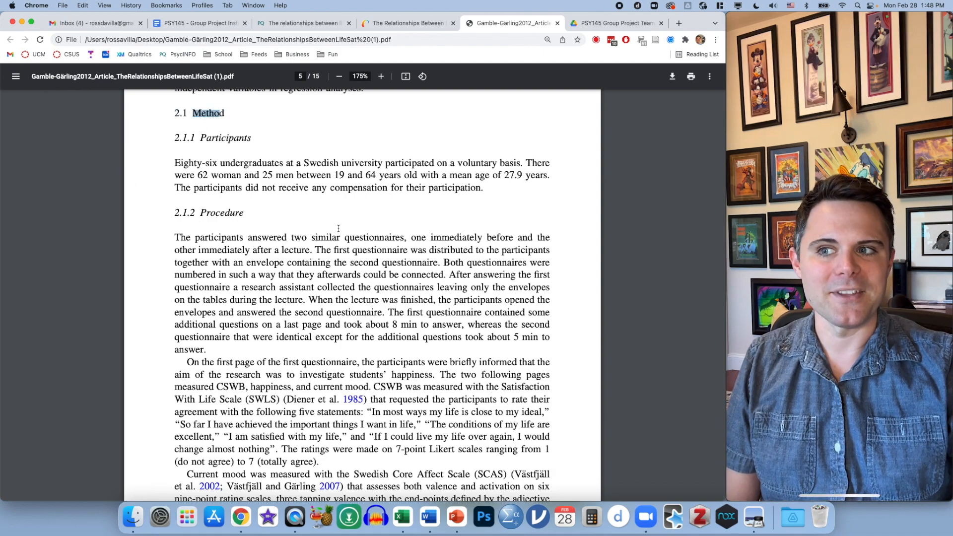
pyautogui.doubleClick(228, 138)
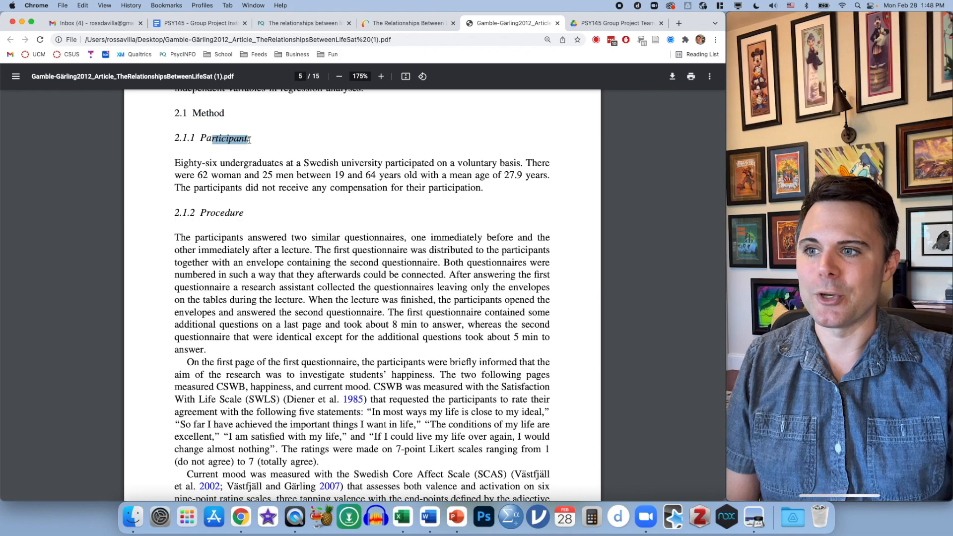
pyautogui.scroll(-3)
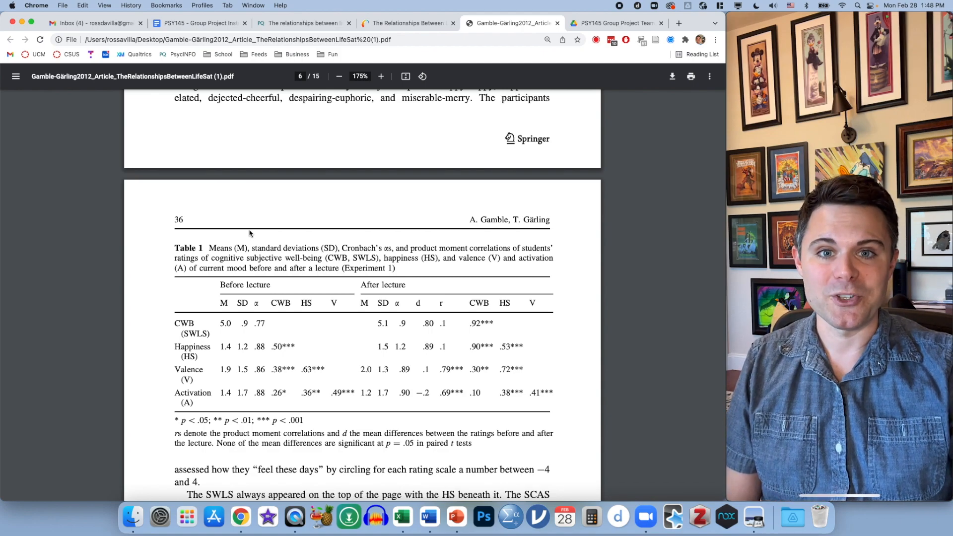
pyautogui.click(199, 24)
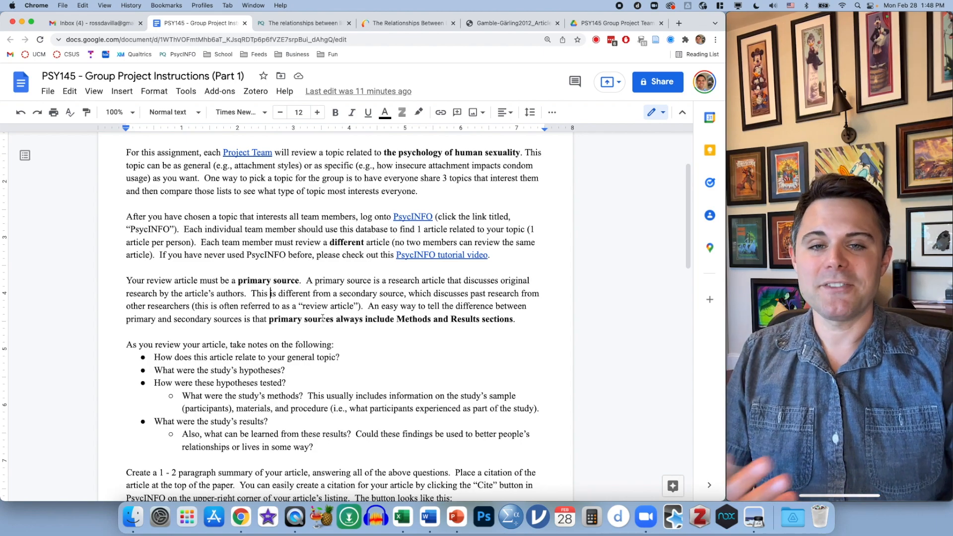
pyautogui.scroll(-3)
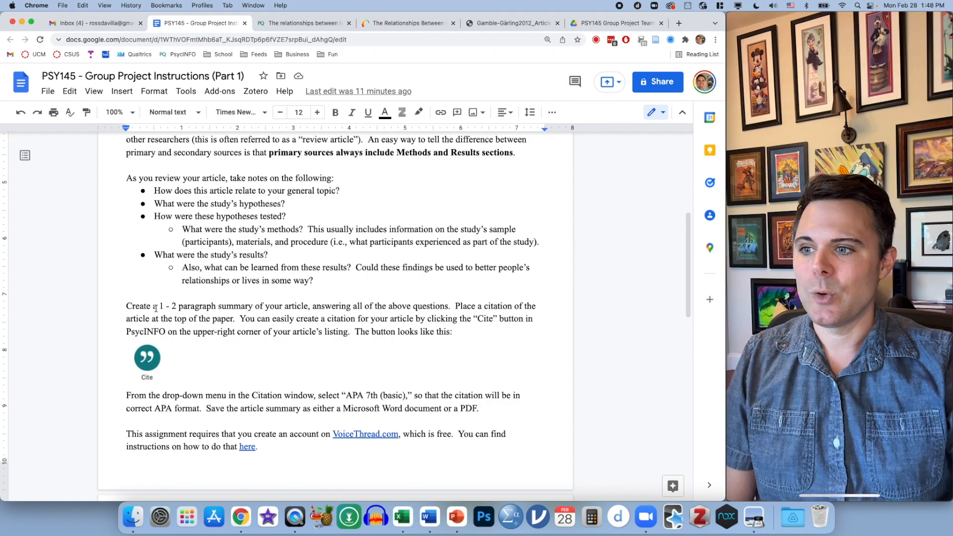
pyautogui.moveTo(159, 305); pyautogui.dragTo(204, 305)
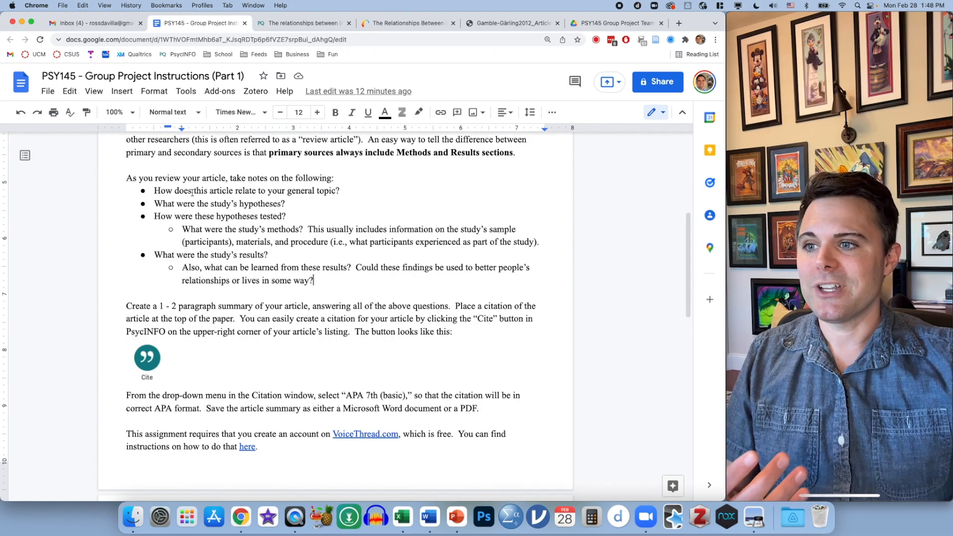
pyautogui.moveTo(193, 190); pyautogui.dragTo(340, 191)
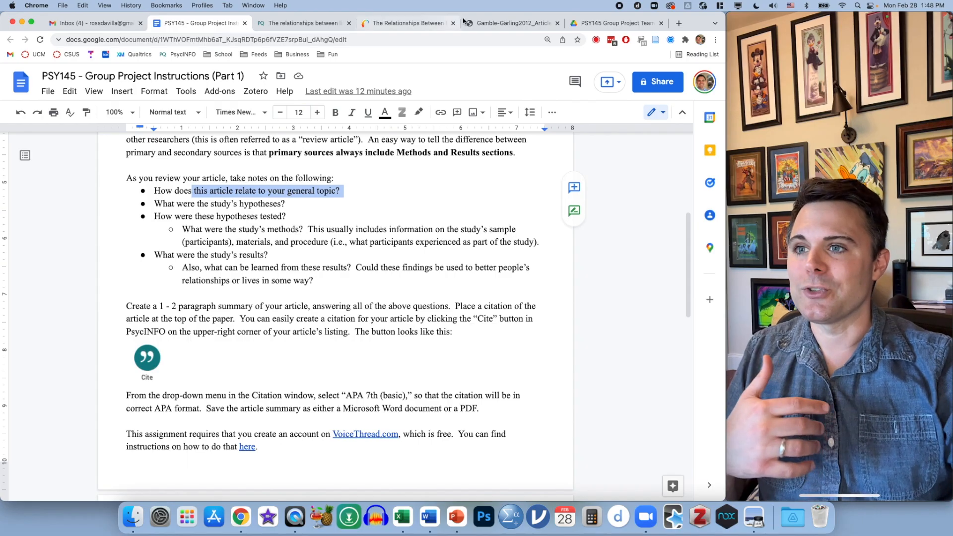
pyautogui.click(509, 22)
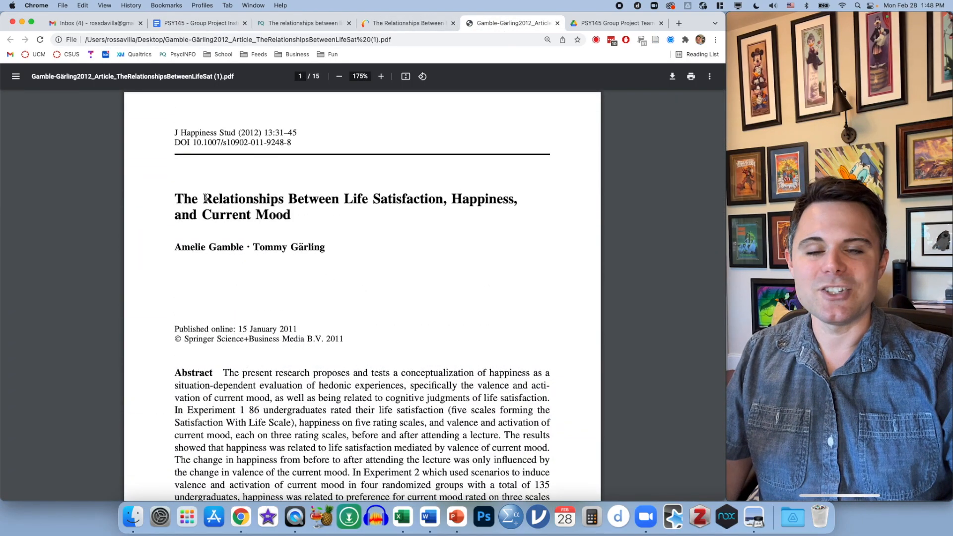
pyautogui.doubleClick(242, 199)
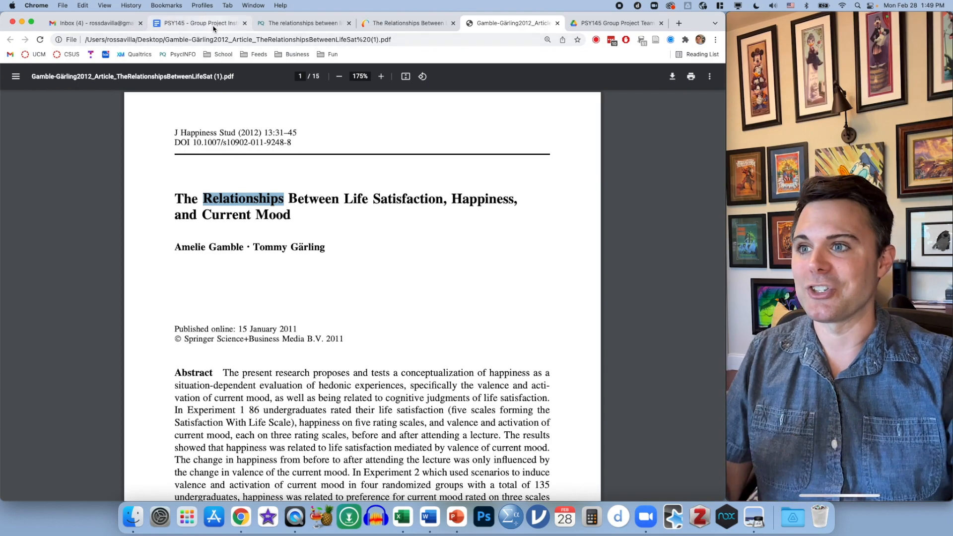
pyautogui.click(197, 23)
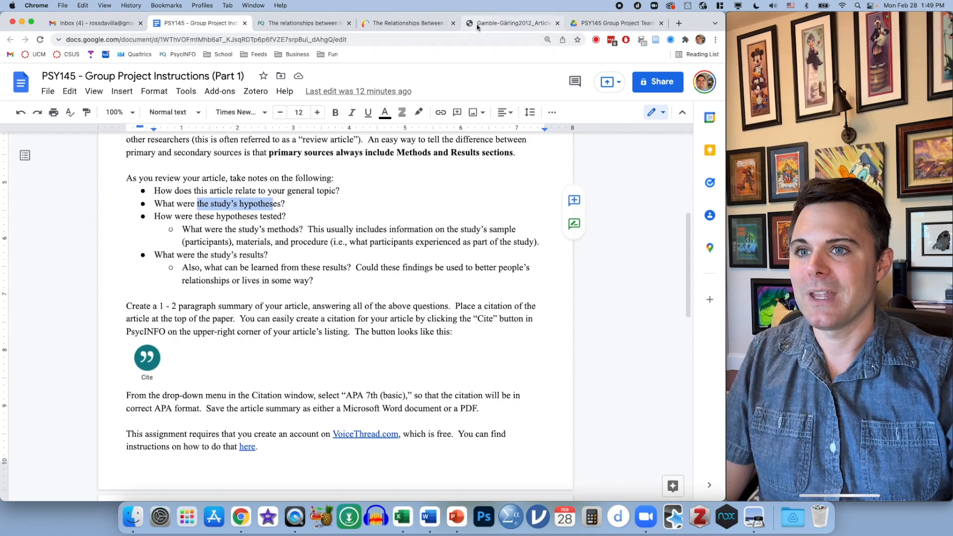
pyautogui.click(511, 23)
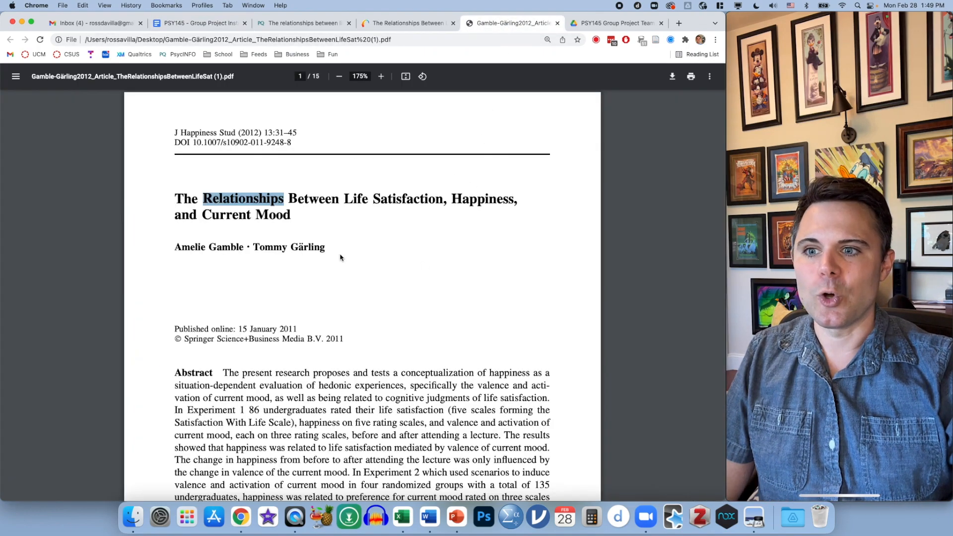
pyautogui.scroll(-3)
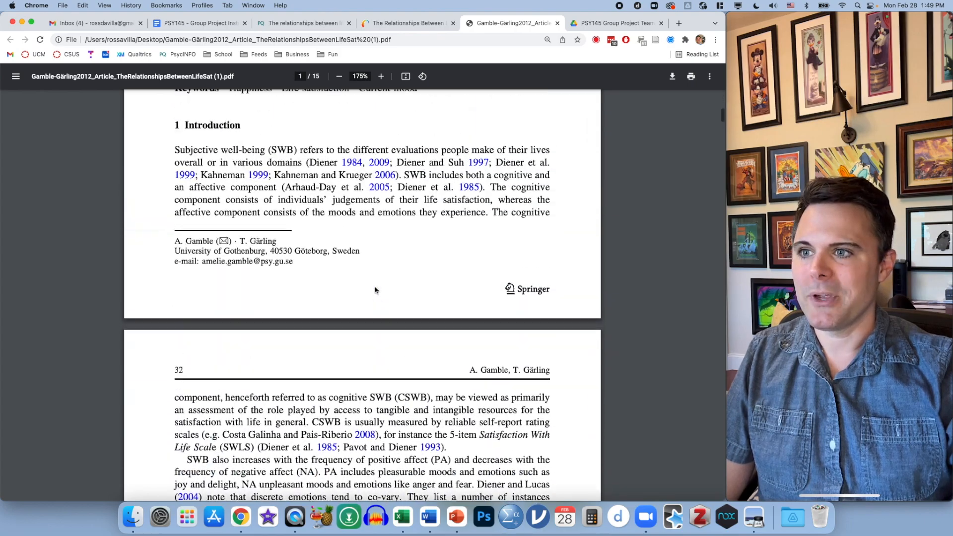
pyautogui.doubleClick(211, 125)
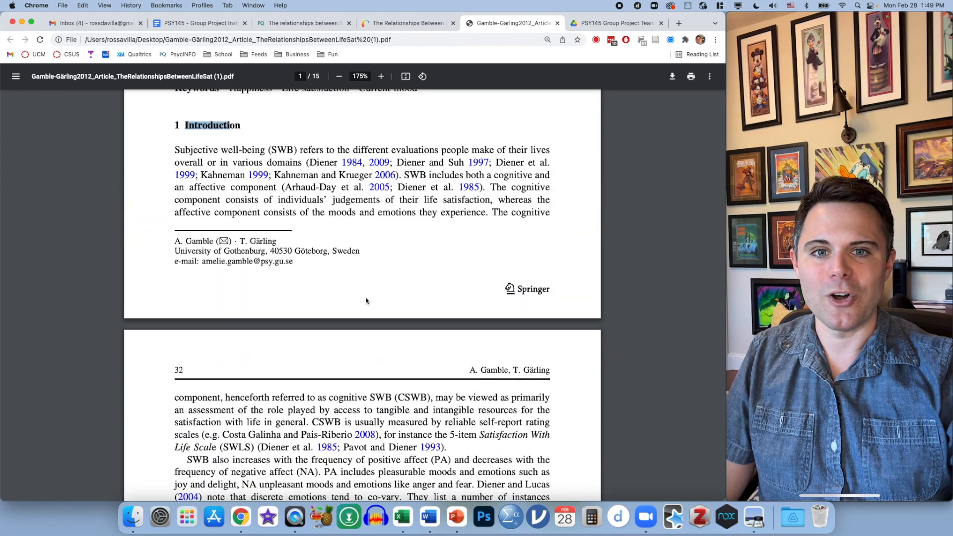
pyautogui.scroll(-3)
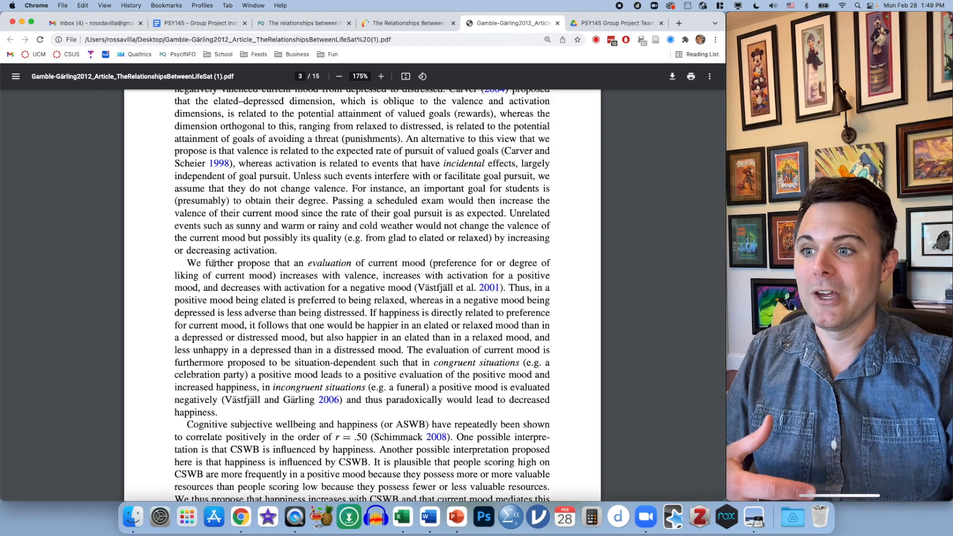
pyautogui.moveTo(206, 263); pyautogui.dragTo(304, 263)
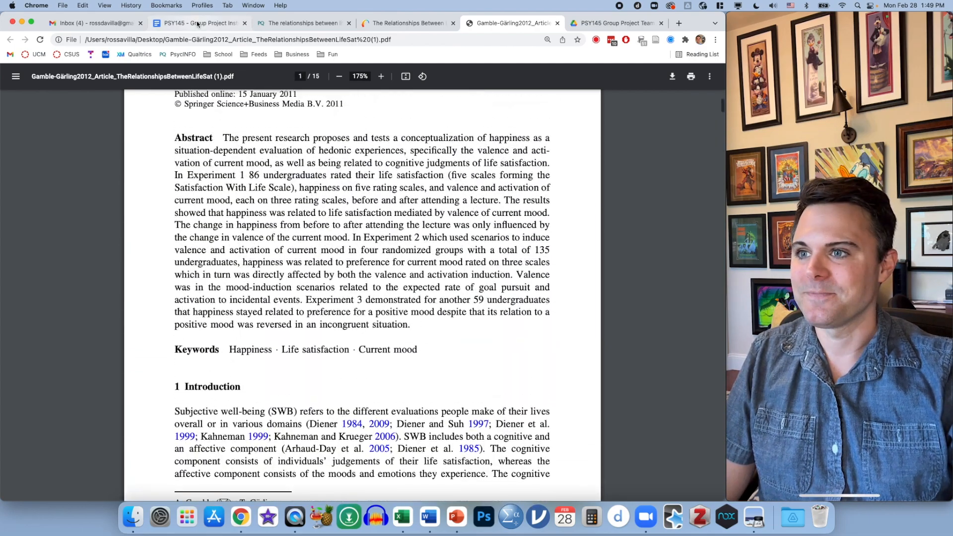
pyautogui.click(196, 22)
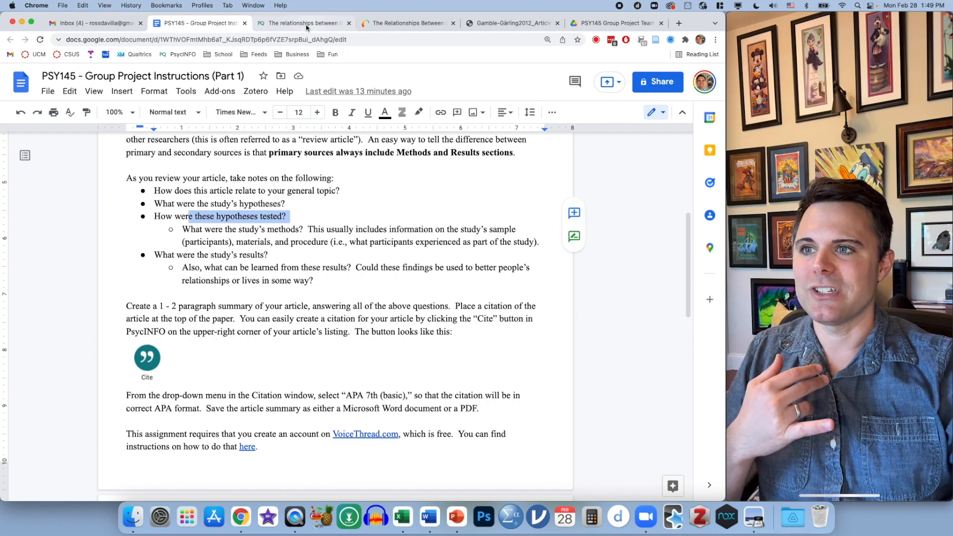
pyautogui.click(511, 24)
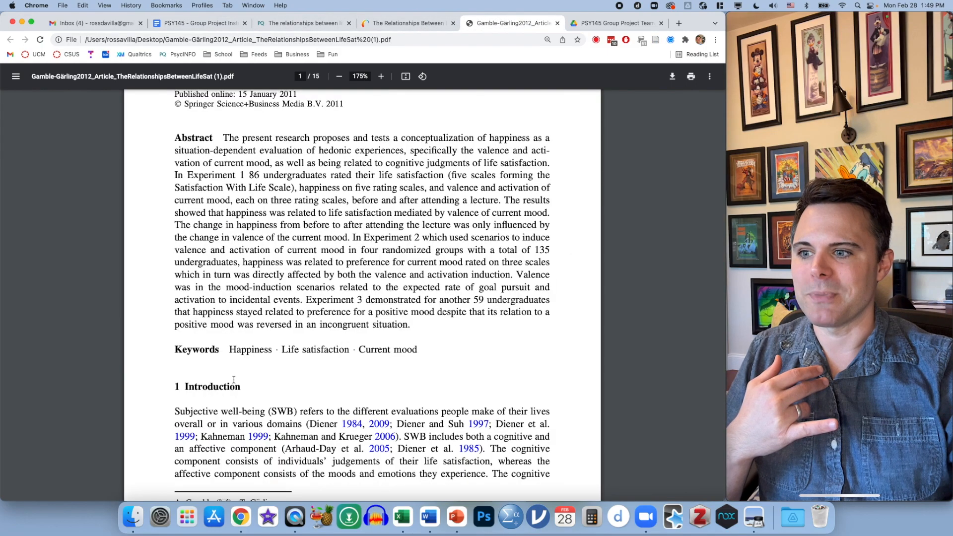
pyautogui.scroll(-3)
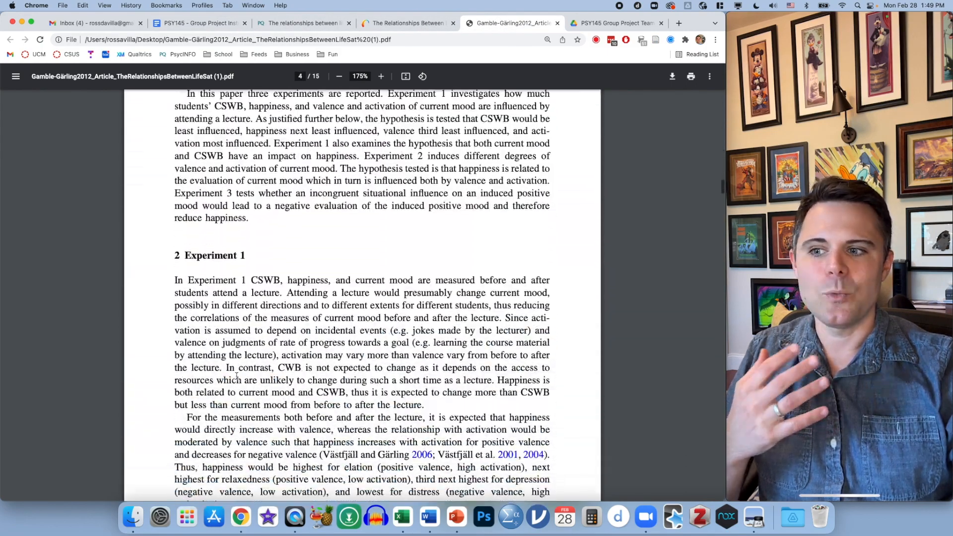
pyautogui.scroll(-3)
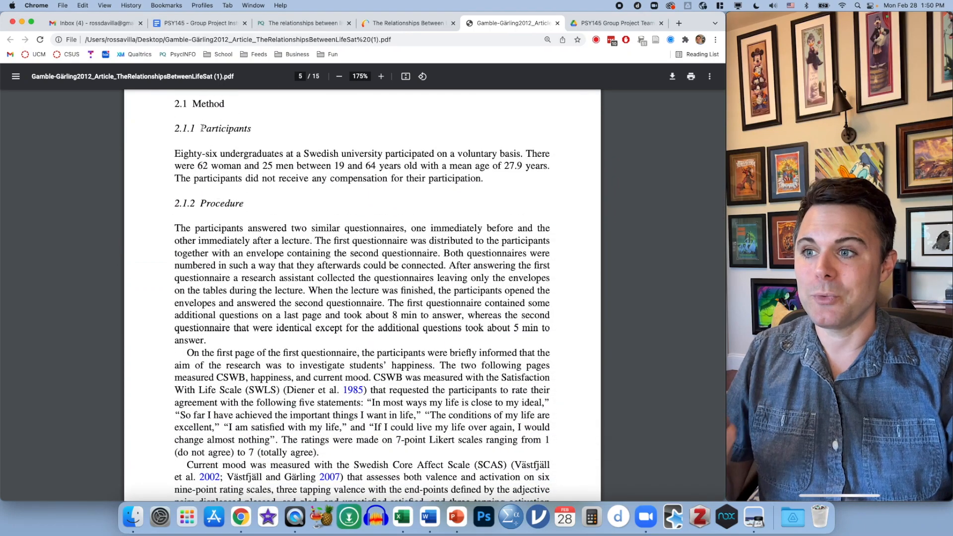
pyautogui.doubleClick(224, 129)
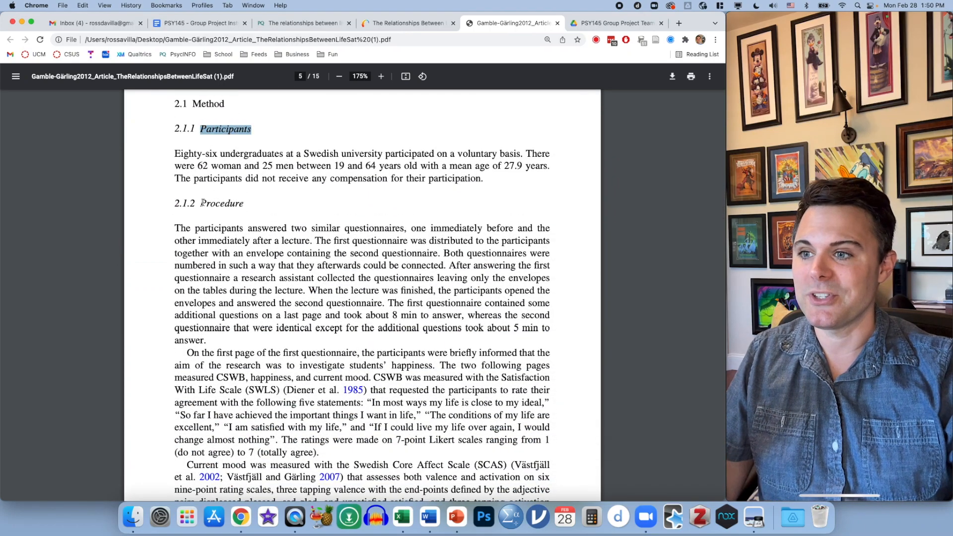
pyautogui.click(197, 22)
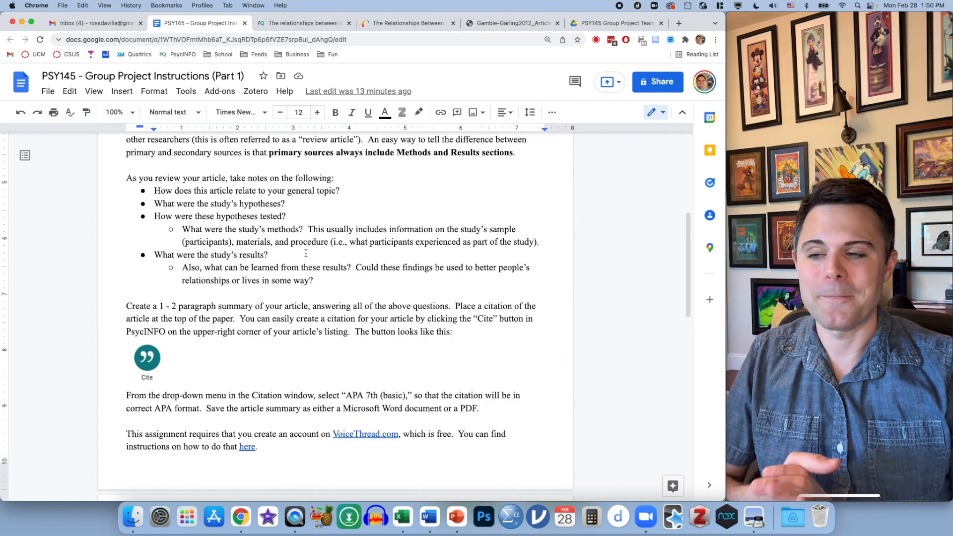
# Highlight the results question, then bring up the article PDF at Experiment 1's Table 1.
pyautogui.moveTo(182, 255); pyautogui.dragTo(271, 255)
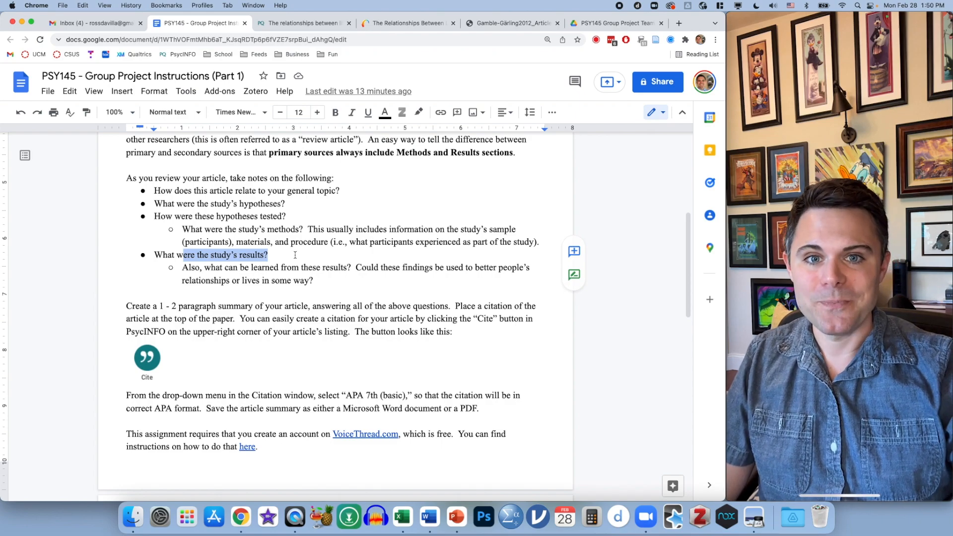
pyautogui.click(303, 23)
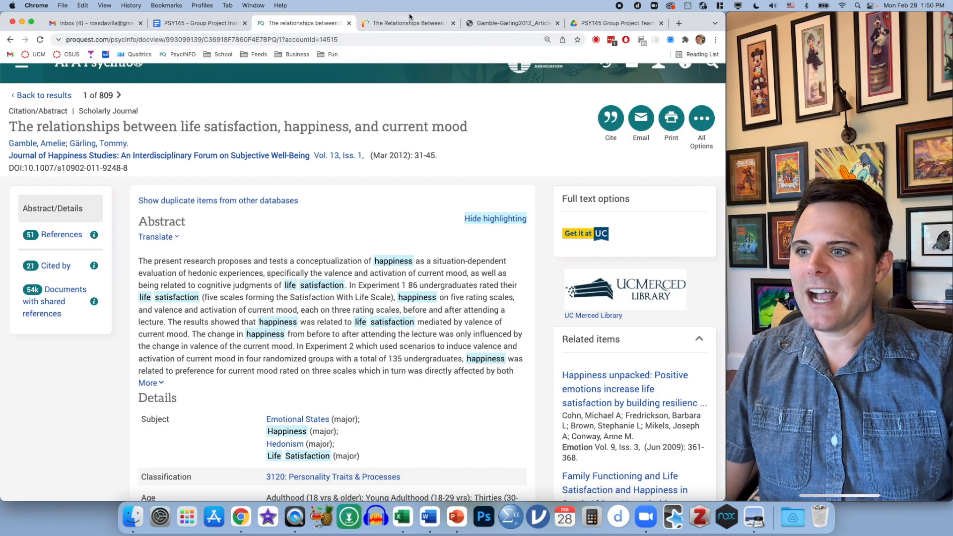
pyautogui.click(509, 23)
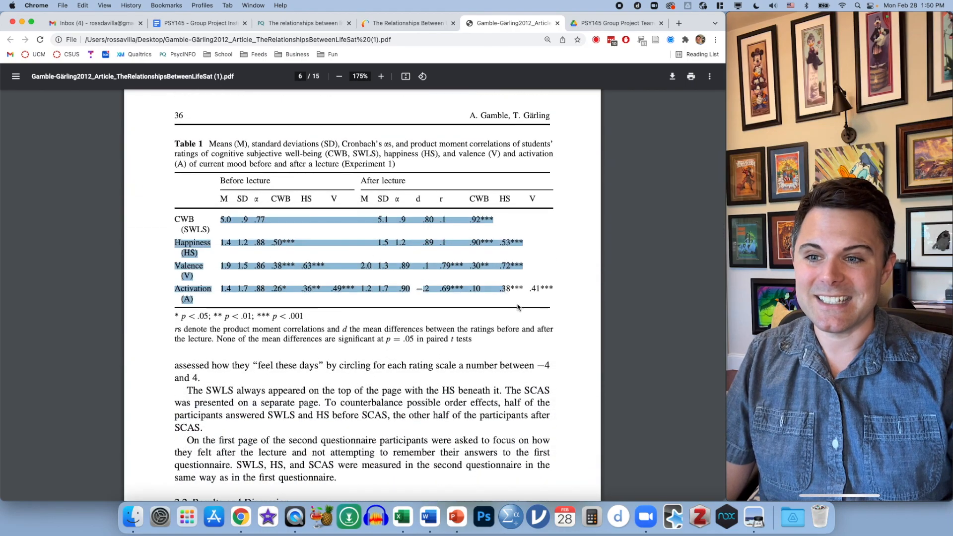
# Skim the PDF to the General Discussion on page 13, then return to the project instructions.
pyautogui.scroll(-3)
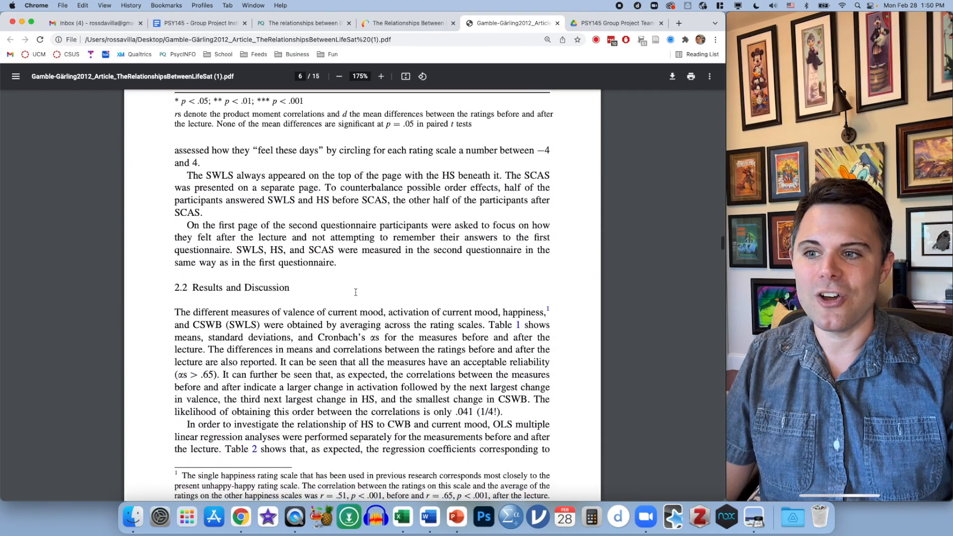
pyautogui.scroll(-3)
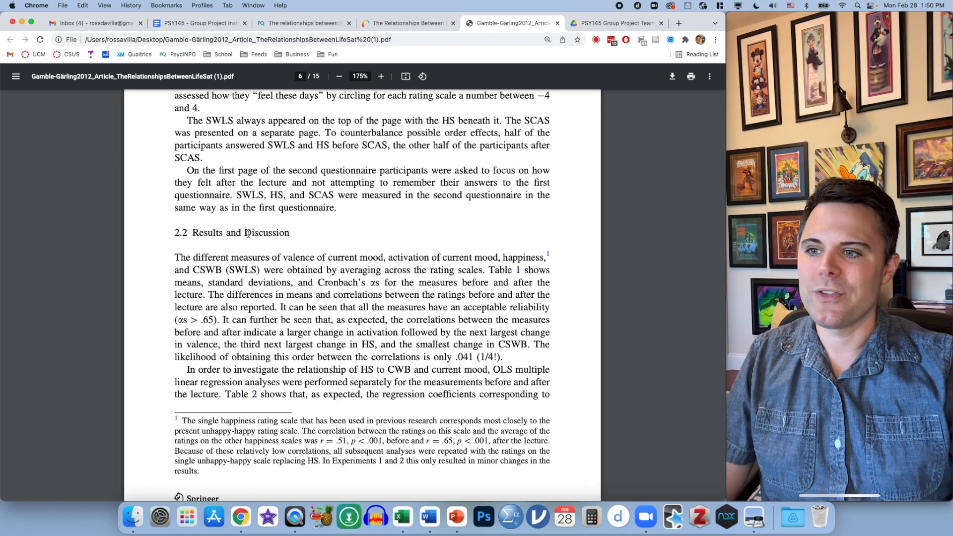
pyautogui.doubleClick(266, 232)
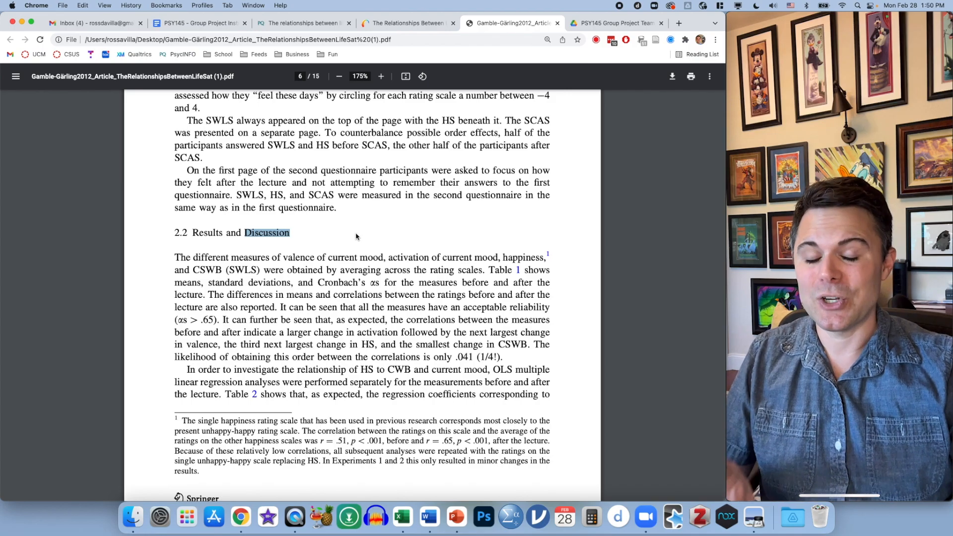
pyautogui.scroll(-3)
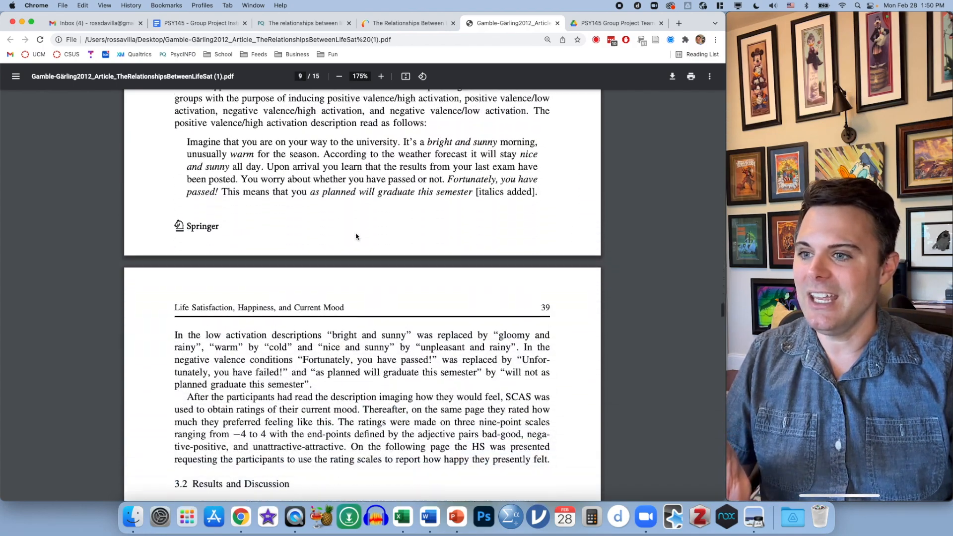
pyautogui.scroll(-3)
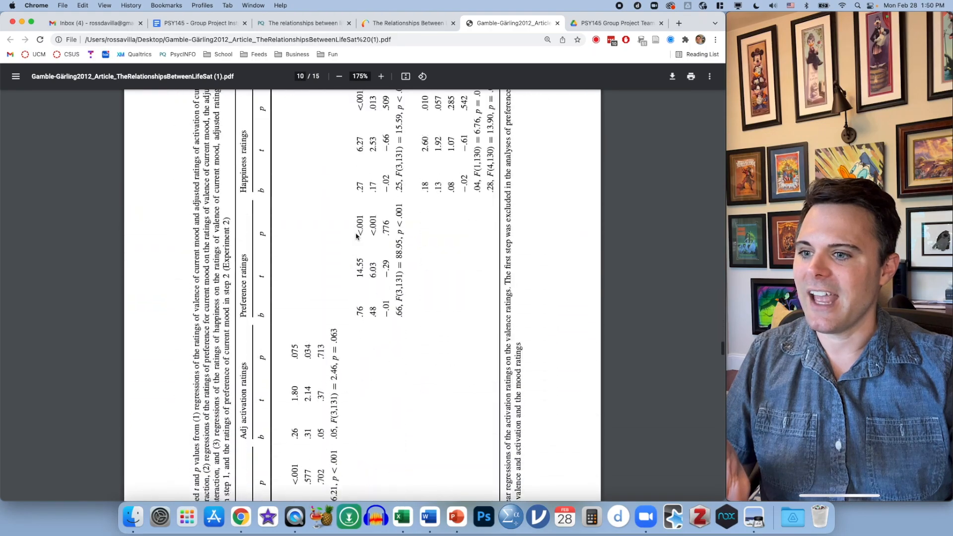
pyautogui.scroll(-3)
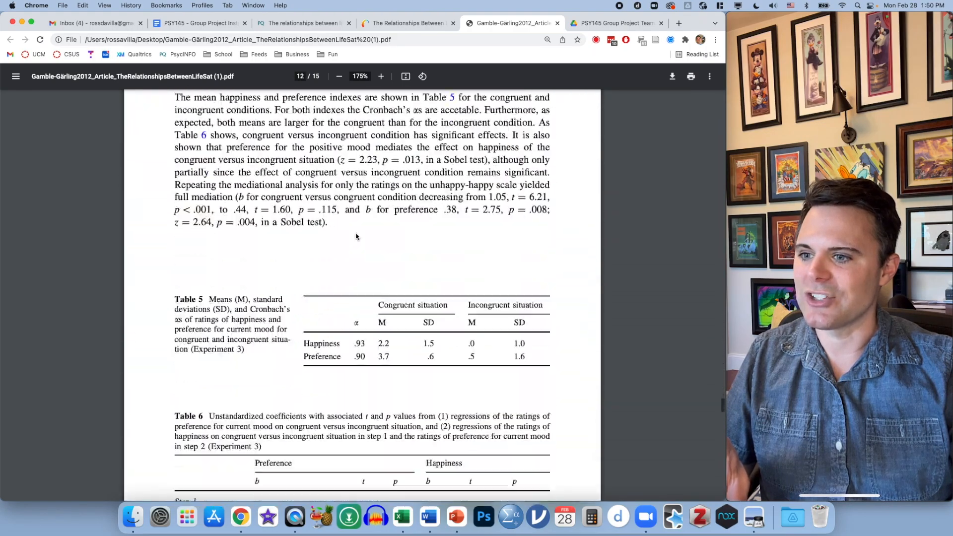
pyautogui.scroll(-3)
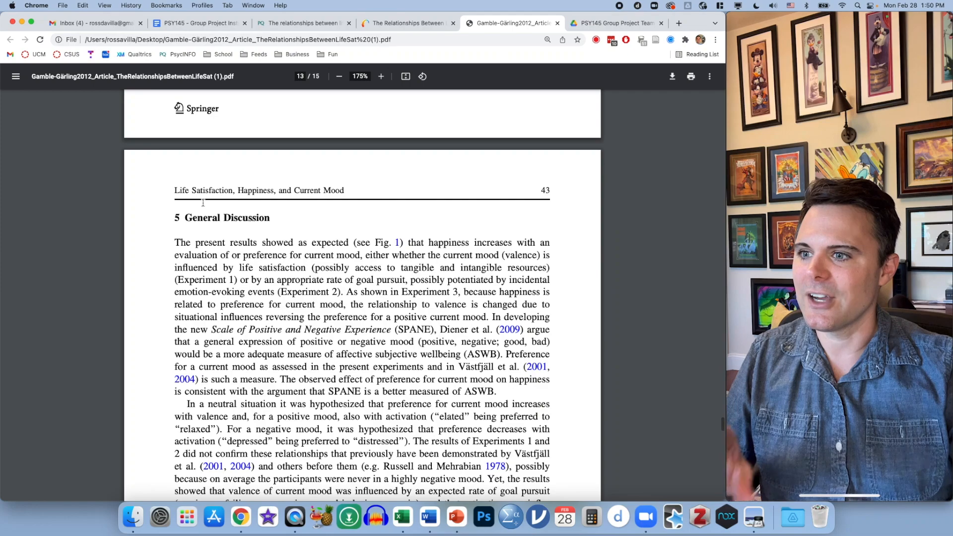
pyautogui.doubleClick(227, 217)
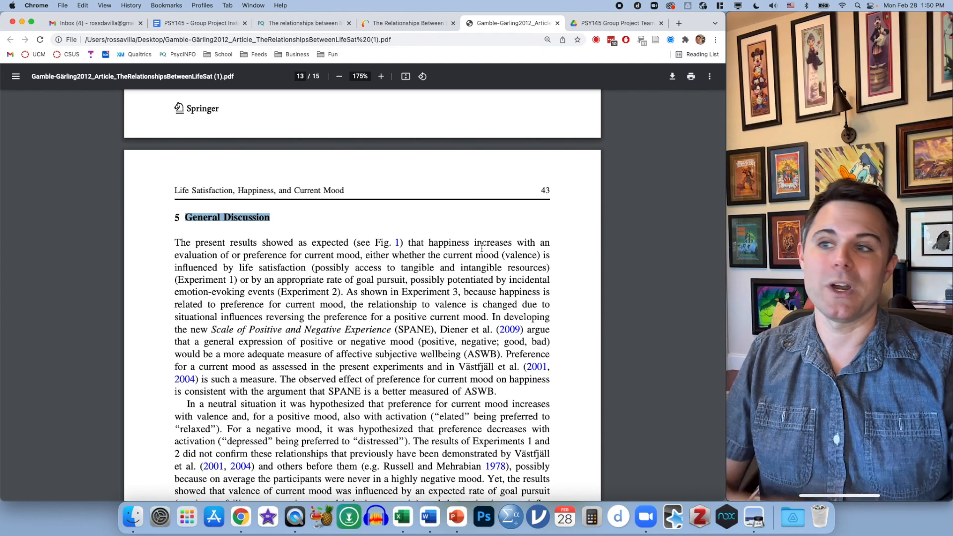
pyautogui.click(198, 23)
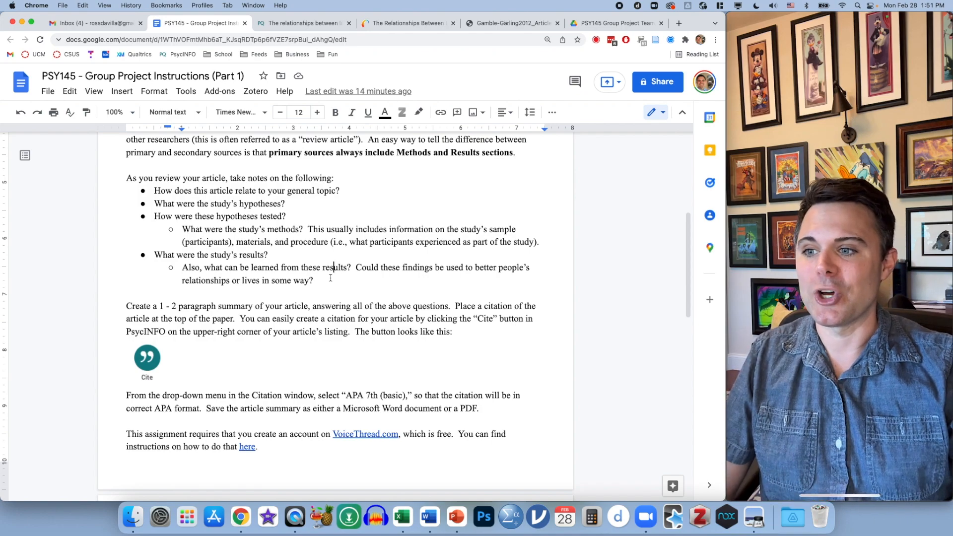
# Highlight the note-taking questions and summary step, then switch back to the PsycInfo record.
pyautogui.moveTo(126, 177); pyautogui.dragTo(314, 280)
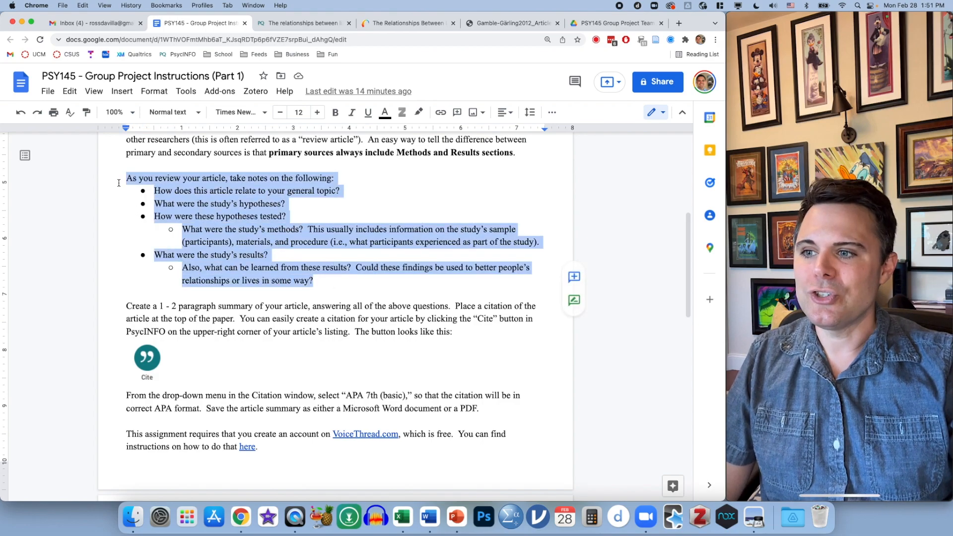
pyautogui.scroll(-3)
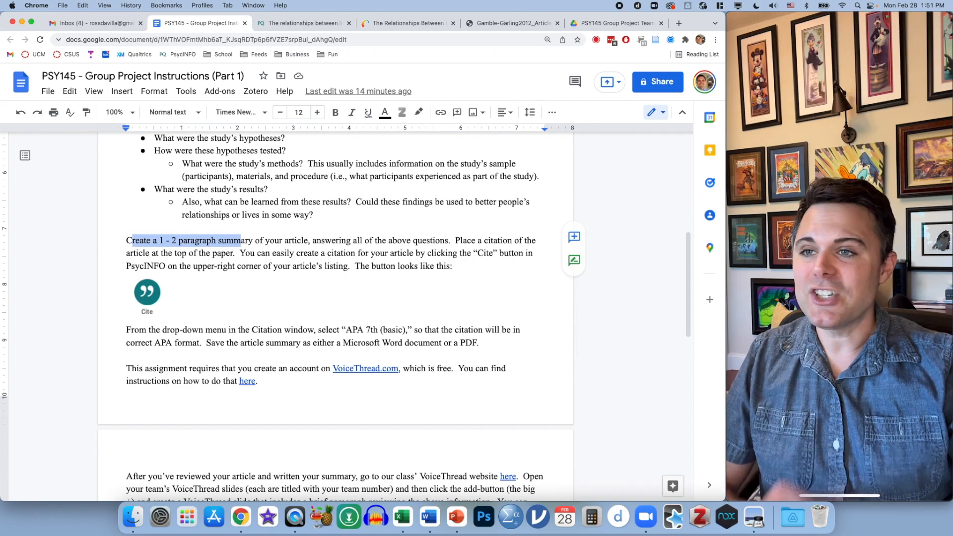
pyautogui.click(302, 23)
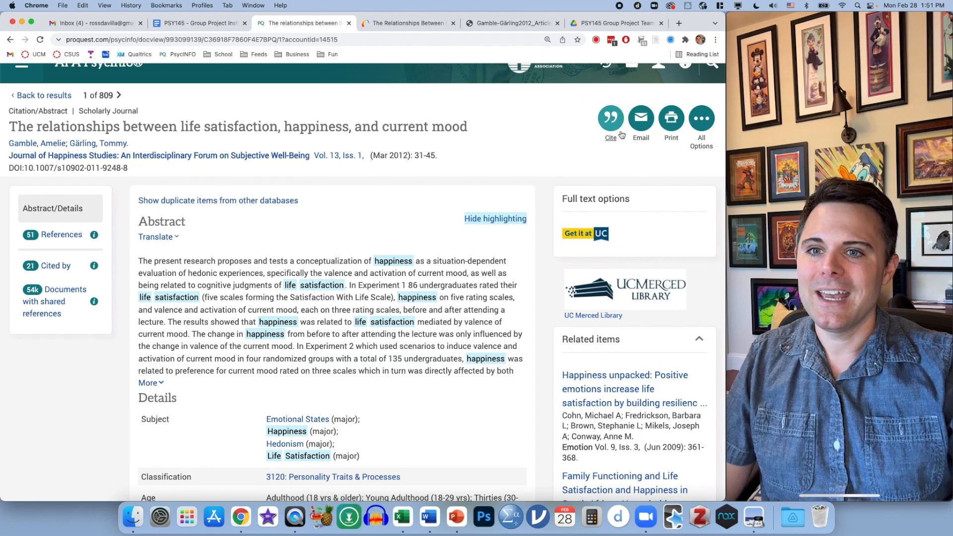
pyautogui.click(610, 118)
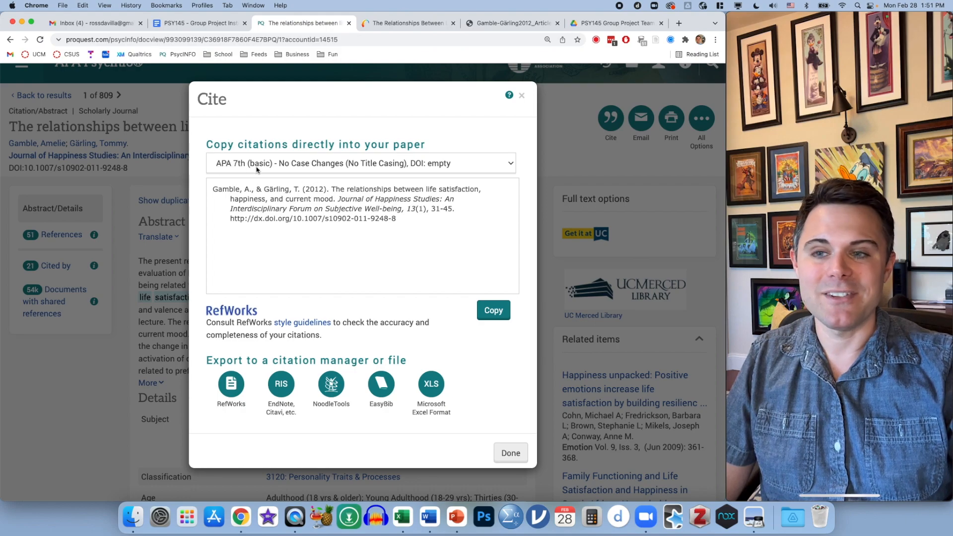
pyautogui.click(362, 163)
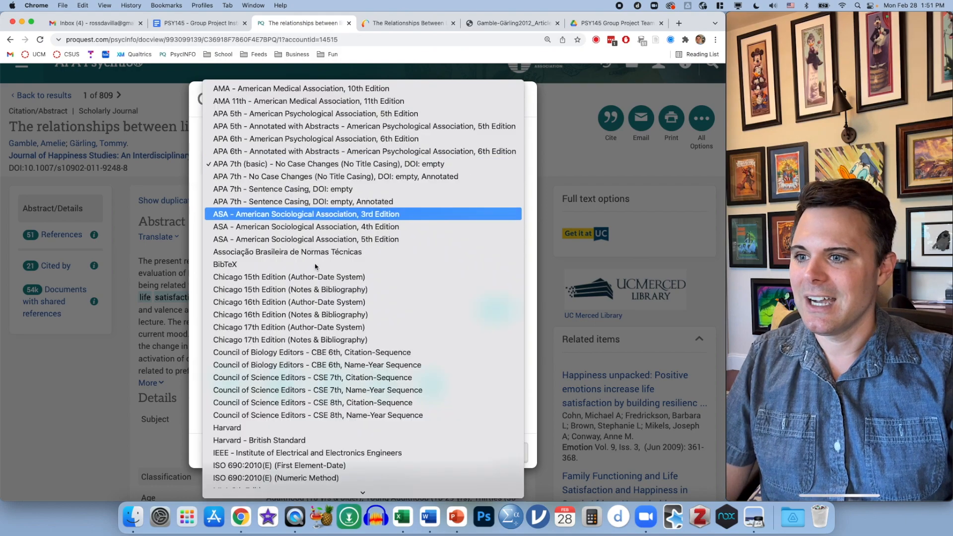
pyautogui.moveTo(328, 163)
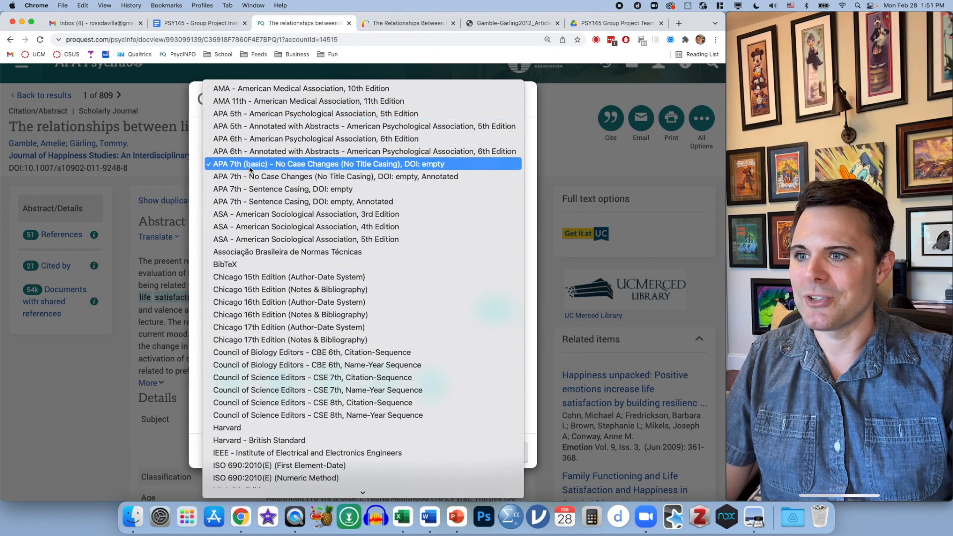
pyautogui.click(328, 163)
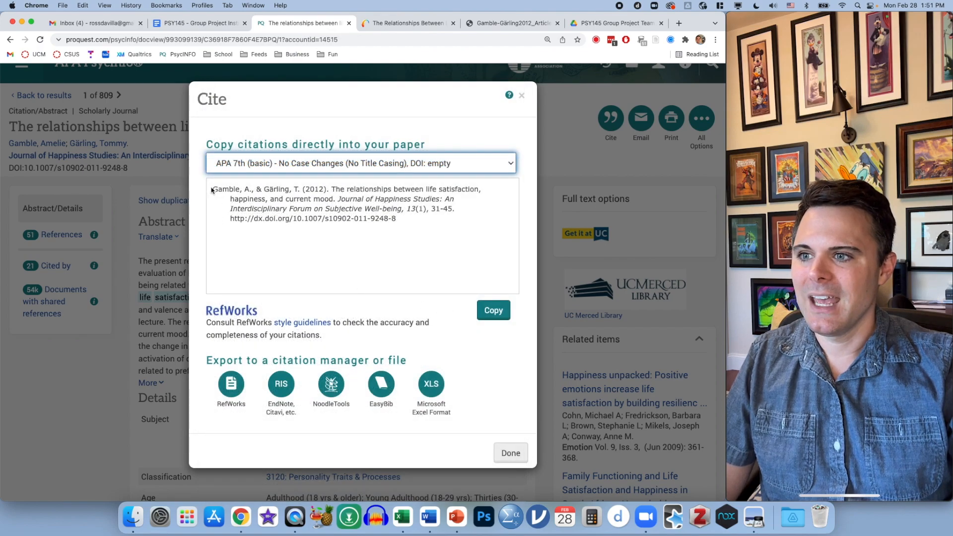
pyautogui.click(493, 310)
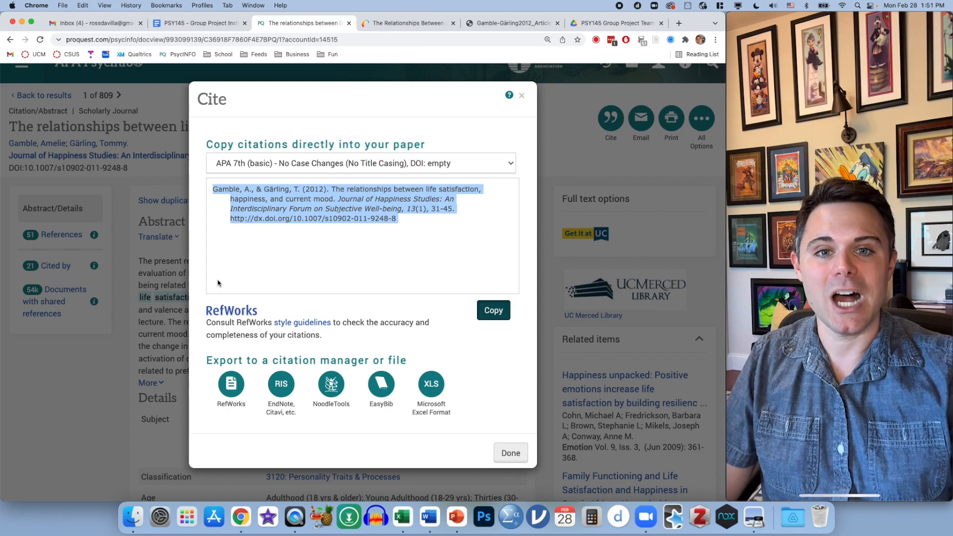
pyautogui.moveTo(474, 116)
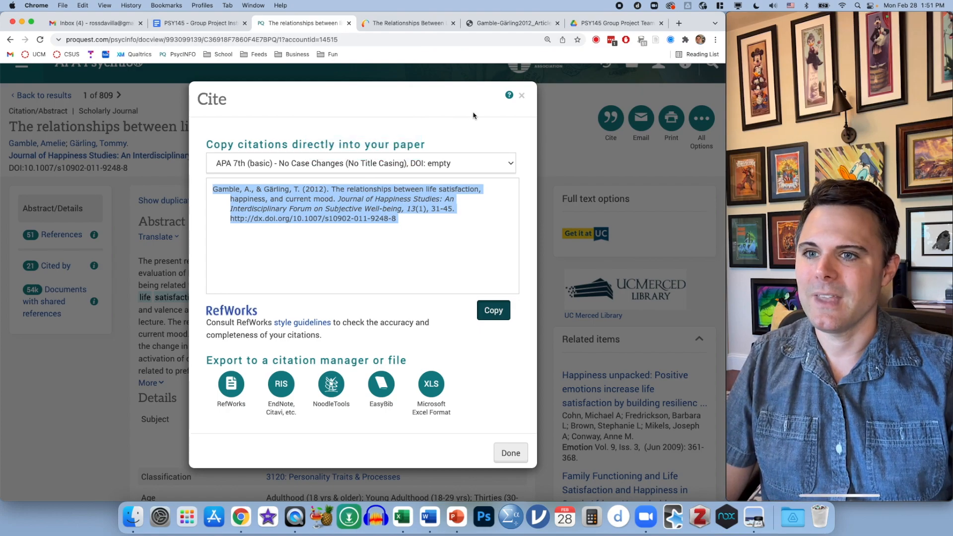
pyautogui.click(510, 453)
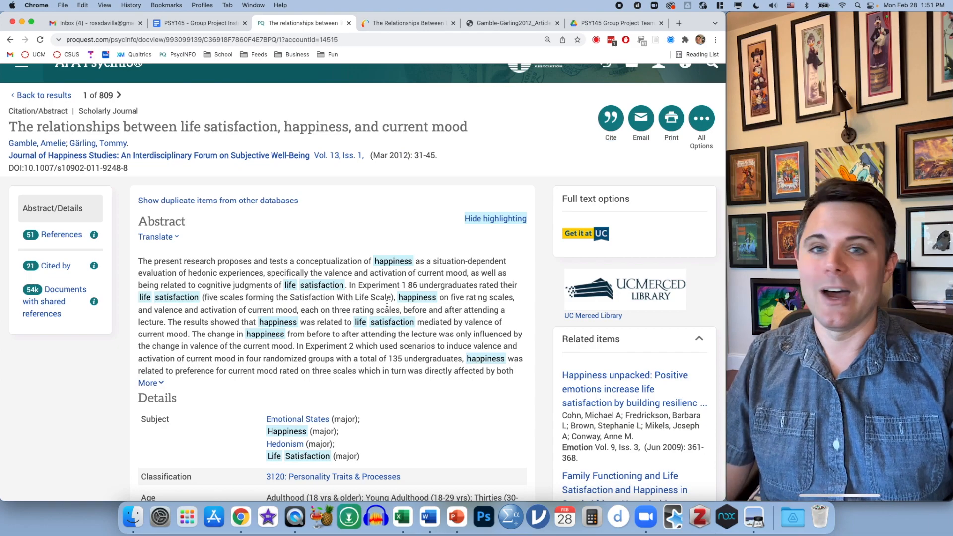
# Follow the VoiceThread.com account-creation link in the project instructions.
pyautogui.click(197, 22)
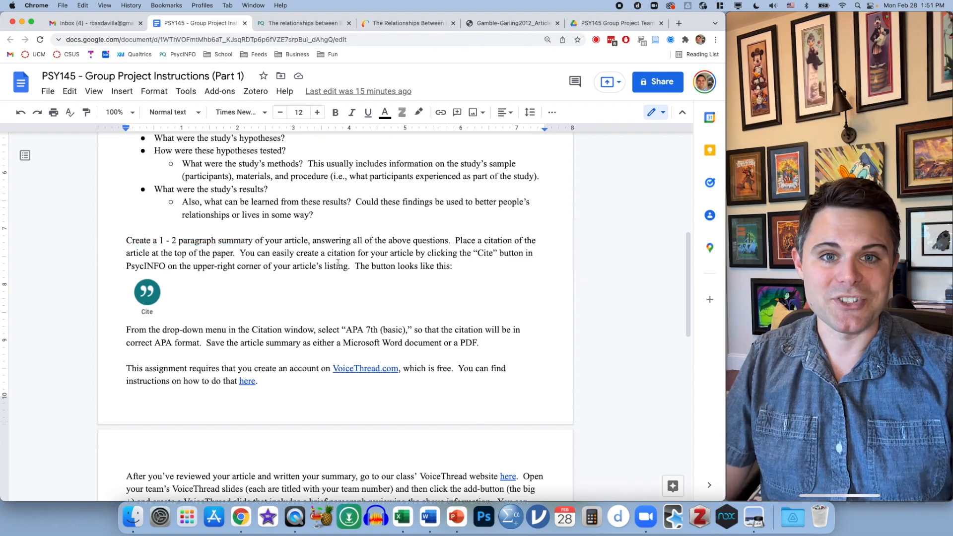
pyautogui.scroll(-3)
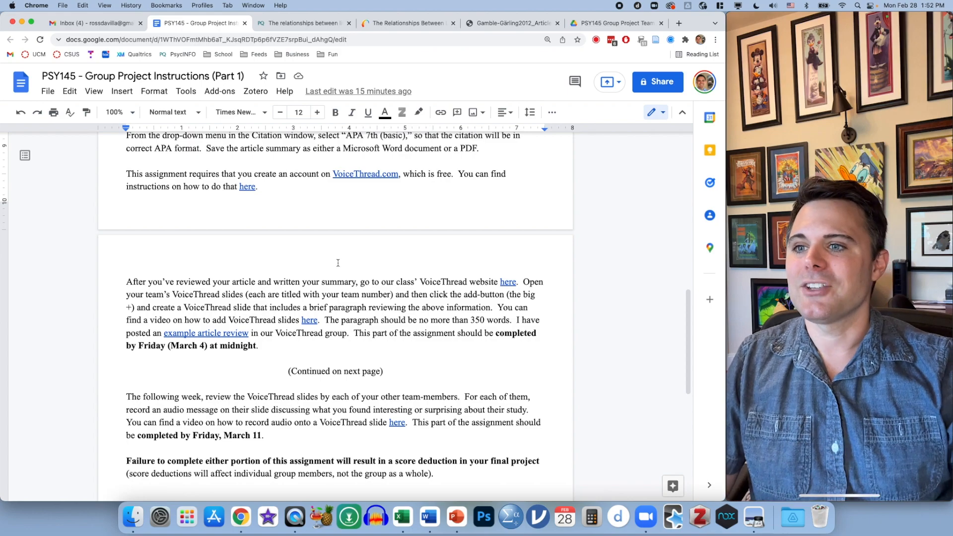
pyautogui.moveTo(265, 174); pyautogui.dragTo(326, 174)
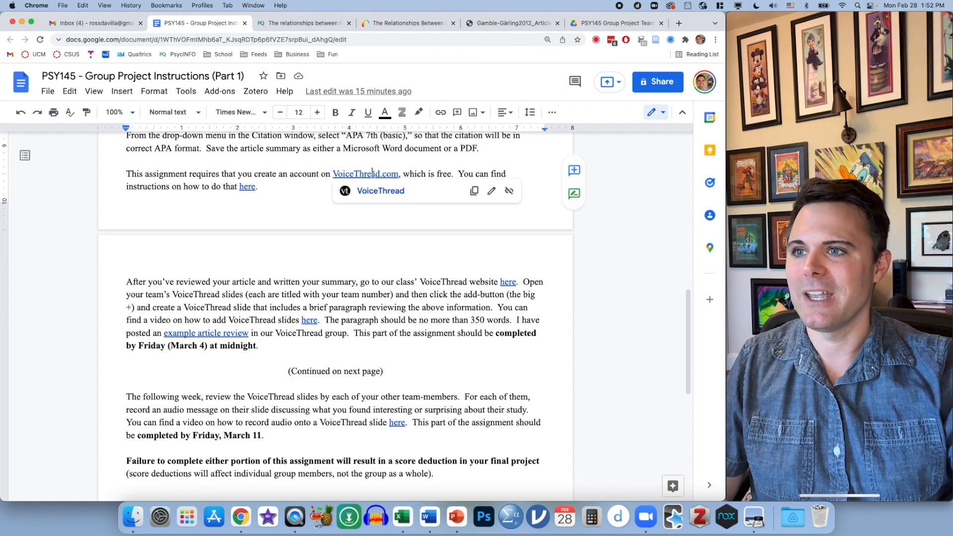
pyautogui.click(366, 174)
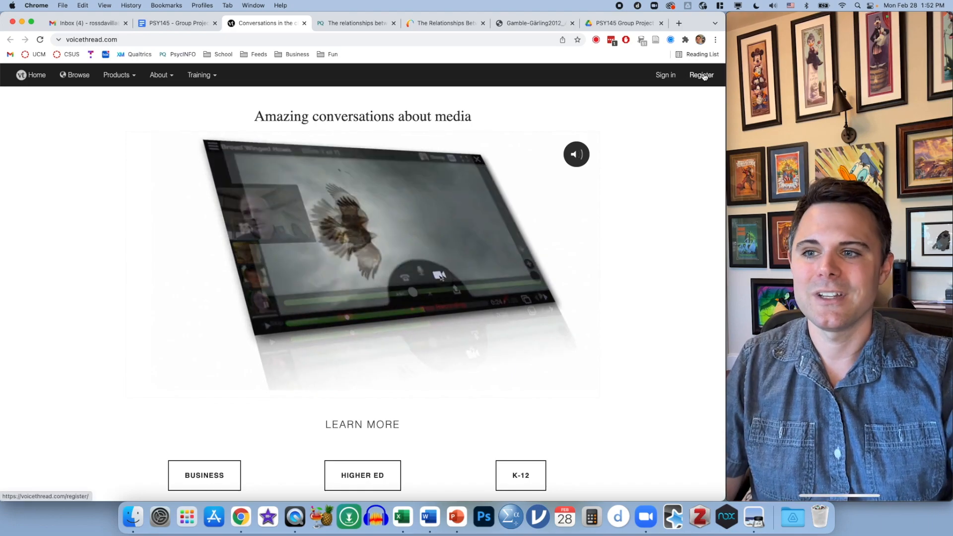
# Sign in to VoiceThread with email, then close the VoiceThread tab.
pyautogui.click(664, 75)
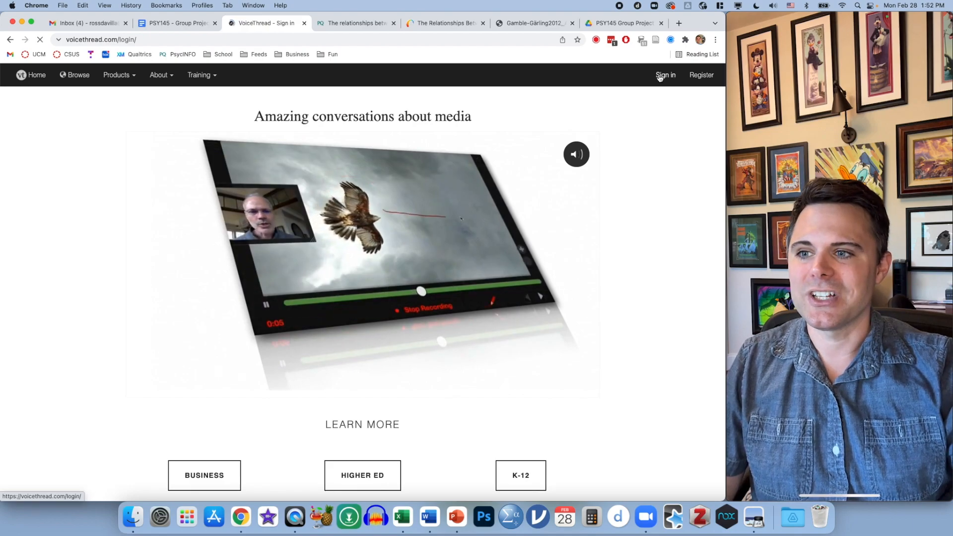
pyautogui.click(665, 75)
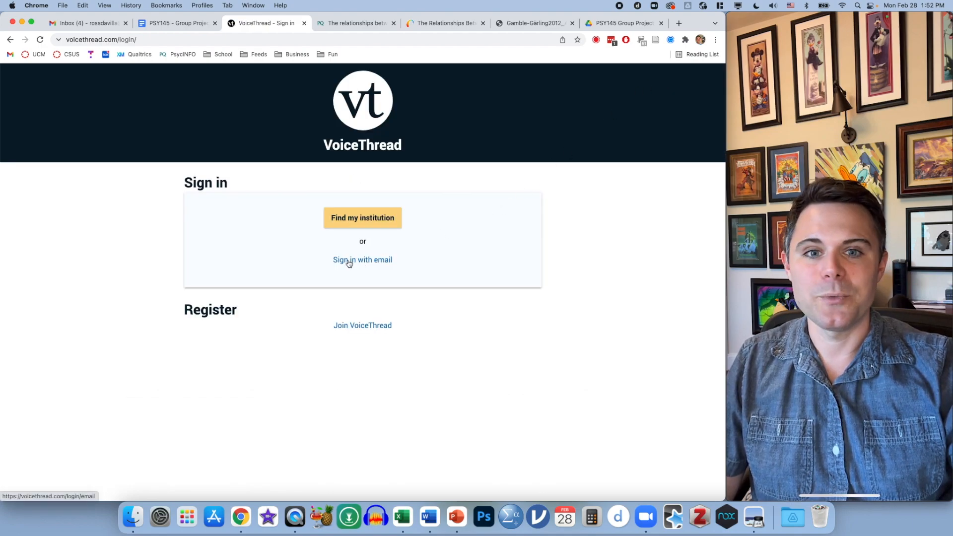
pyautogui.click(363, 260)
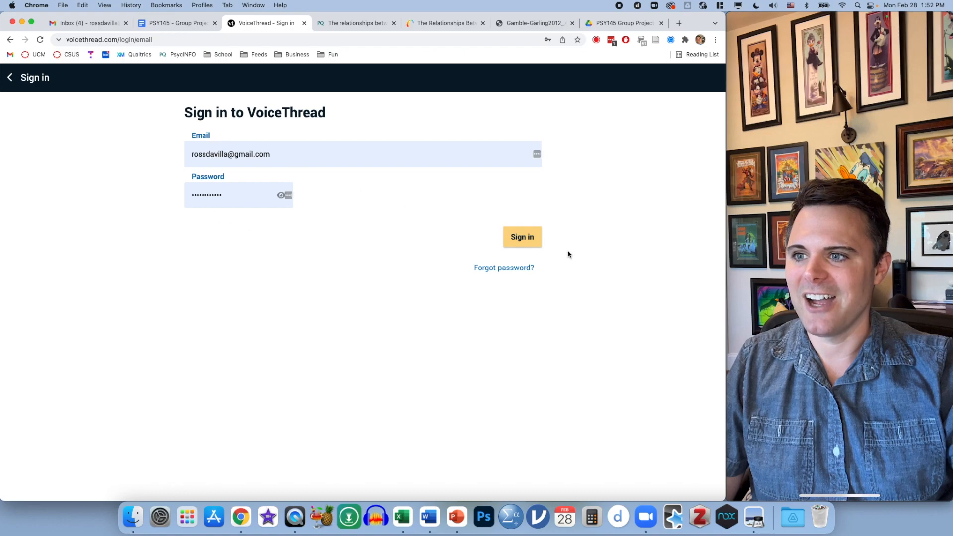
pyautogui.click(521, 236)
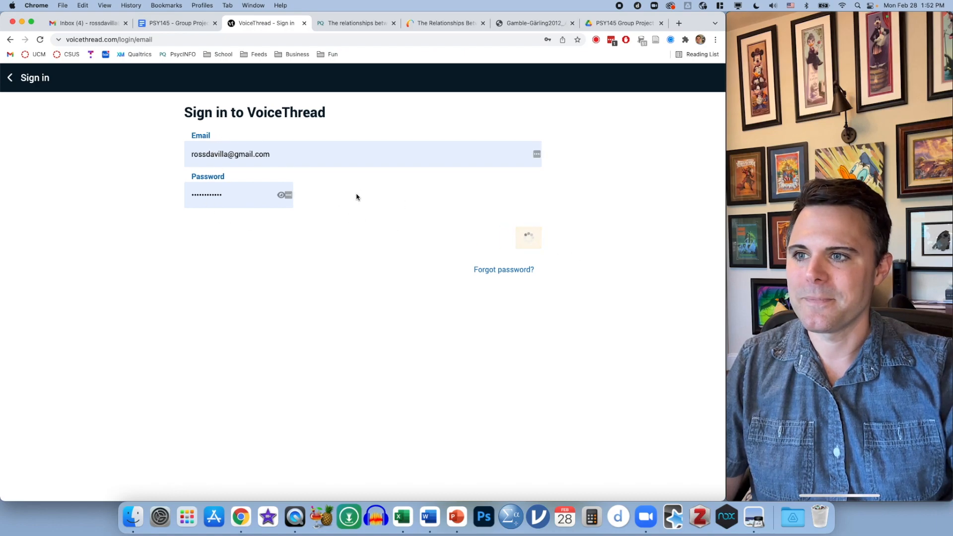
pyautogui.click(528, 236)
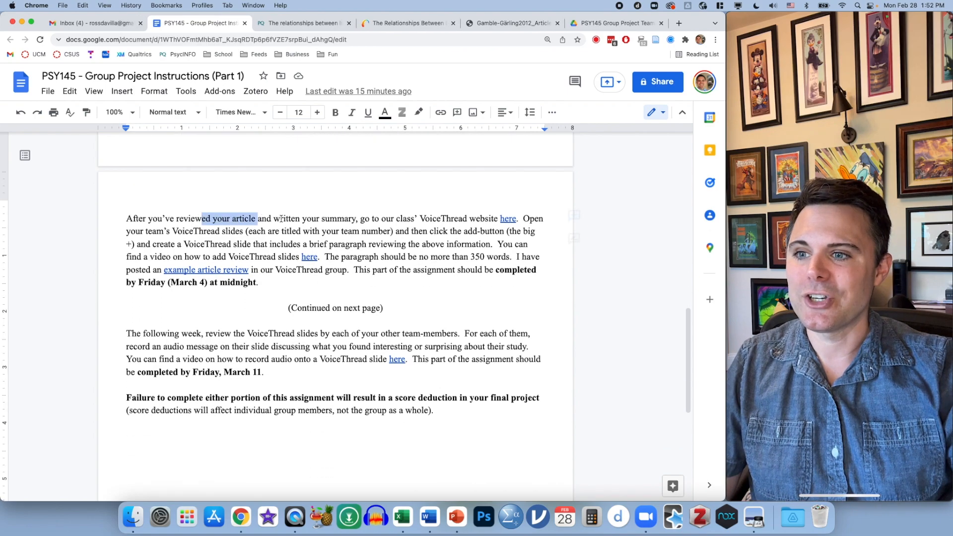
# Follow the instructions' 'here' link to the PSY145 class VoiceThread group.
pyautogui.moveTo(255, 219); pyautogui.dragTo(515, 219)
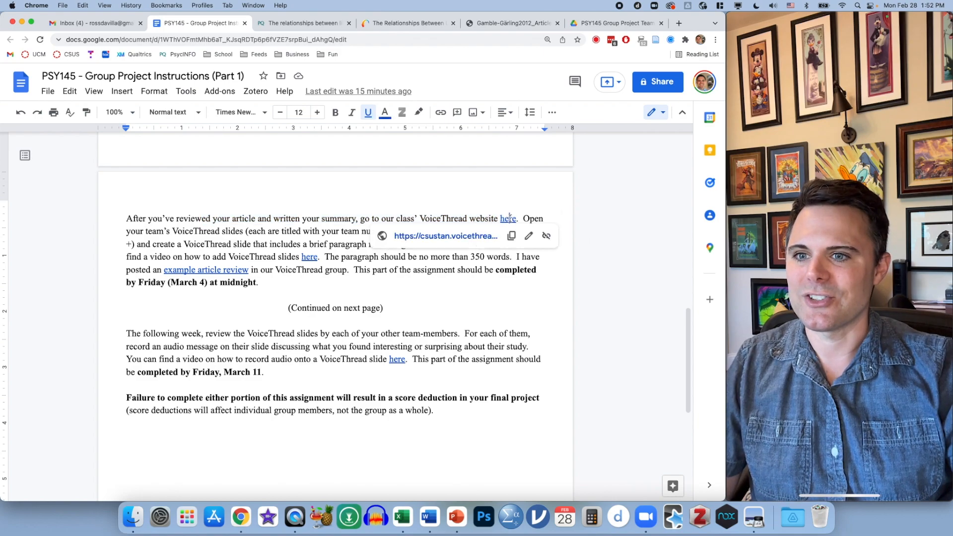
pyautogui.click(509, 218)
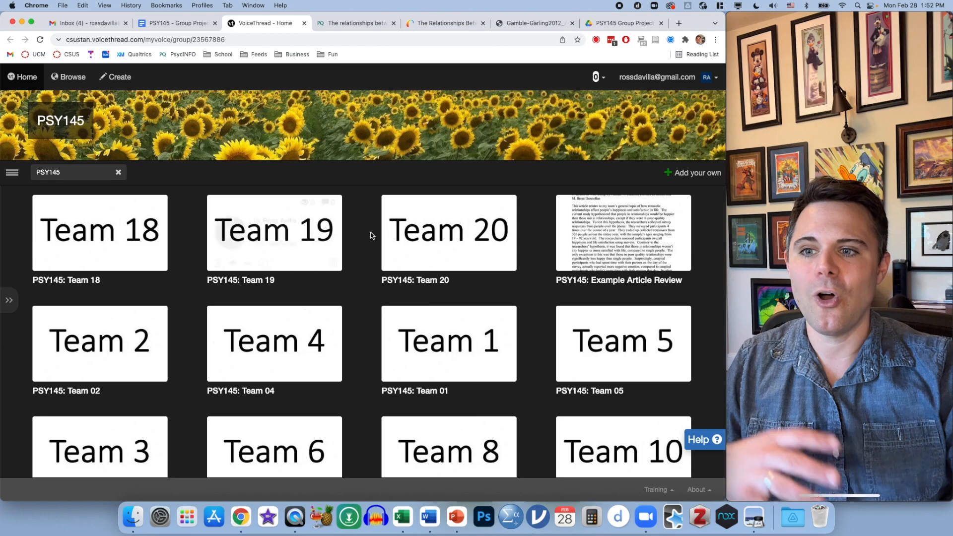
# Scroll the PSY145 group down to the Team 17 tile and start editing it.
pyautogui.scroll(-3)
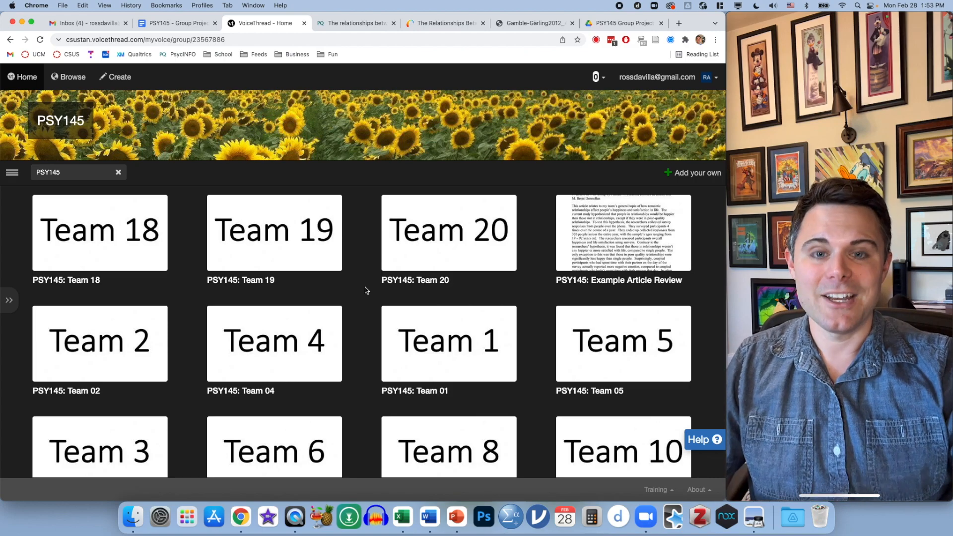
pyautogui.scroll(-3)
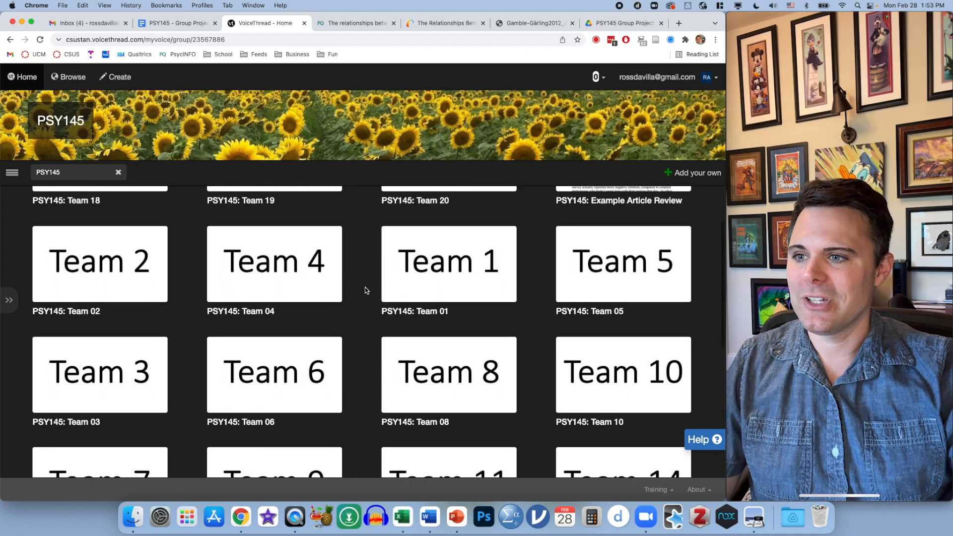
pyautogui.scroll(-3)
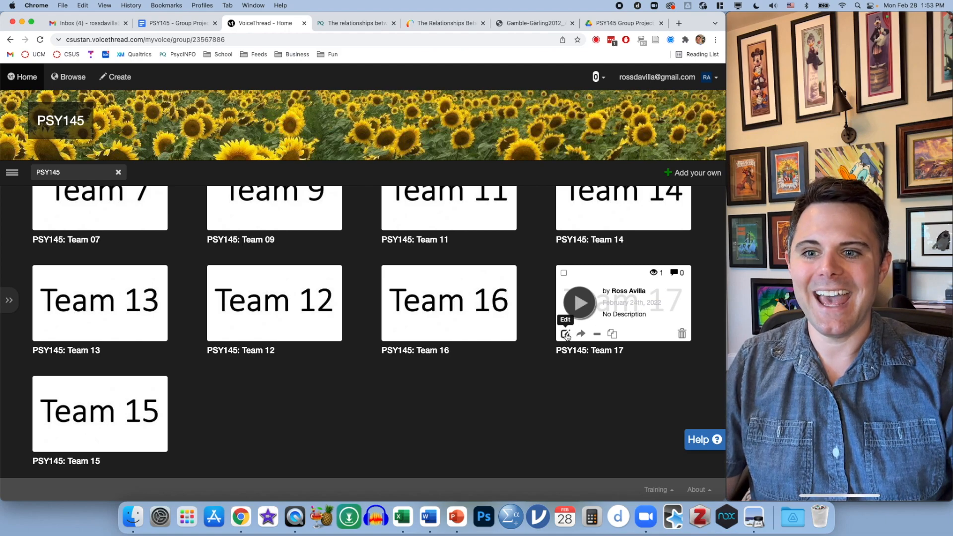
pyautogui.click(565, 333)
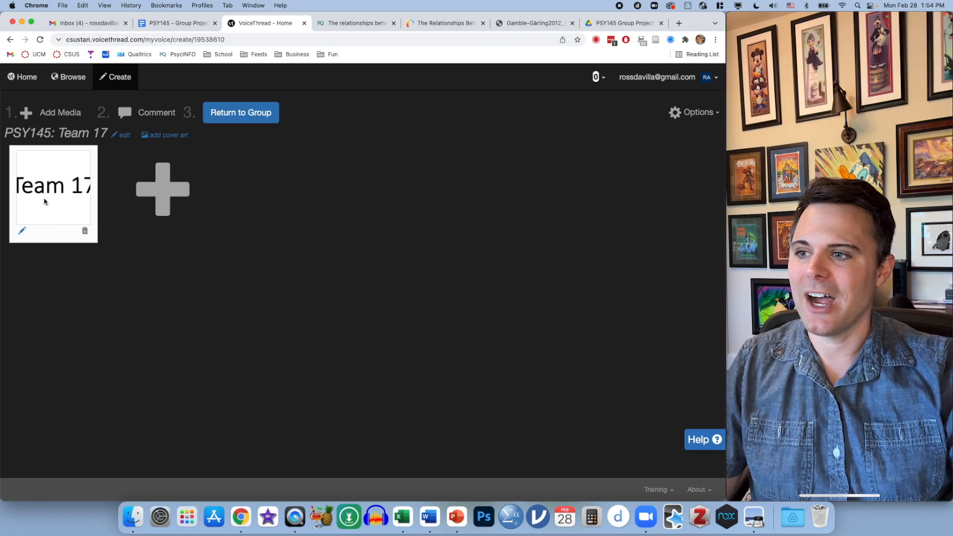
pyautogui.moveTo(54, 195)
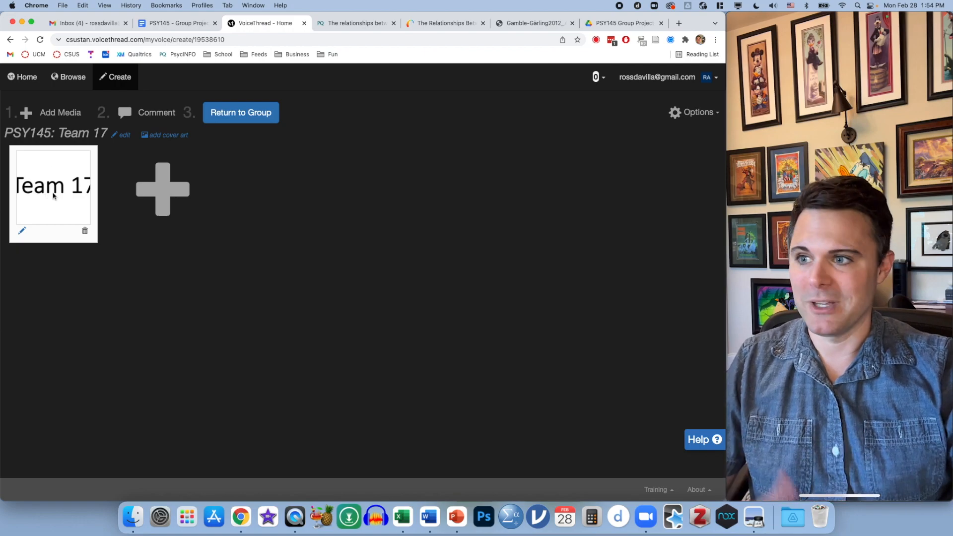
# Upload Example Annotated Biblio.docx from the computer as a slide, then return to the group.
pyautogui.click(162, 189)
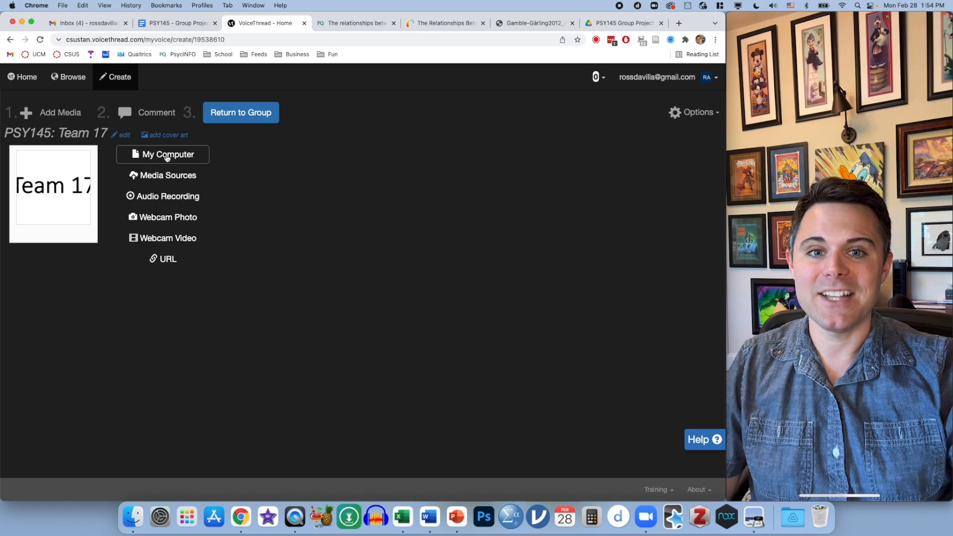
pyautogui.click(167, 154)
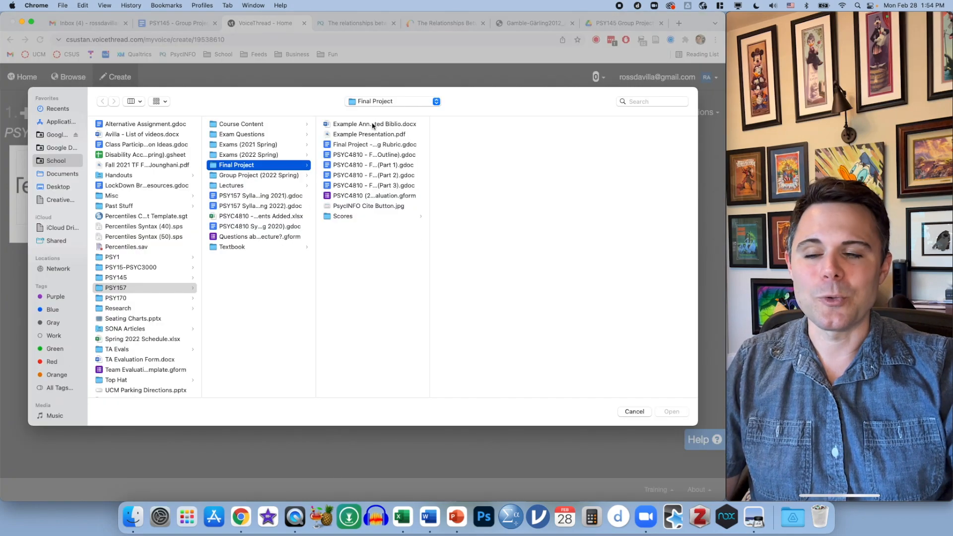
pyautogui.click(374, 124)
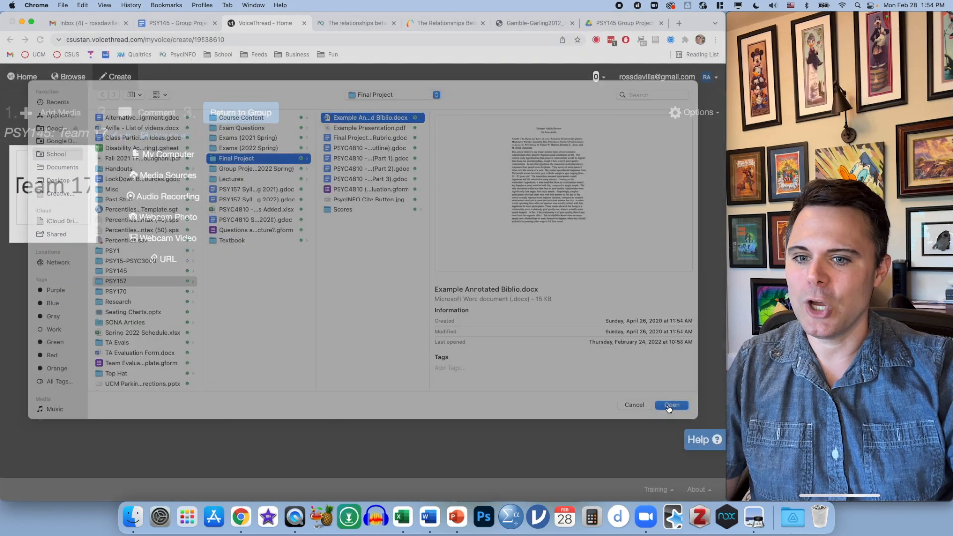
pyautogui.click(671, 406)
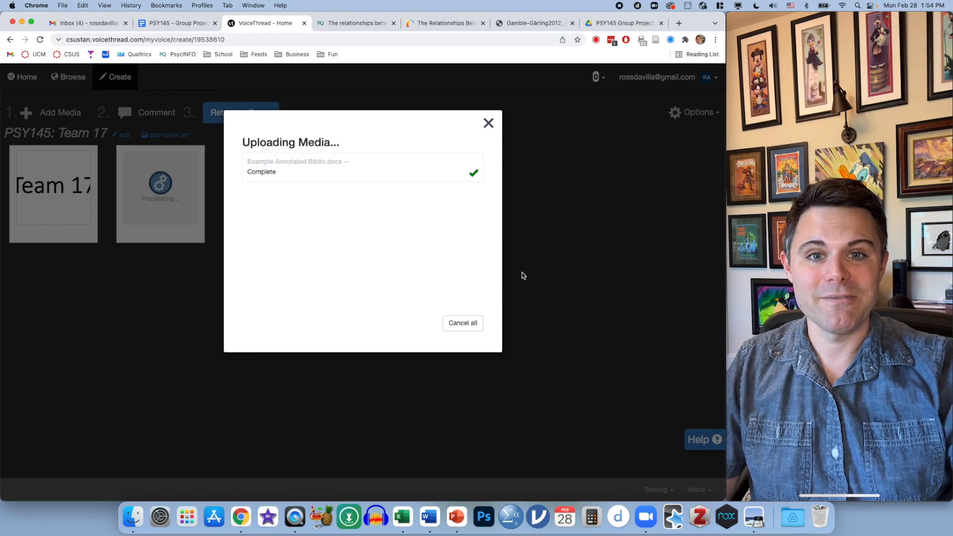
pyautogui.click(488, 122)
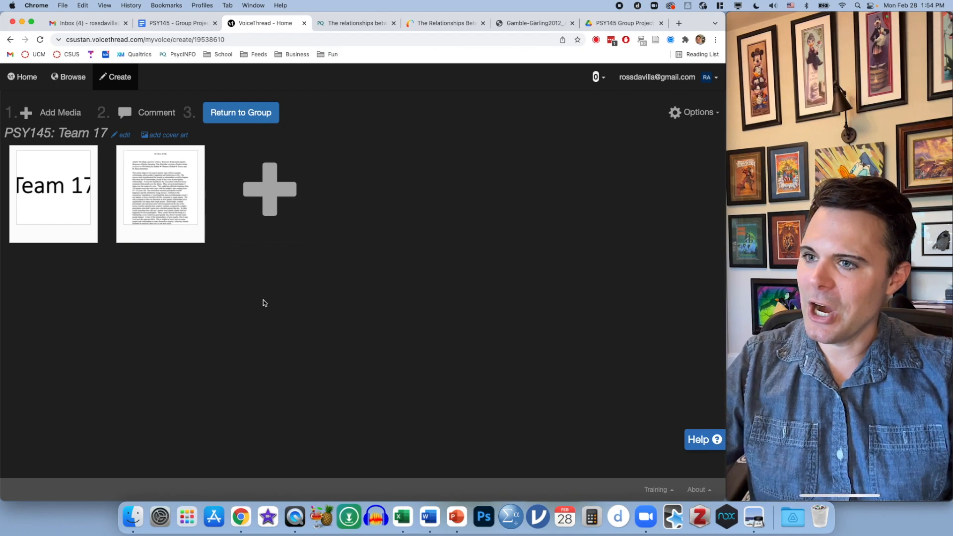
pyautogui.click(240, 113)
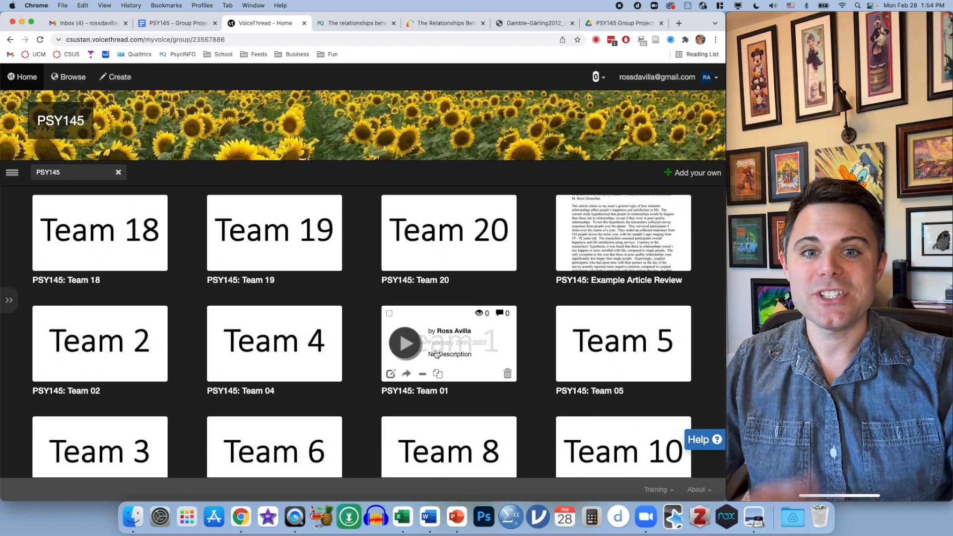
# Scroll down the VoiceThread page, then return to the Google Docs group project instructions.
pyautogui.scroll(-3)
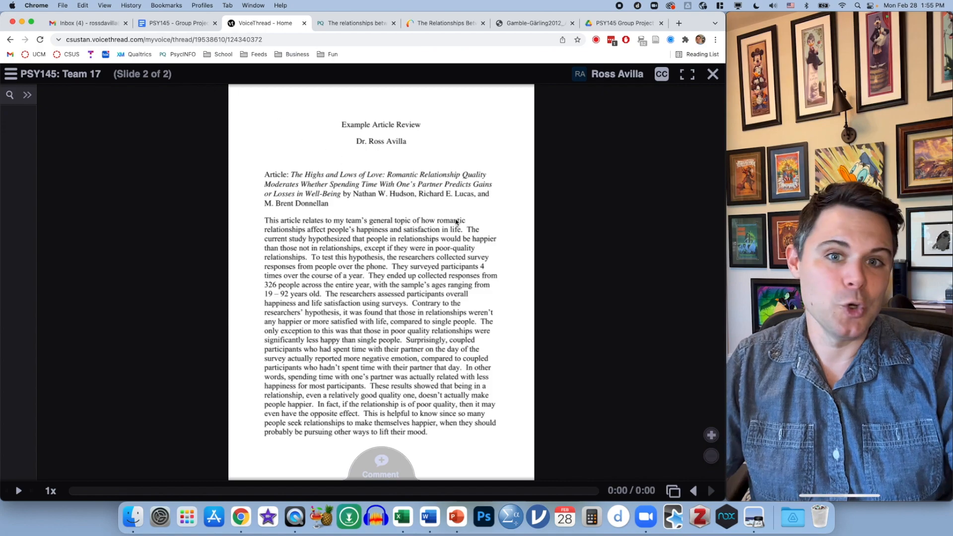
pyautogui.moveTo(191, 450)
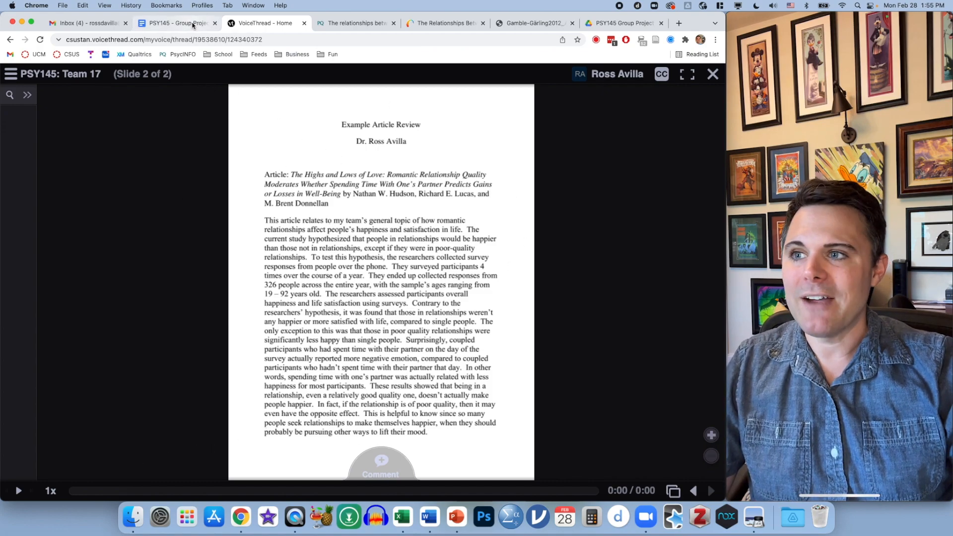
pyautogui.click(177, 23)
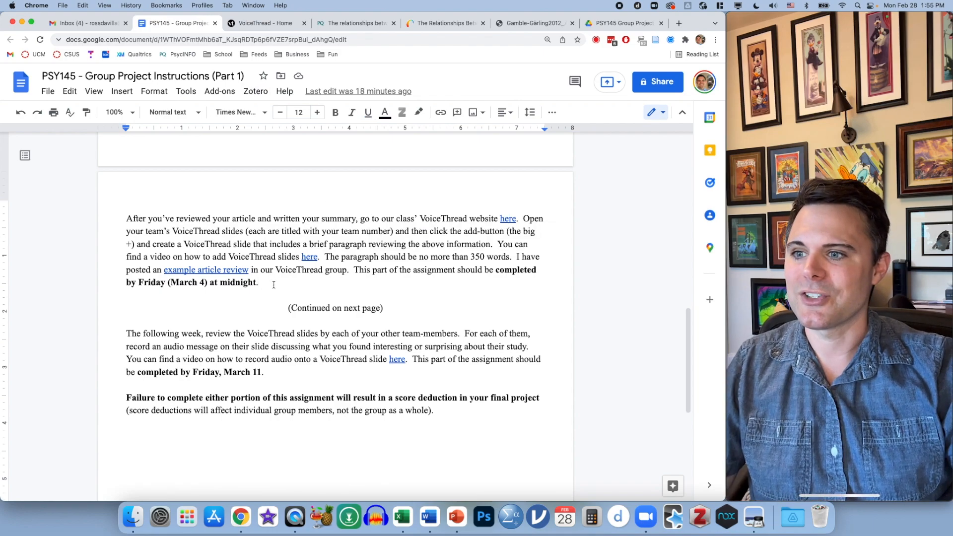
# Highlight the March 11 deadline, open the 'example article review' link, then return to VoiceThread.
pyautogui.moveTo(138, 282); pyautogui.dragTo(258, 282)
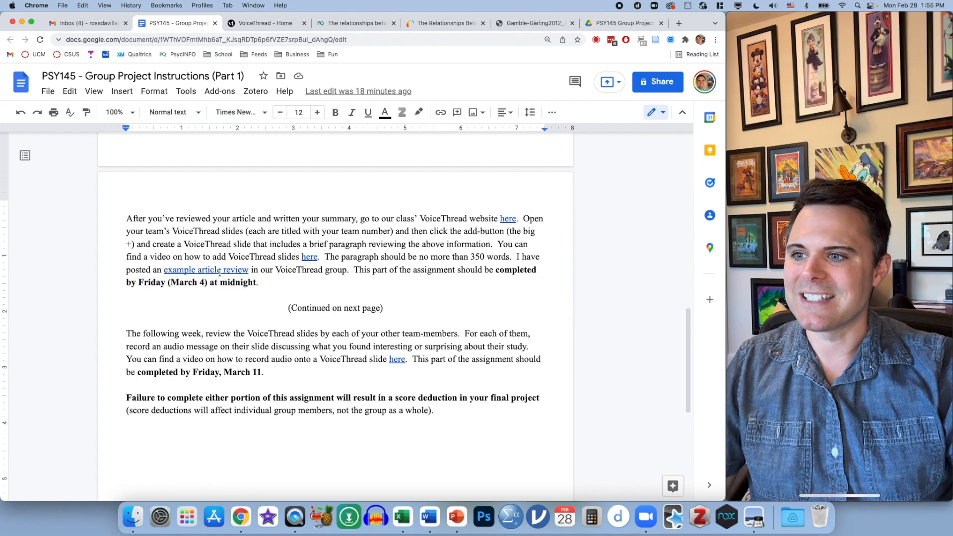
pyautogui.click(508, 218)
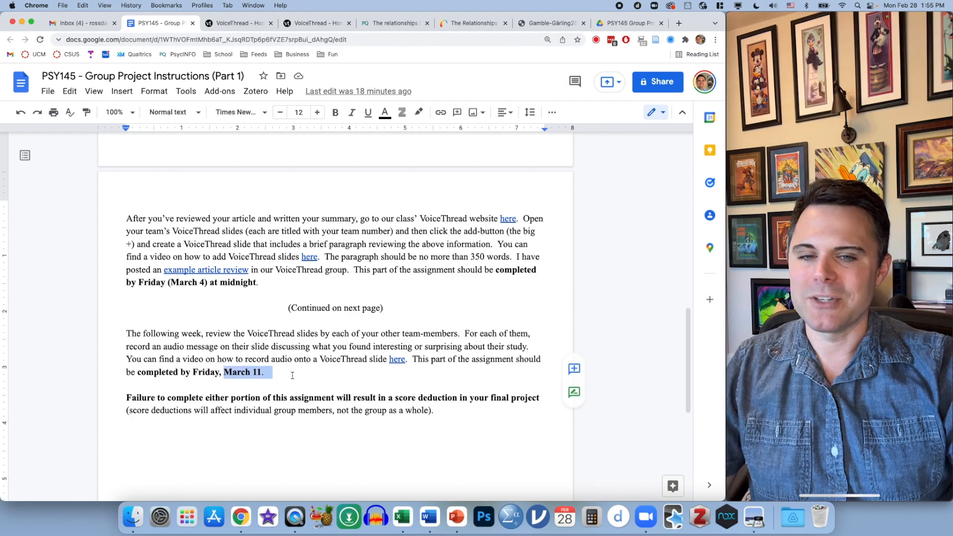
pyautogui.click(329, 372)
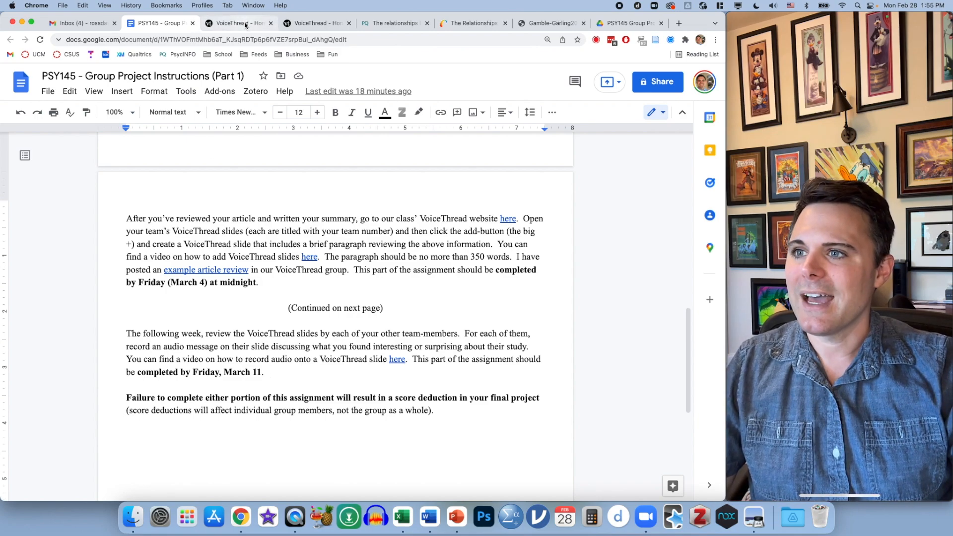
pyautogui.click(237, 23)
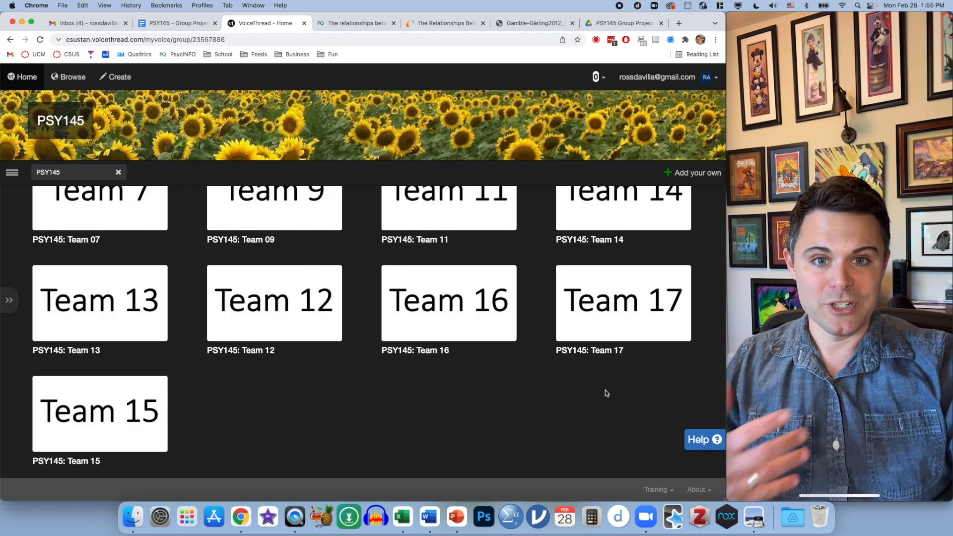
# Open the Team 17 thread from the PSY145 group page thumbnails.
pyautogui.click(622, 302)
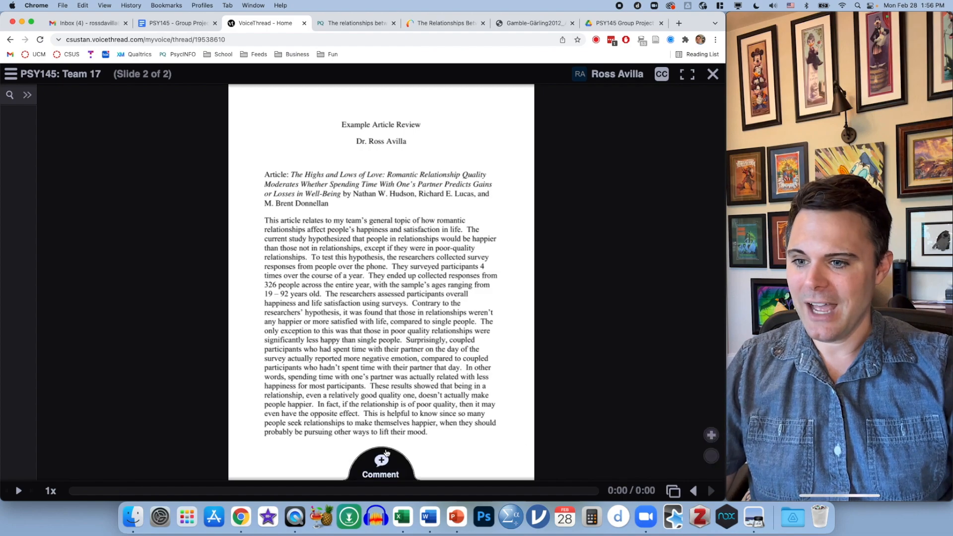
# Record and save an audio comment on Team 17's article review slide.
pyautogui.click(381, 464)
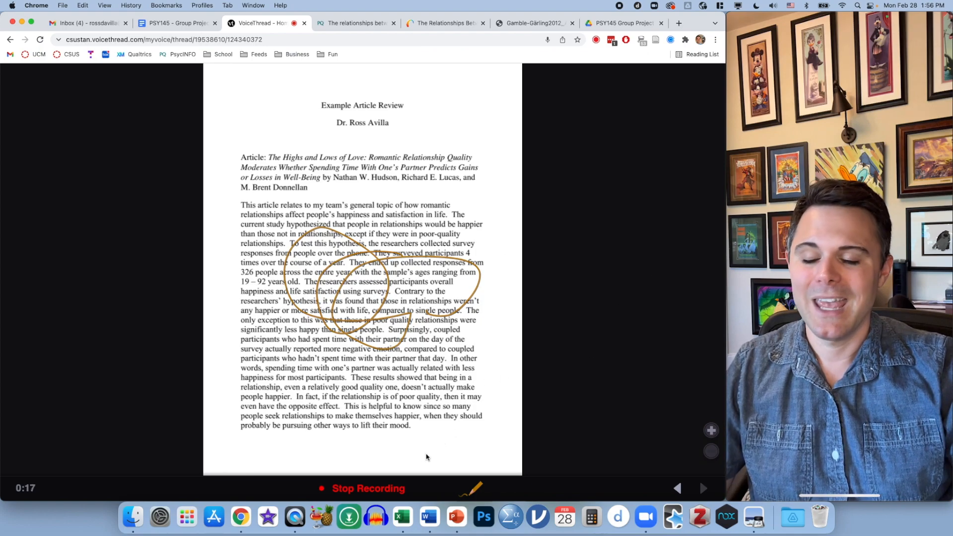
pyautogui.click(368, 488)
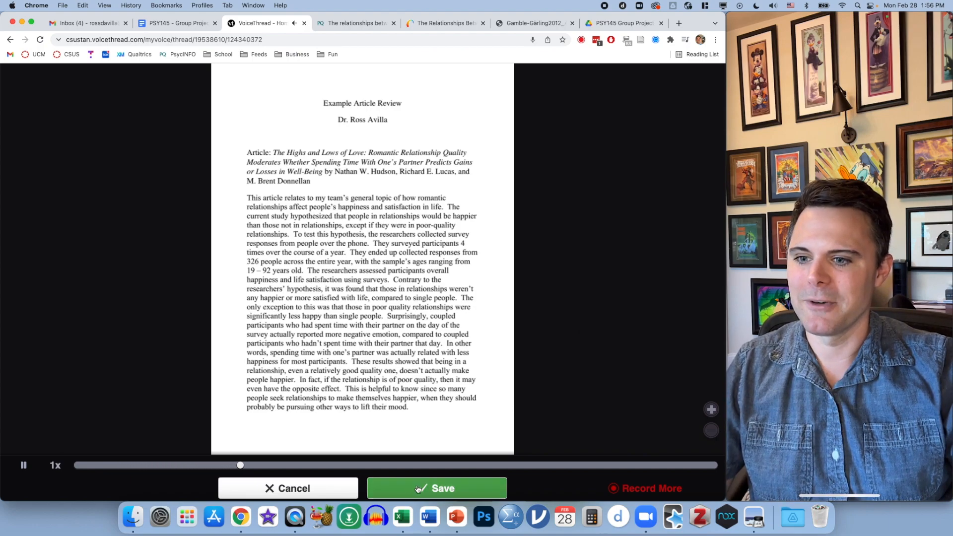
pyautogui.click(437, 488)
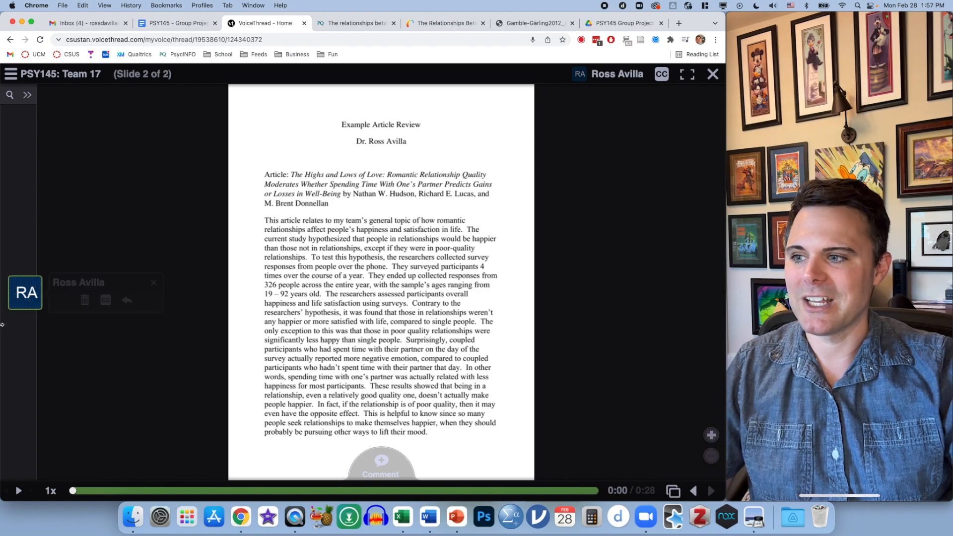
# Play back the saved audio comment, then return to the Google Docs instructions.
pyautogui.click(18, 491)
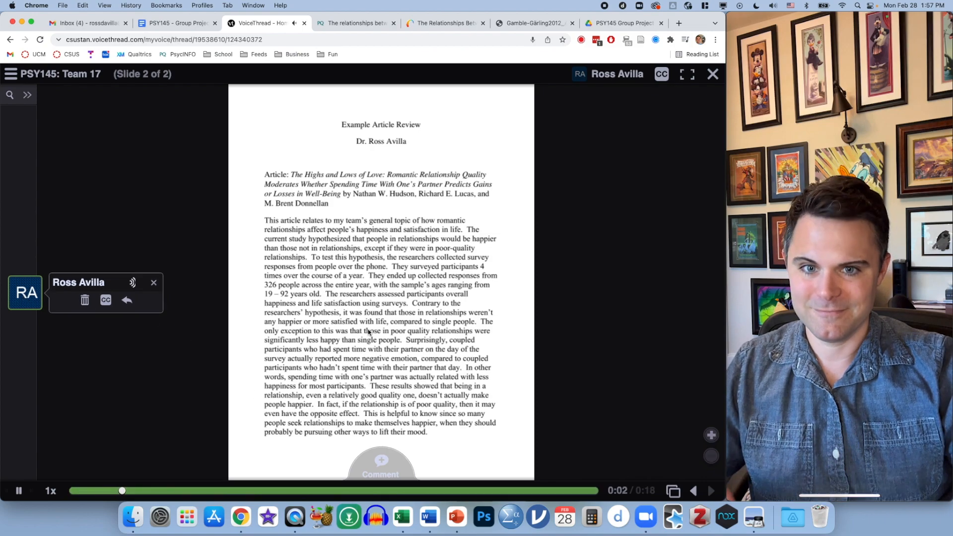
pyautogui.click(18, 490)
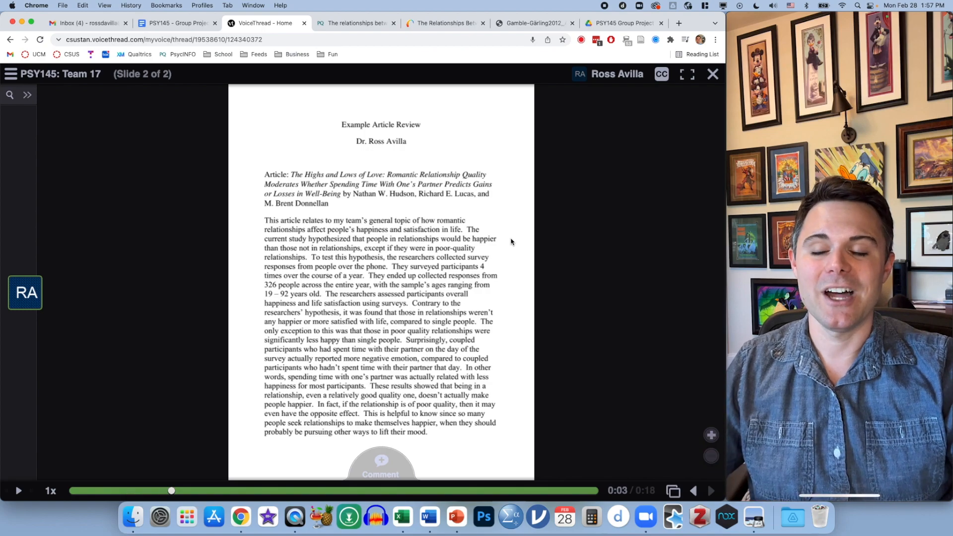
pyautogui.click(176, 23)
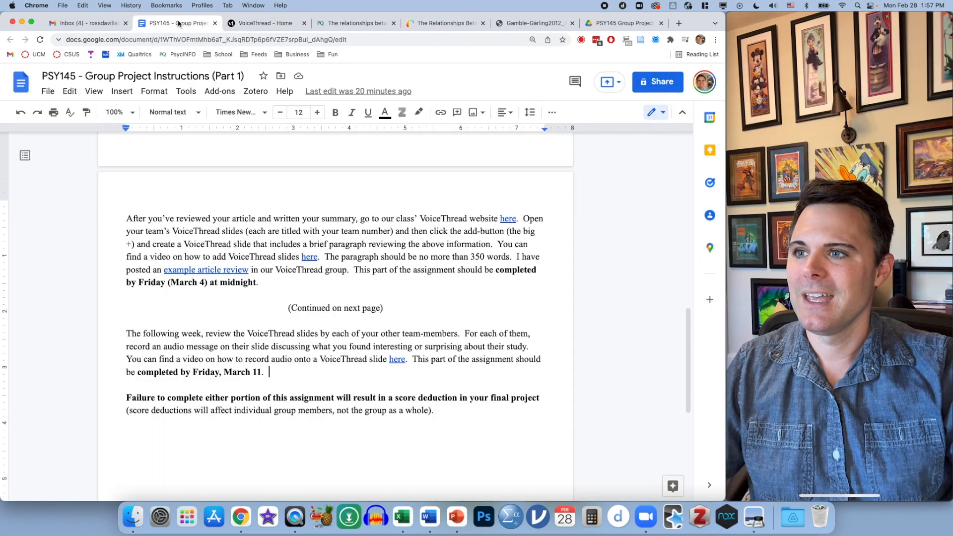
pyautogui.moveTo(126, 333); pyautogui.dragTo(263, 372)
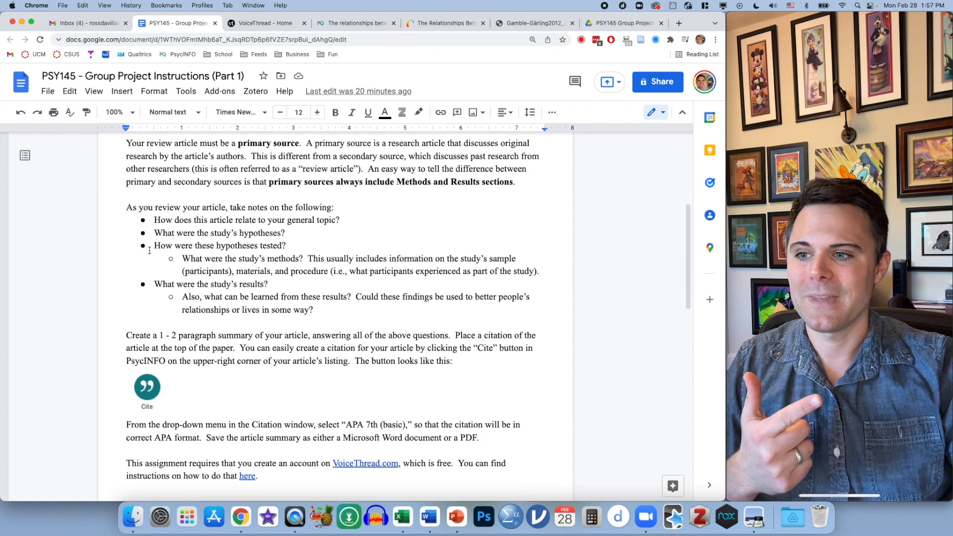
pyautogui.moveTo(153, 219); pyautogui.dragTo(314, 297)
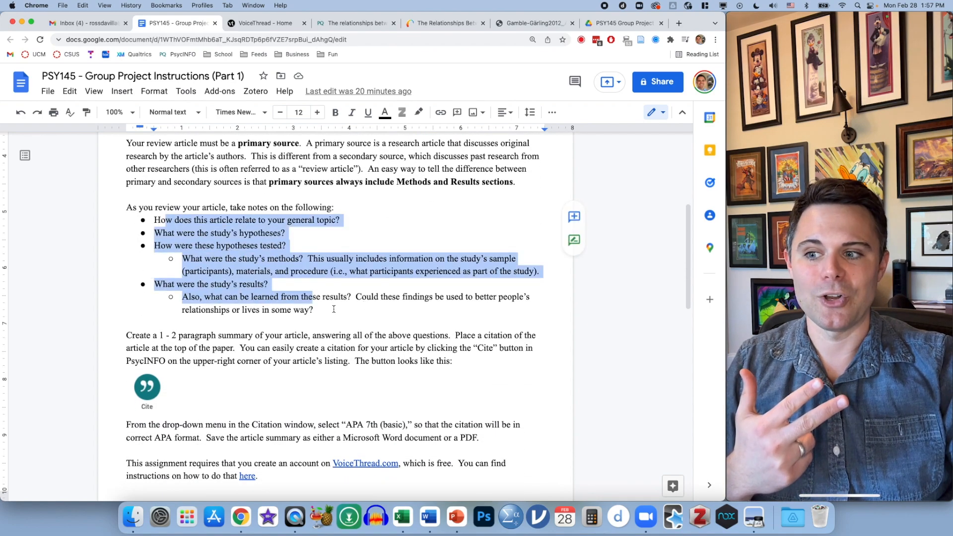
pyautogui.scroll(-3)
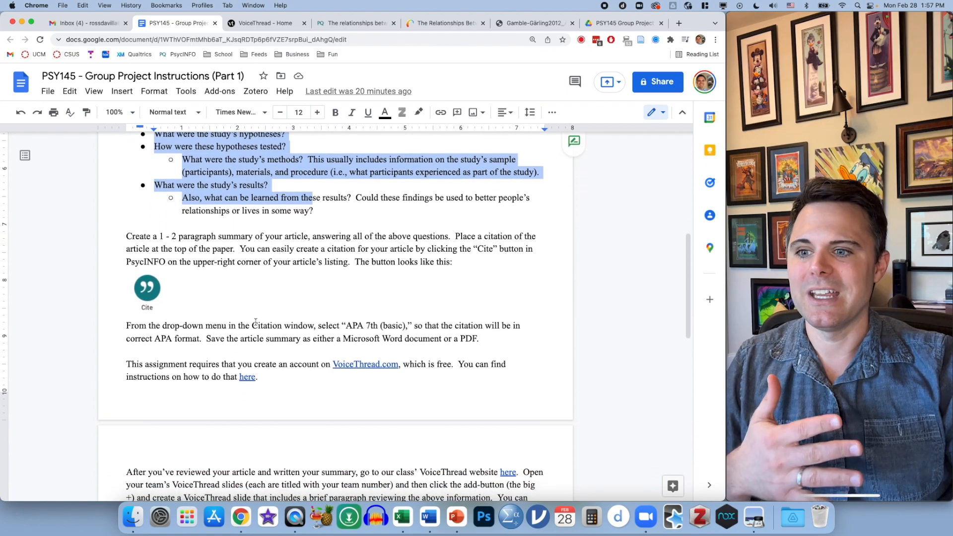
pyautogui.scroll(-3)
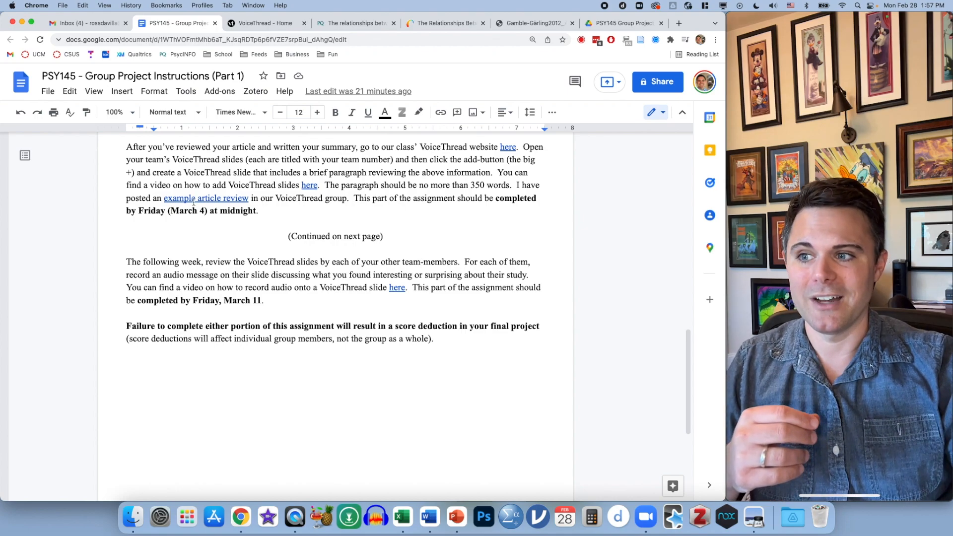
pyautogui.moveTo(138, 211); pyautogui.dragTo(230, 210)
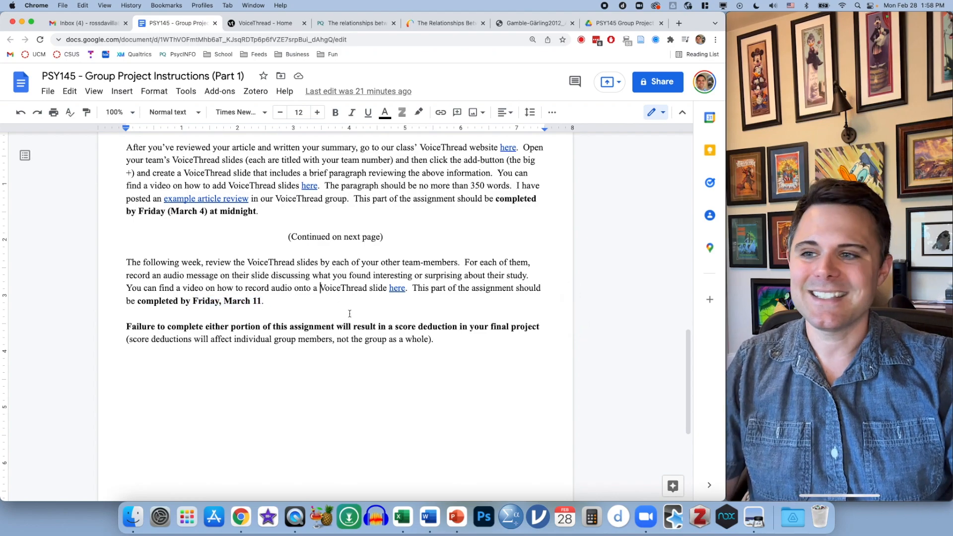
pyautogui.scroll(3)
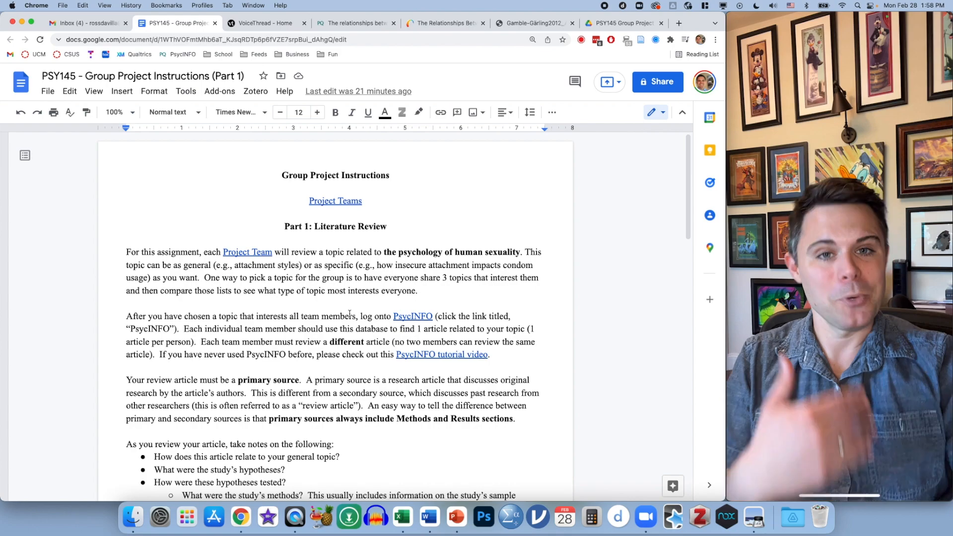